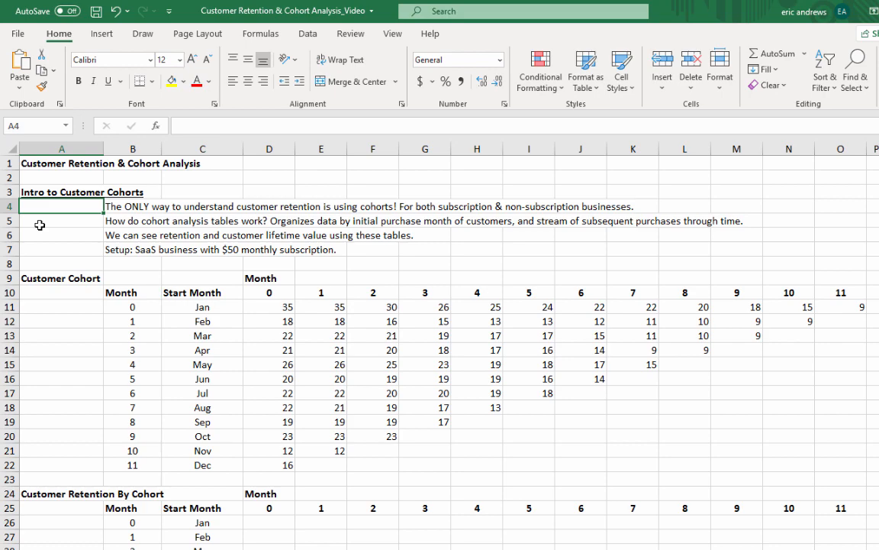
Review the customer cohort table, highlighting the Jan, Mar and Apr rows and the May and Jun starting counts.
click(61, 220)
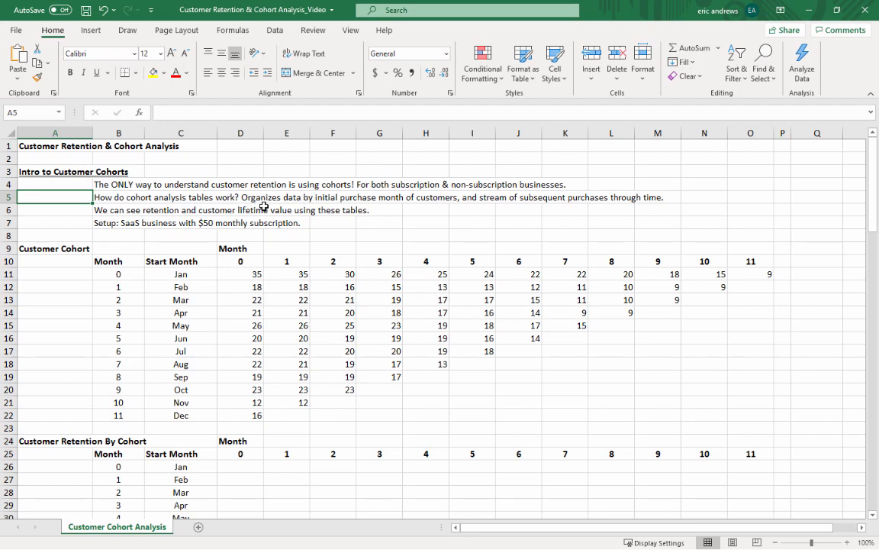
mouse_move(302, 208)
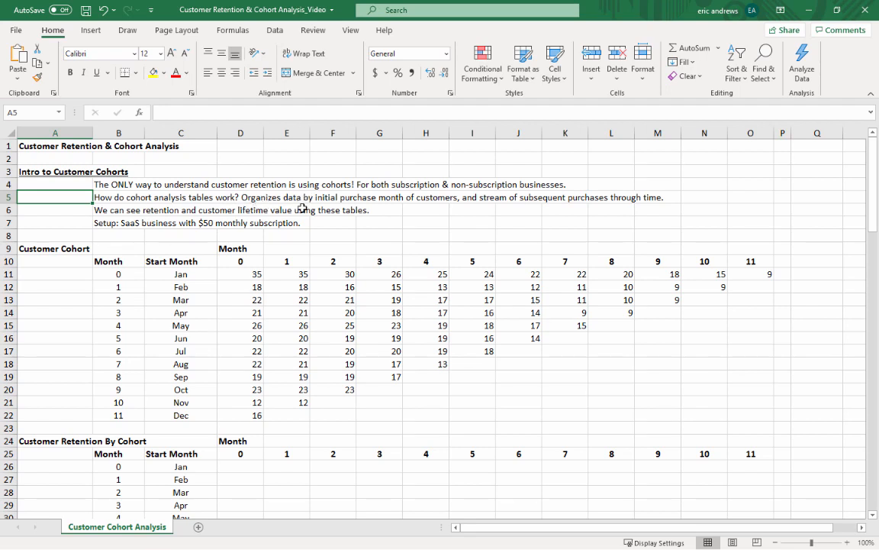
mouse_move(263, 198)
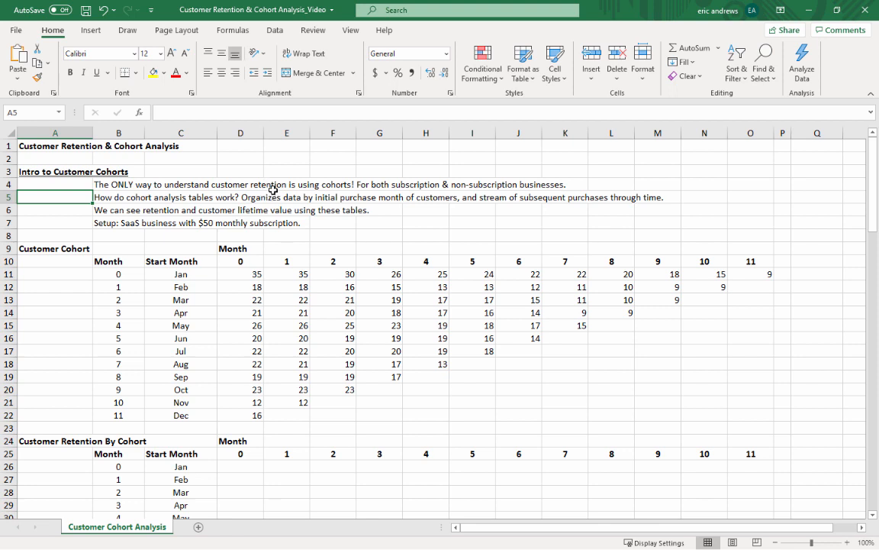
click(241, 325)
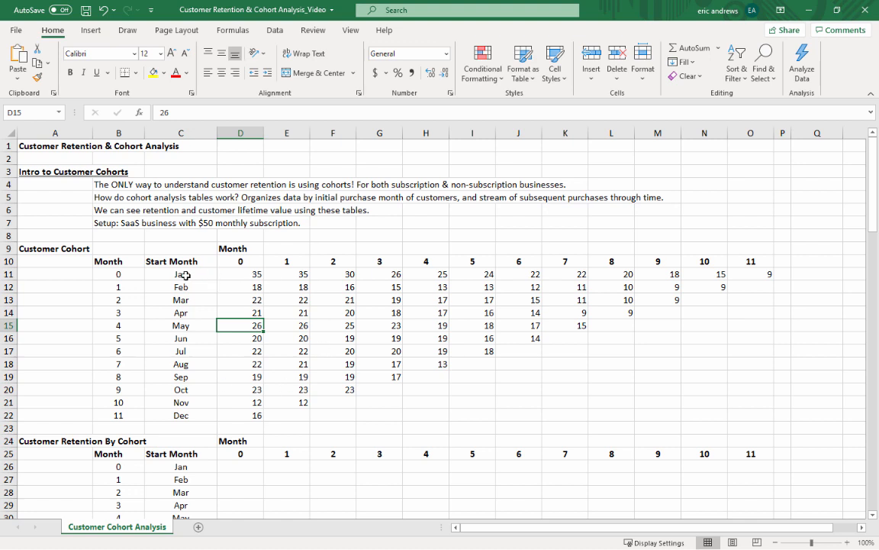
click(181, 273)
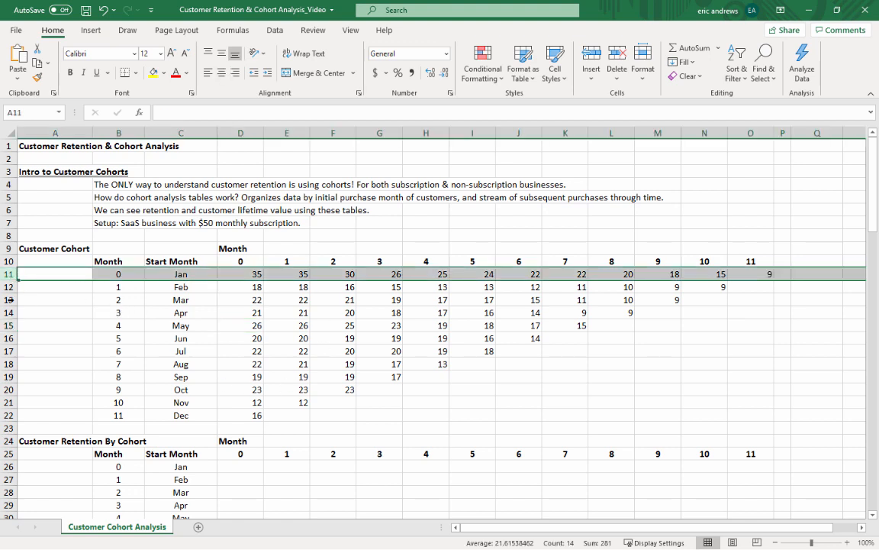
click(55, 300)
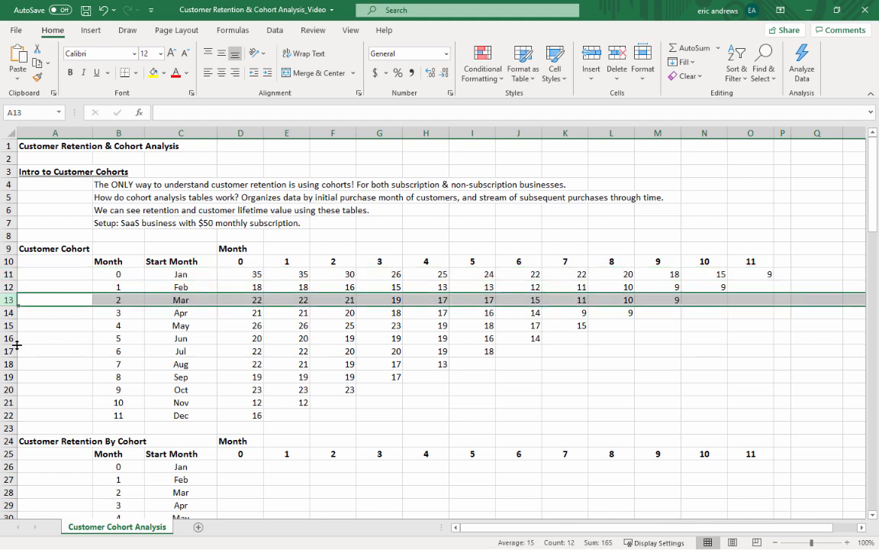
click(241, 337)
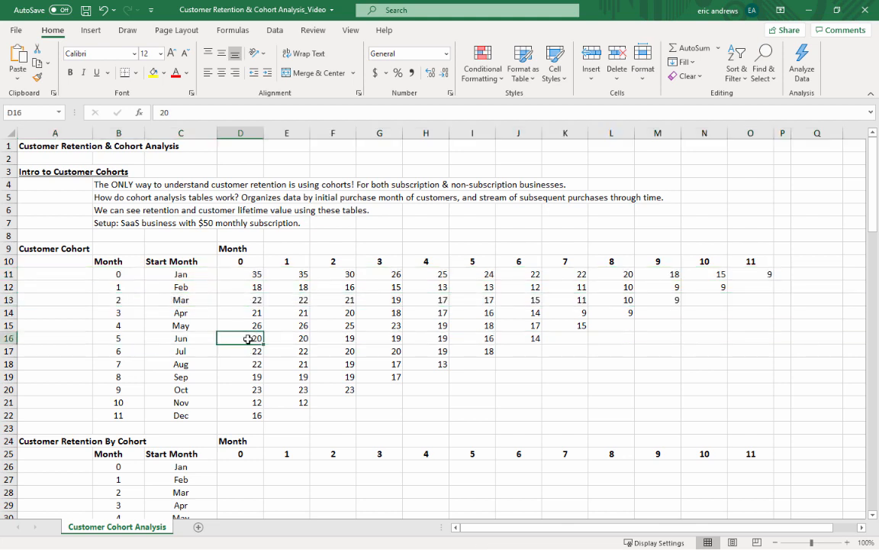
click(180, 311)
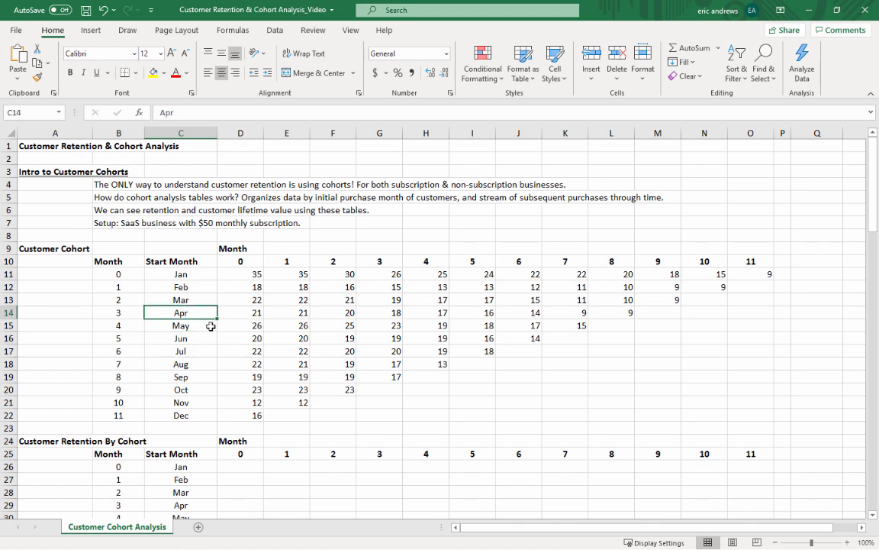
click(241, 311)
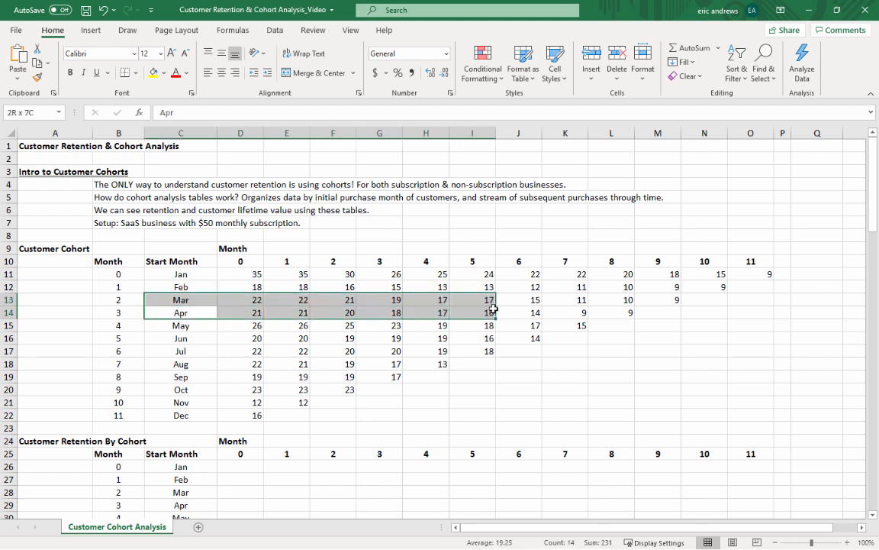
Walk through the Apr cohort's counts for months 0 through 3 and its start month.
click(242, 312)
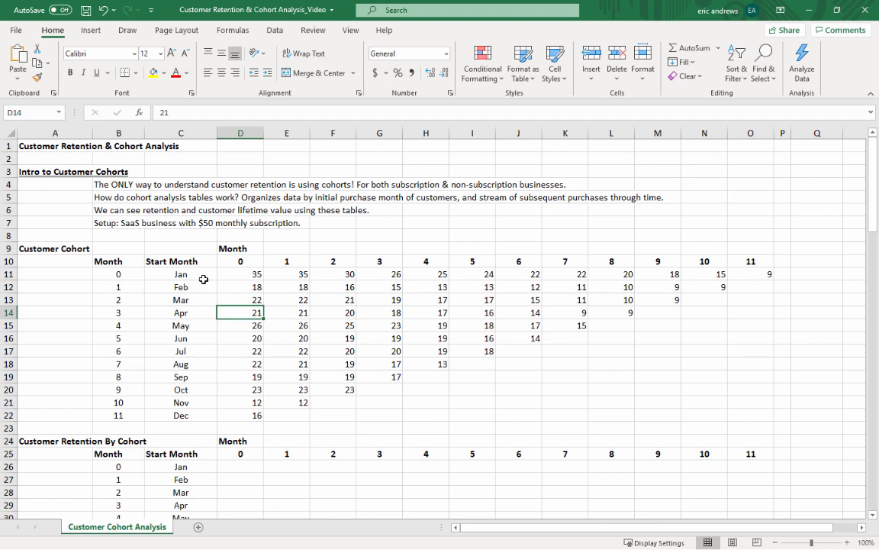
mouse_move(245, 312)
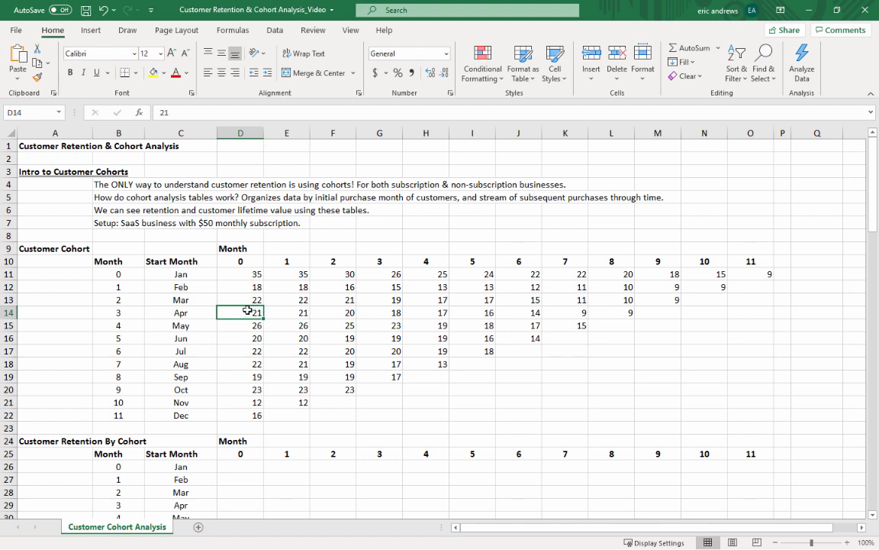
click(287, 311)
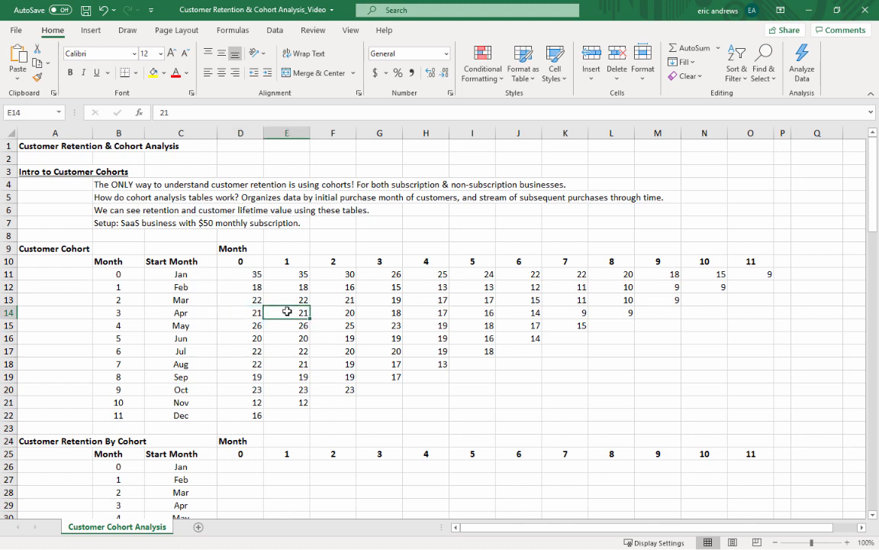
mouse_move(364, 316)
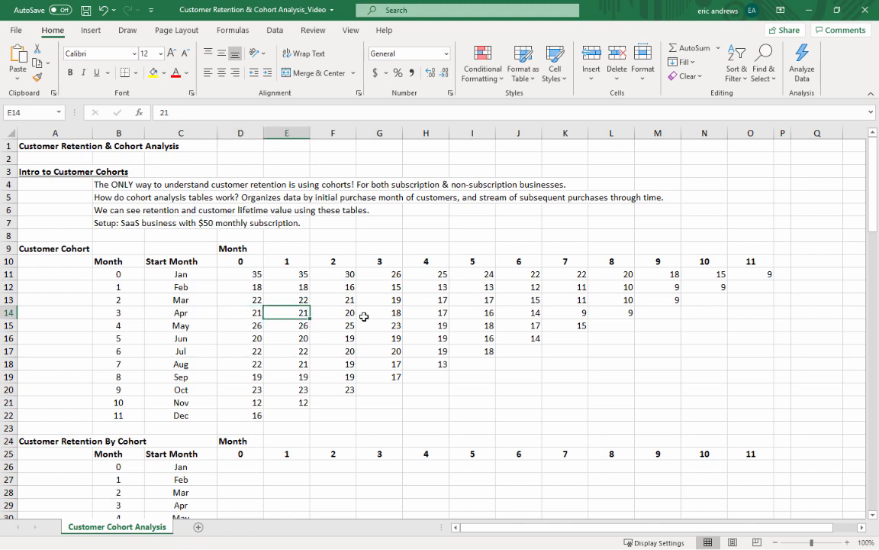
click(332, 312)
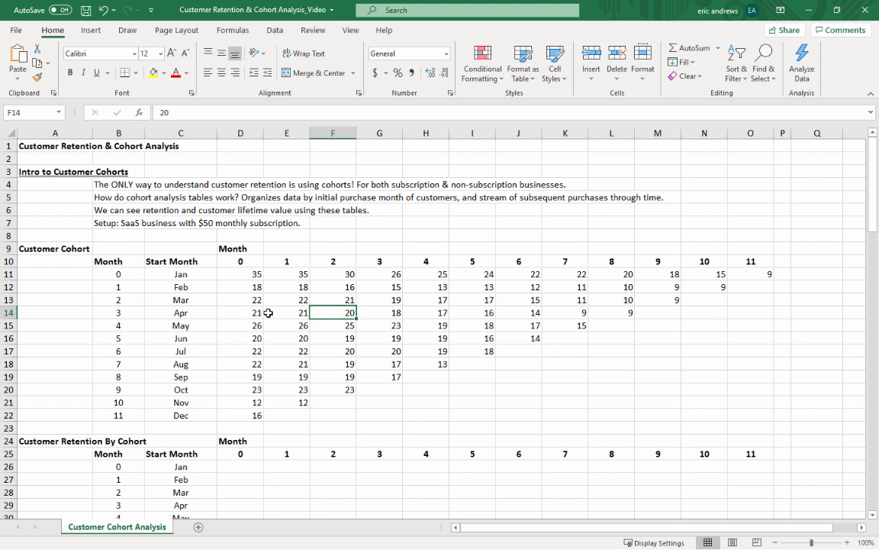
mouse_move(339, 311)
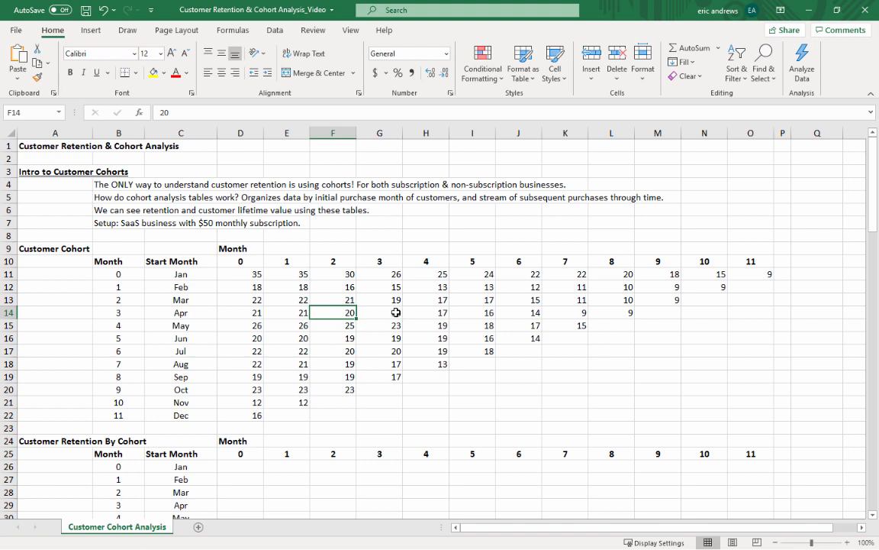
click(379, 311)
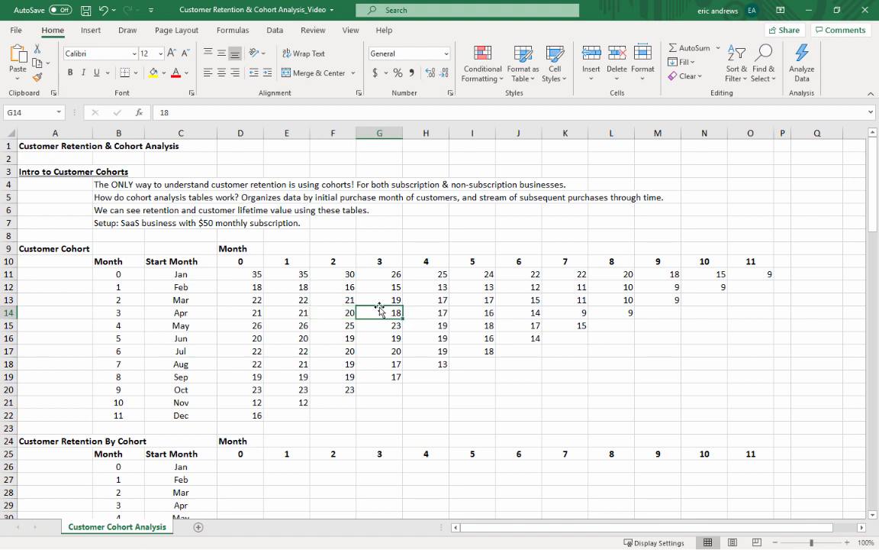
mouse_move(435, 312)
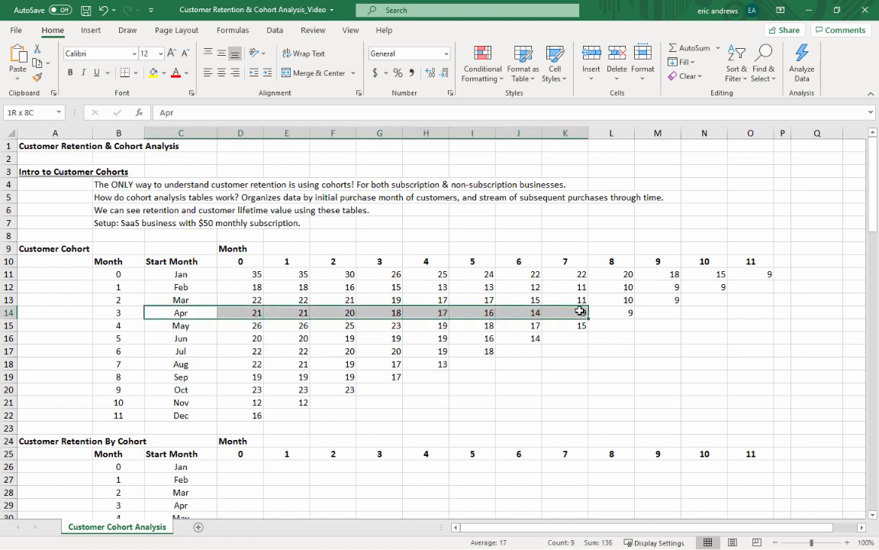
click(240, 312)
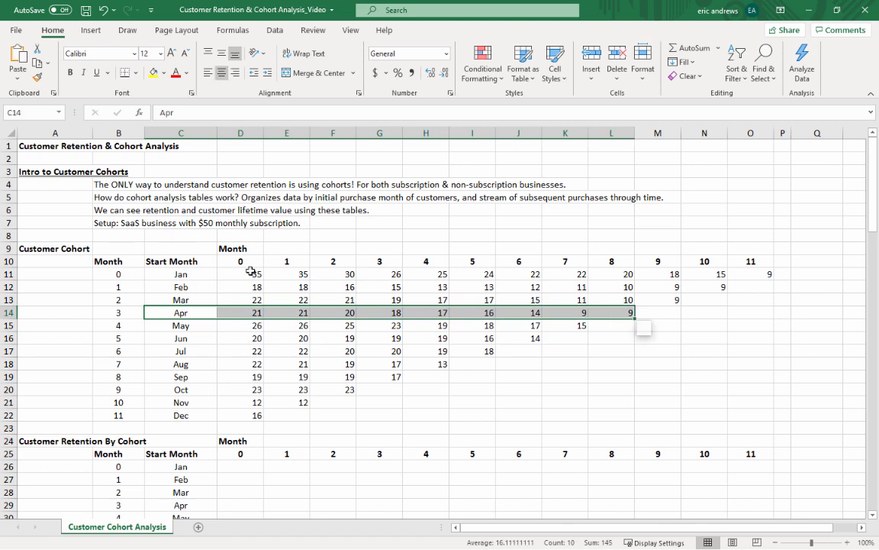
mouse_move(223, 312)
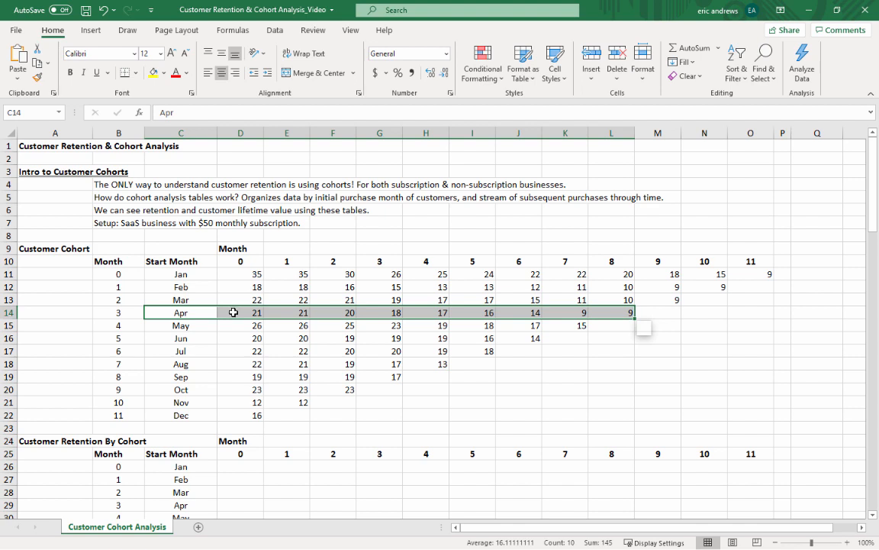
click(241, 311)
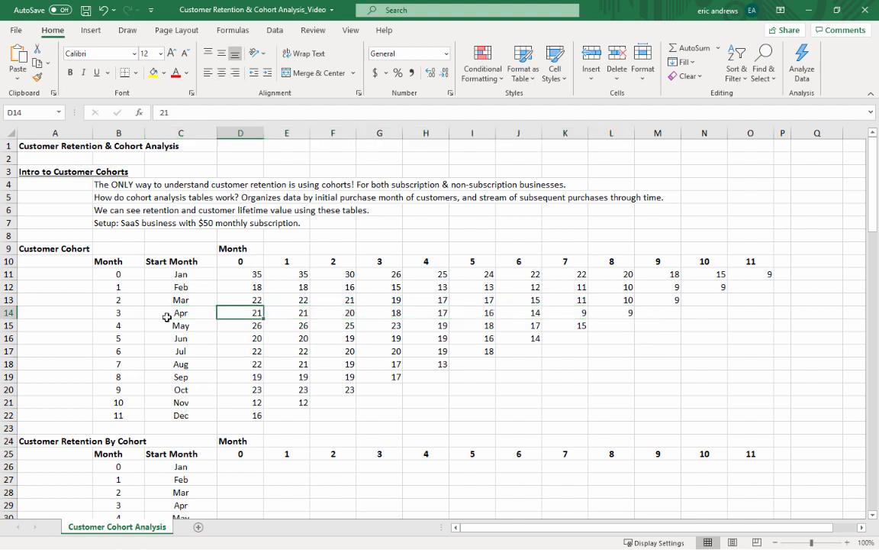
click(180, 311)
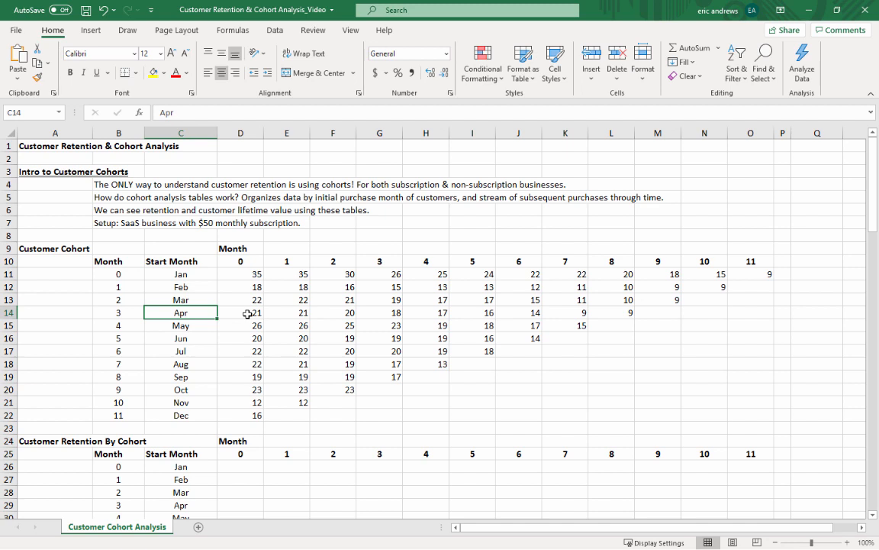
click(241, 311)
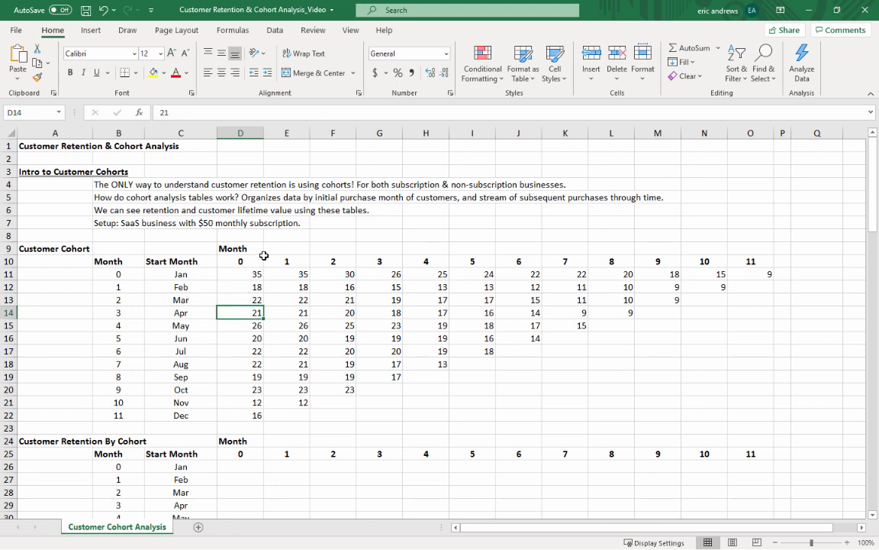
mouse_move(293, 298)
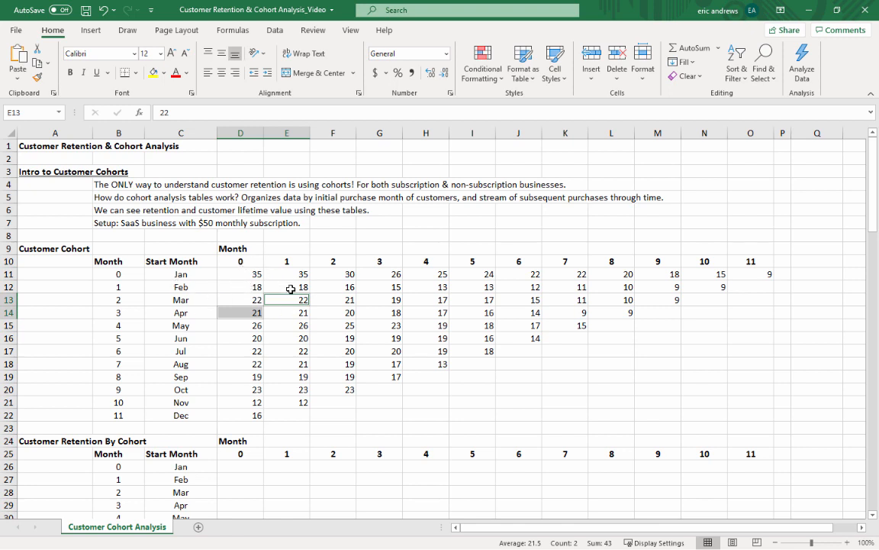
Compare the Mar month 1 and Feb month 2 counts, then land on the June cohort's month 0 count.
click(333, 287)
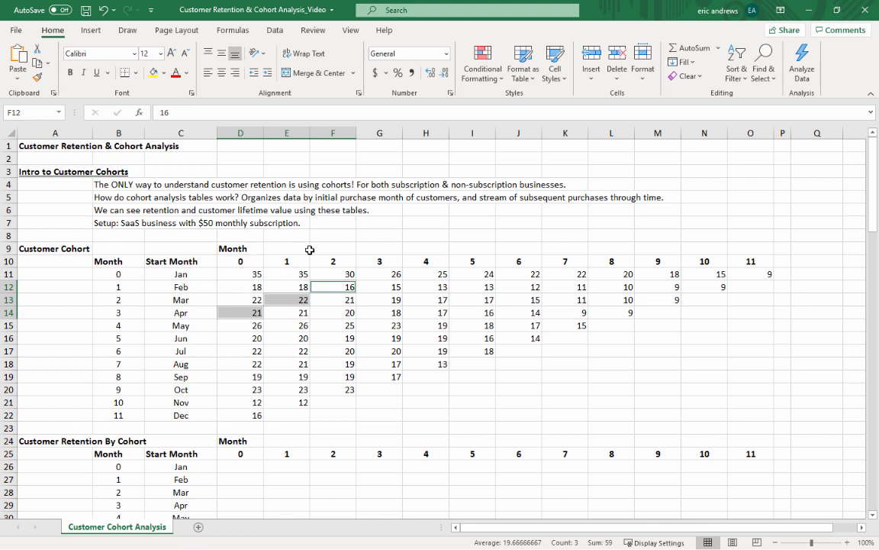
click(378, 273)
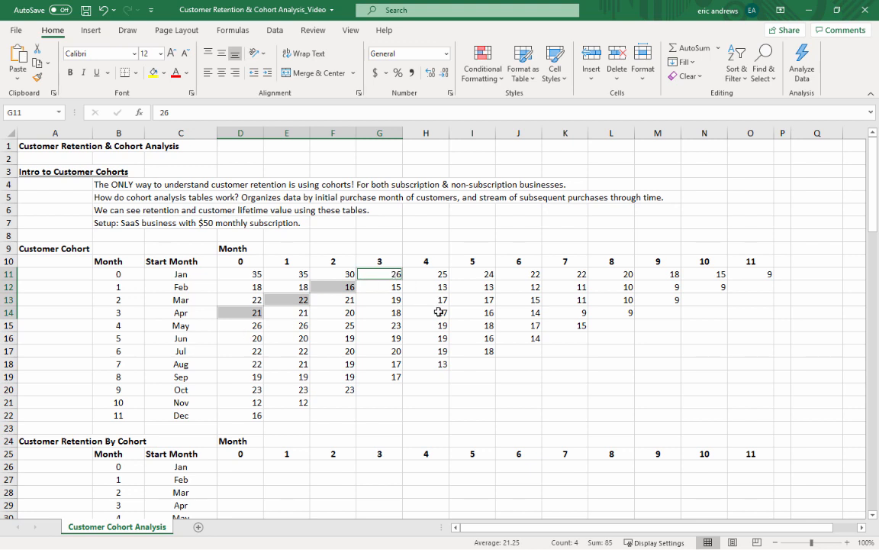
mouse_move(600, 535)
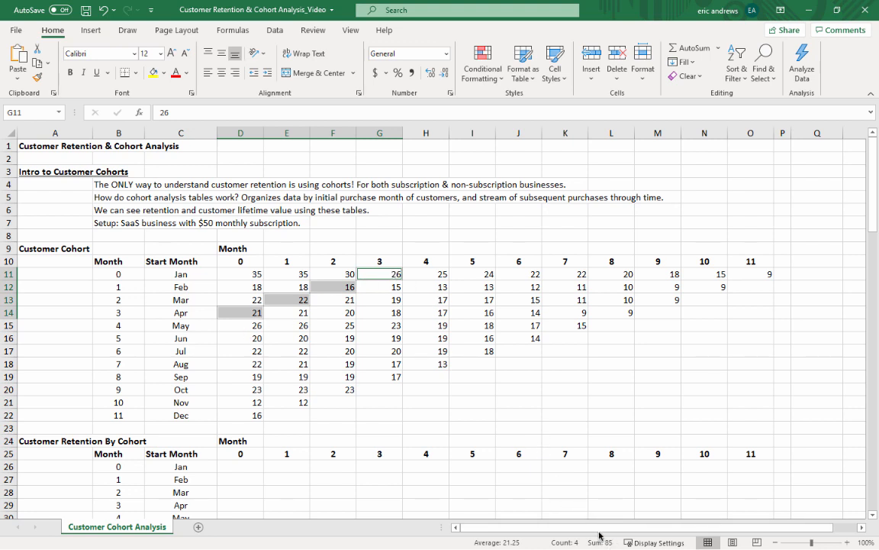
mouse_move(488, 253)
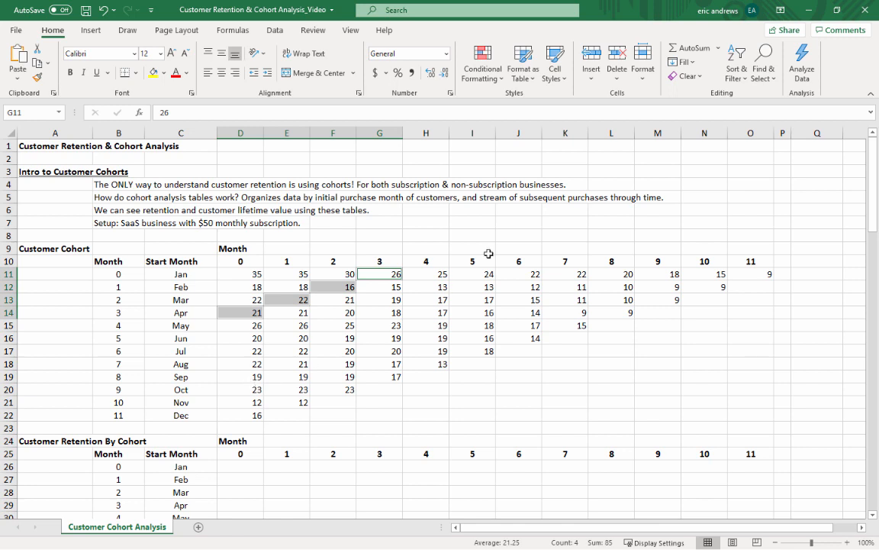
mouse_move(522, 260)
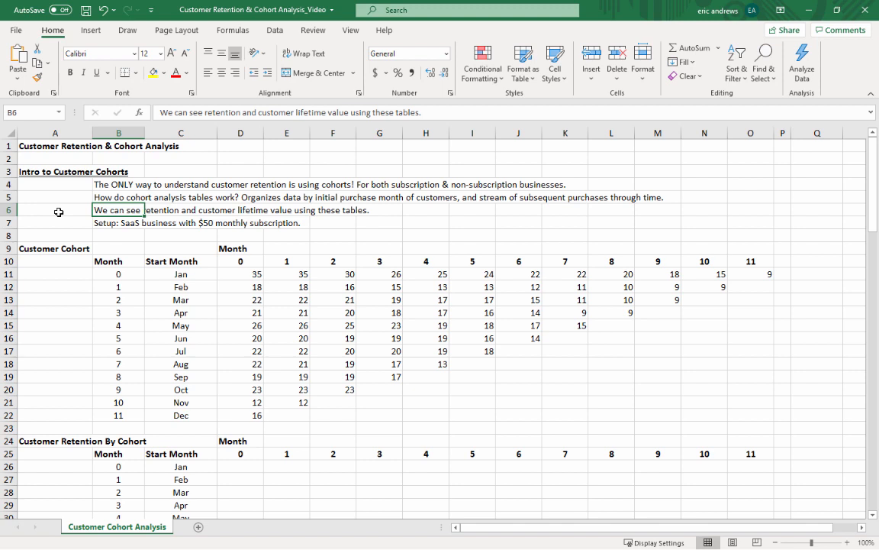
mouse_move(80, 205)
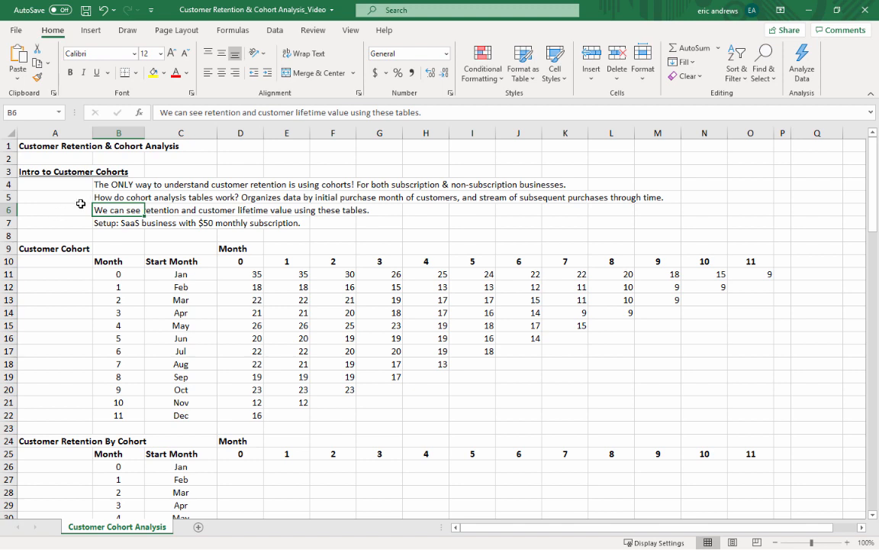
click(119, 223)
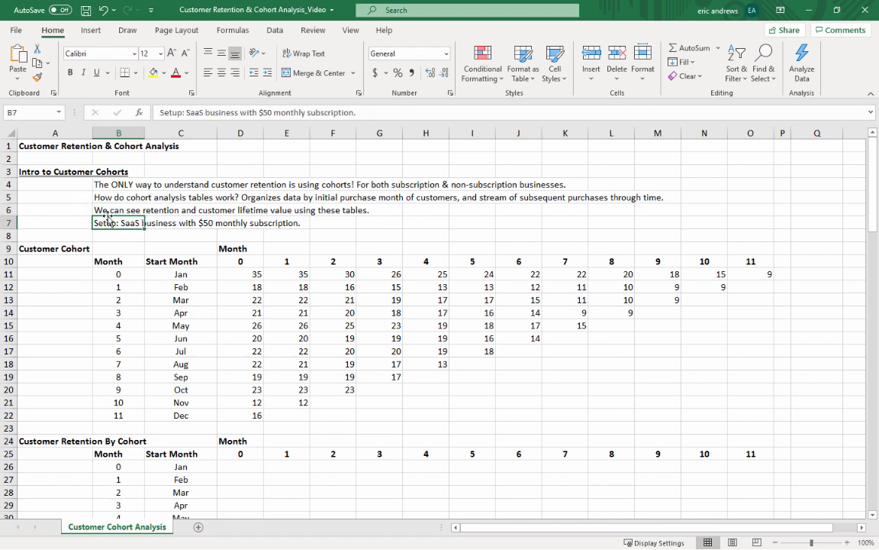
mouse_move(39, 212)
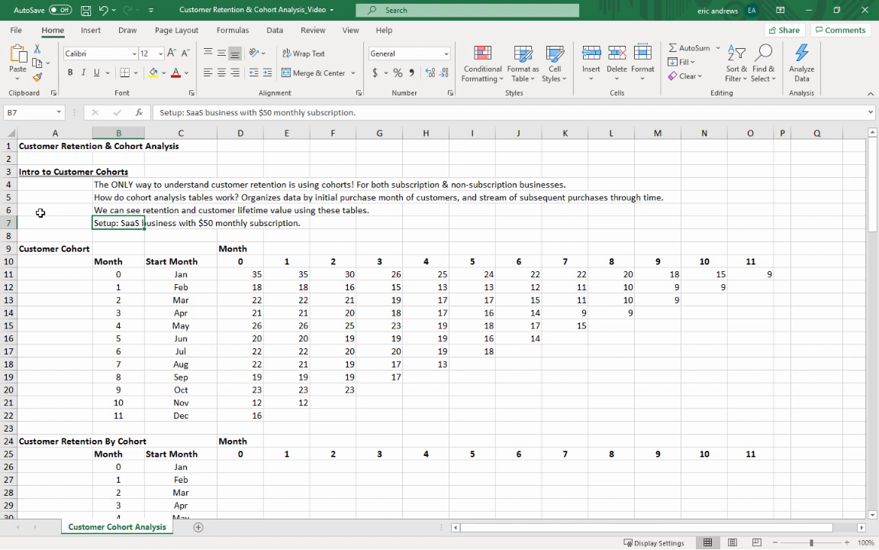
mouse_move(406, 253)
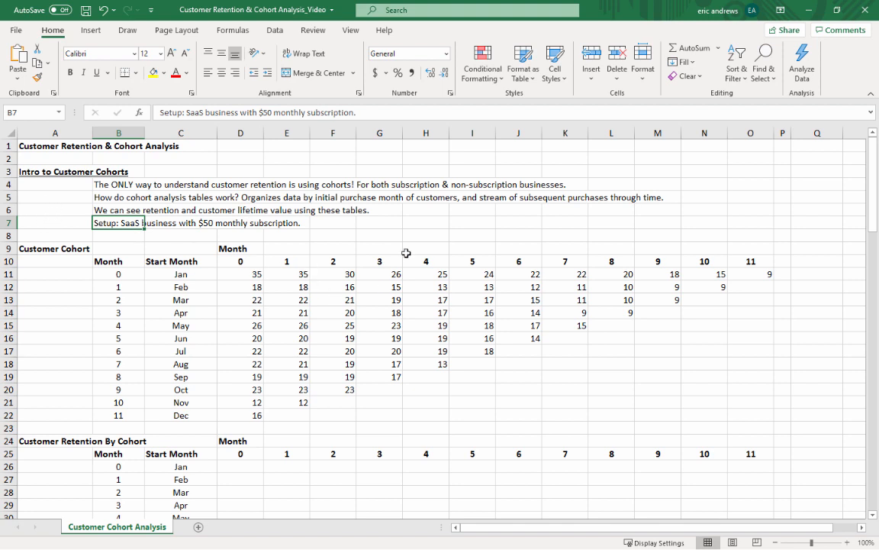
scroll(down, 3)
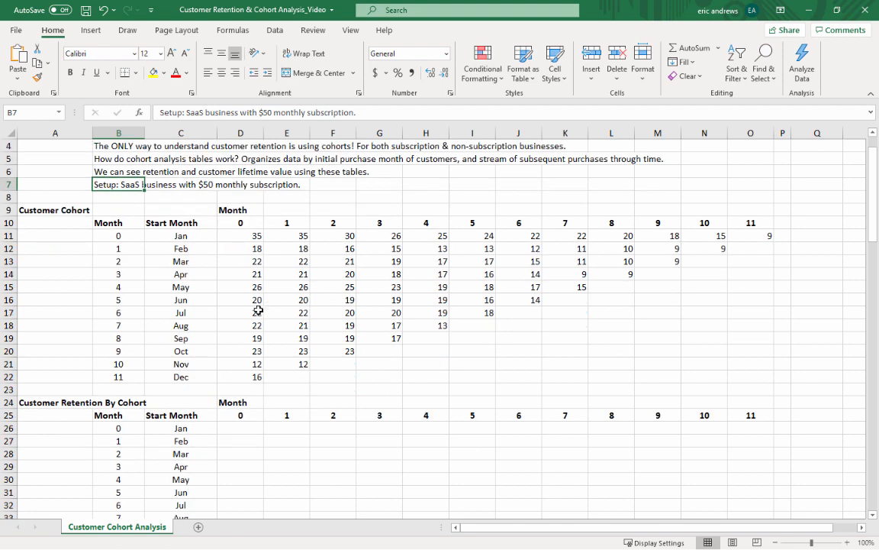
click(240, 299)
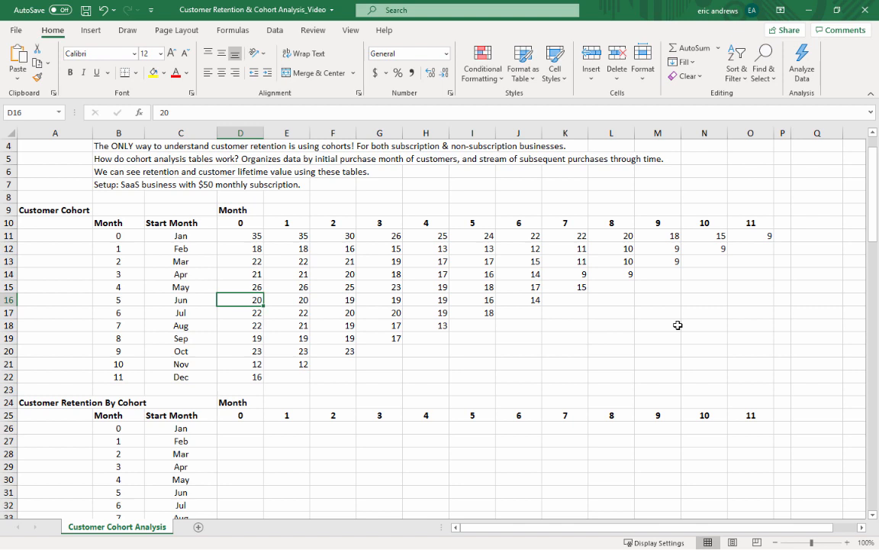
mouse_move(252, 332)
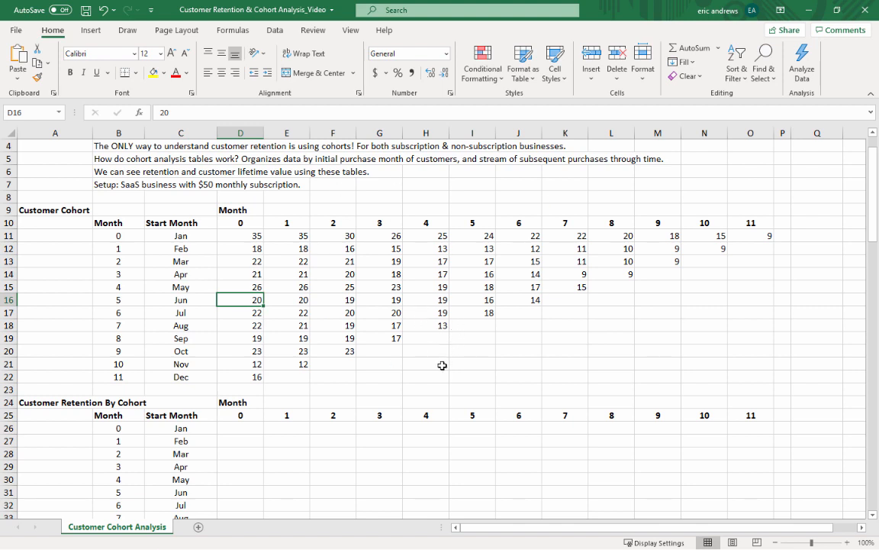
mouse_move(353, 368)
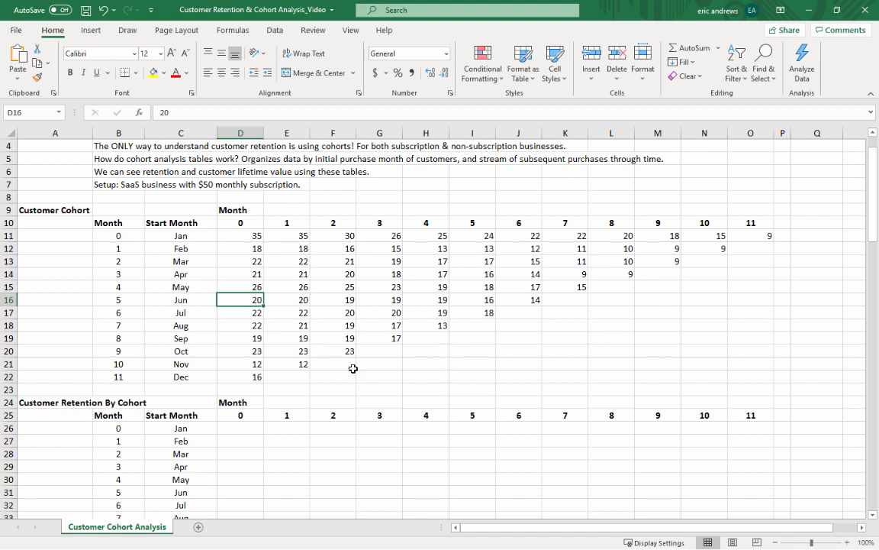
mouse_move(495, 362)
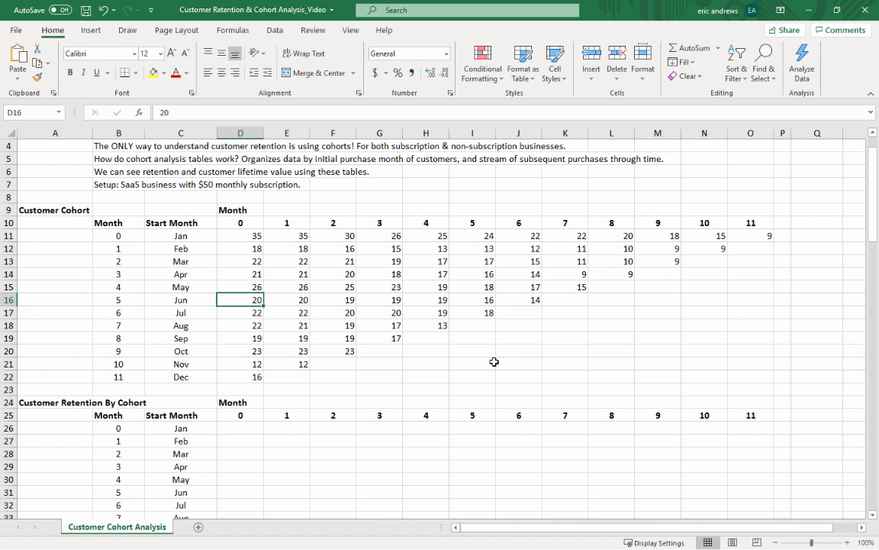
mouse_move(491, 358)
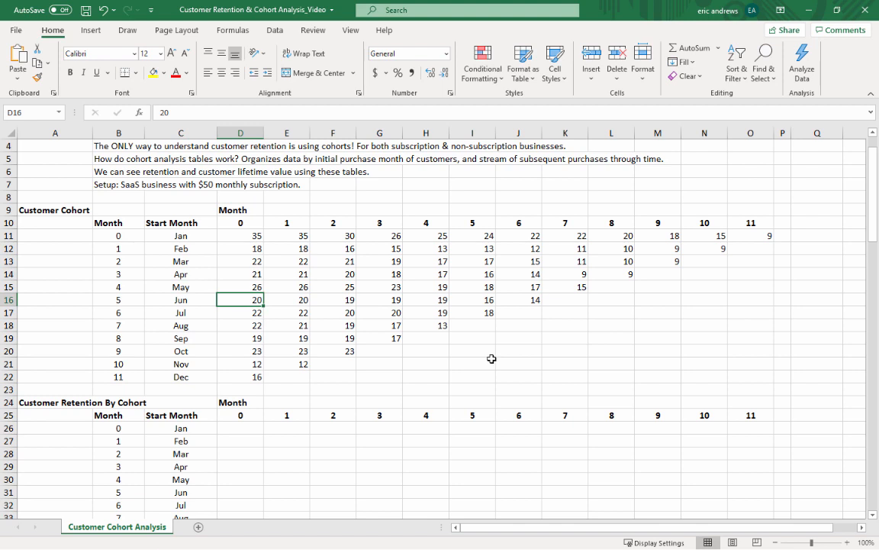
mouse_move(393, 297)
text(=)
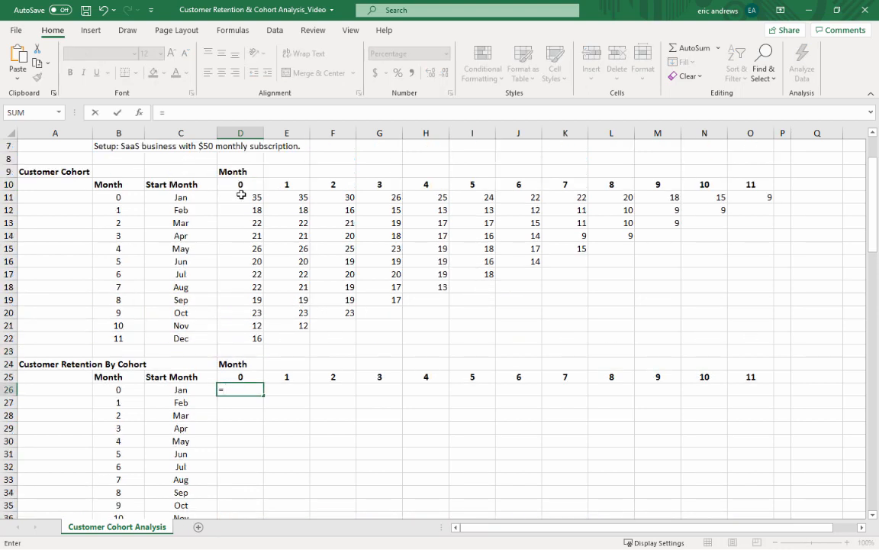
Build the Jan retention row as =D11/$D11 percentages from 100% down to 26% across D26:O26.
click(239, 197)
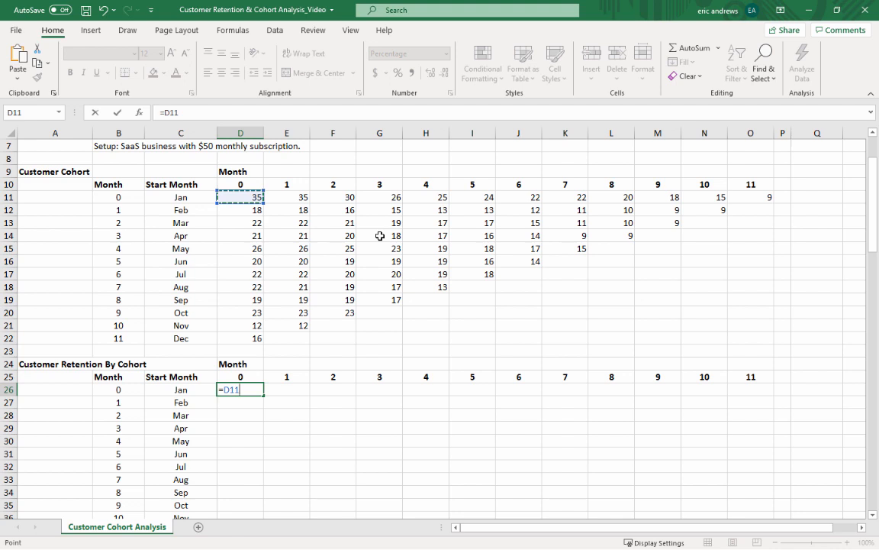
mouse_move(345, 229)
text(/)
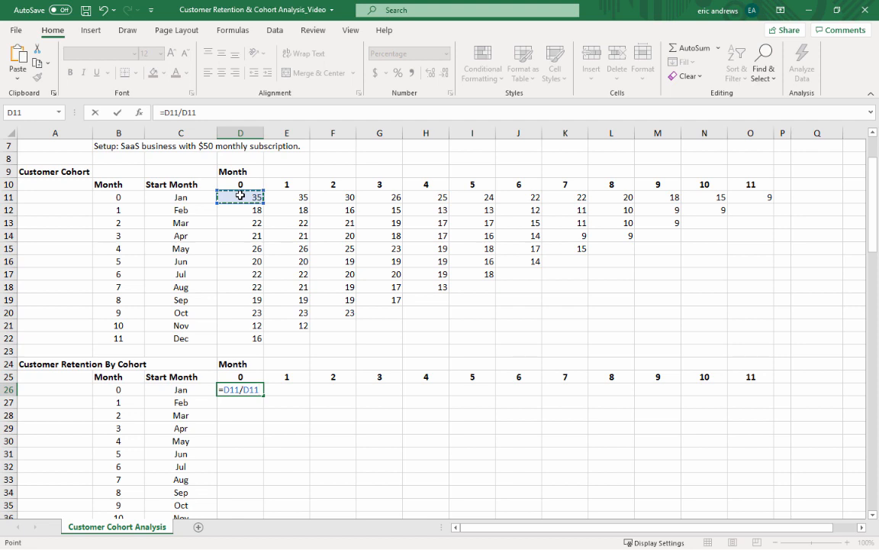
mouse_move(287, 252)
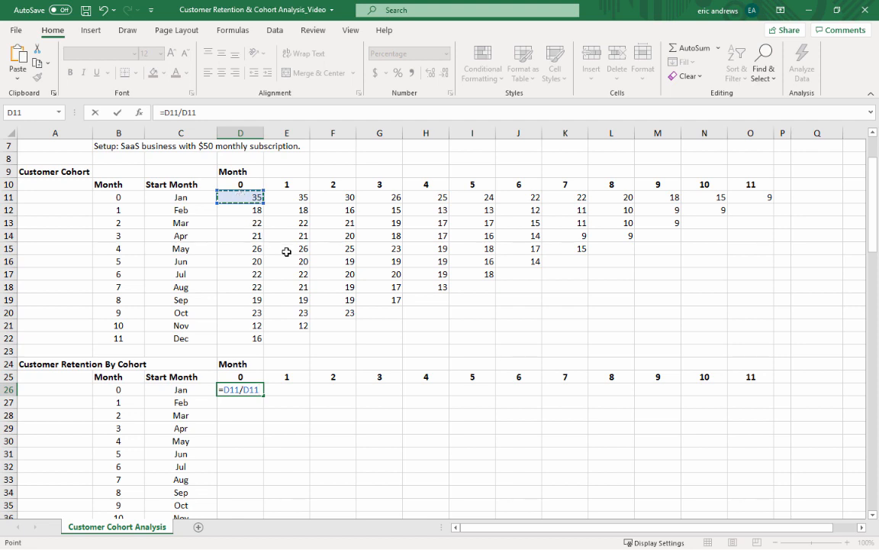
text($)
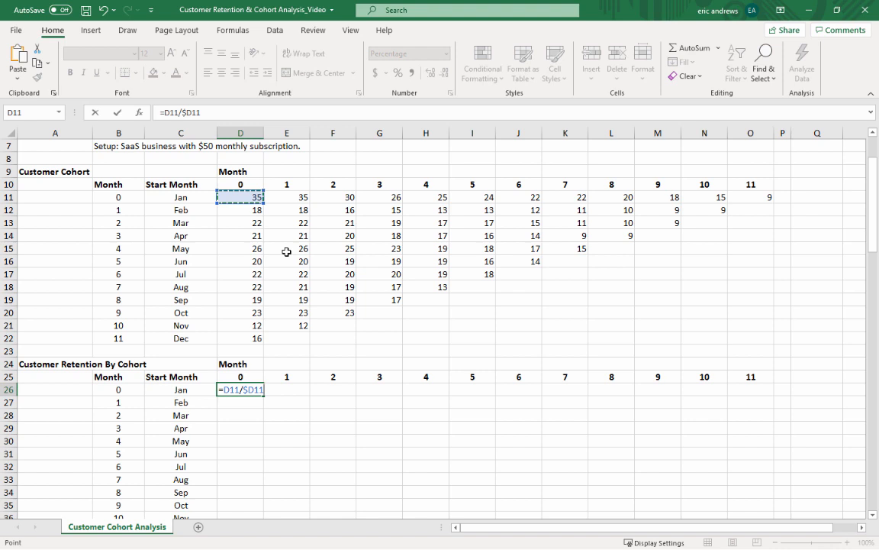
key(enter)
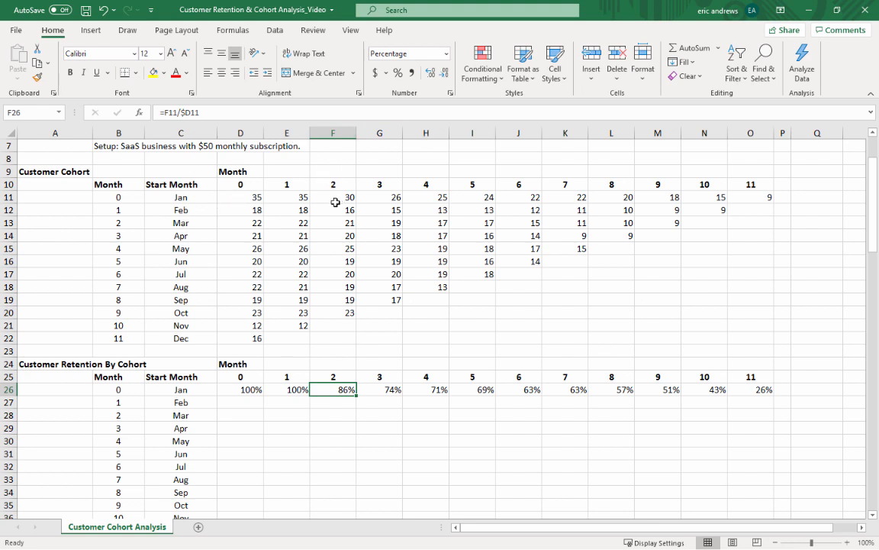
mouse_move(397, 162)
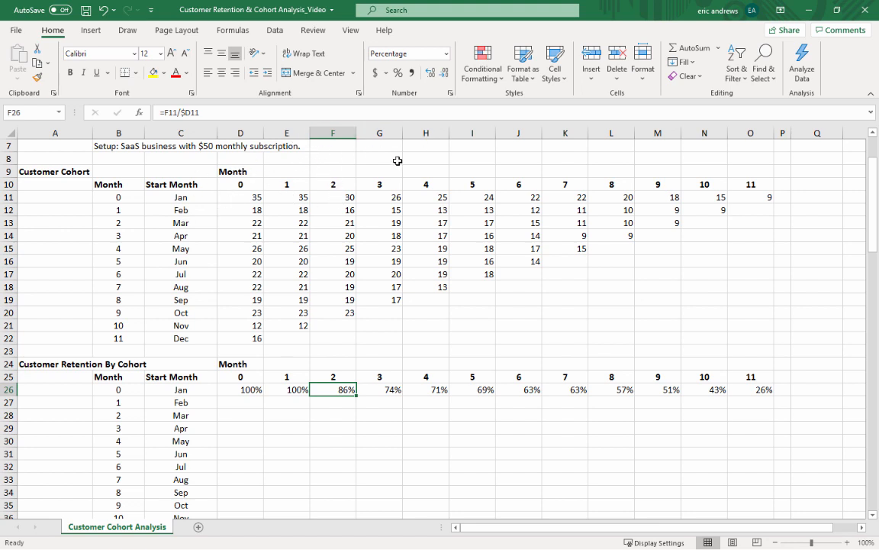
click(519, 389)
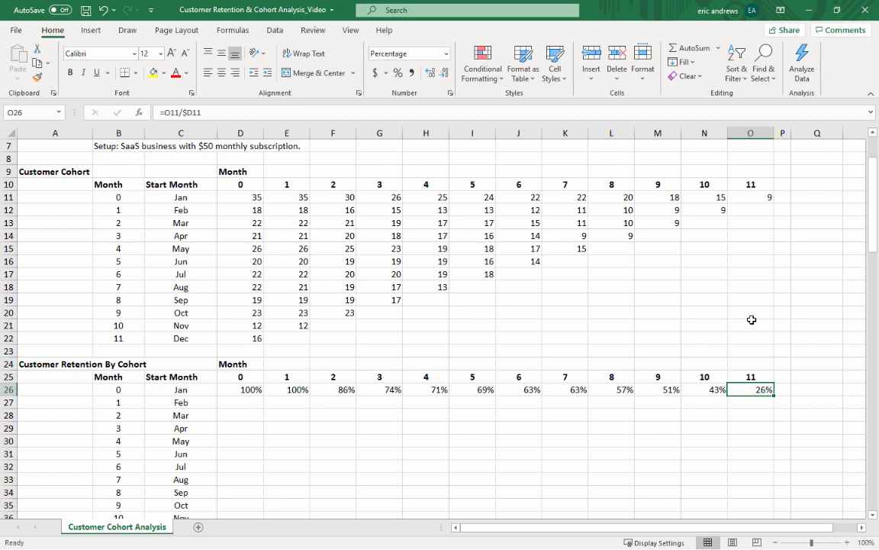
mouse_move(316, 400)
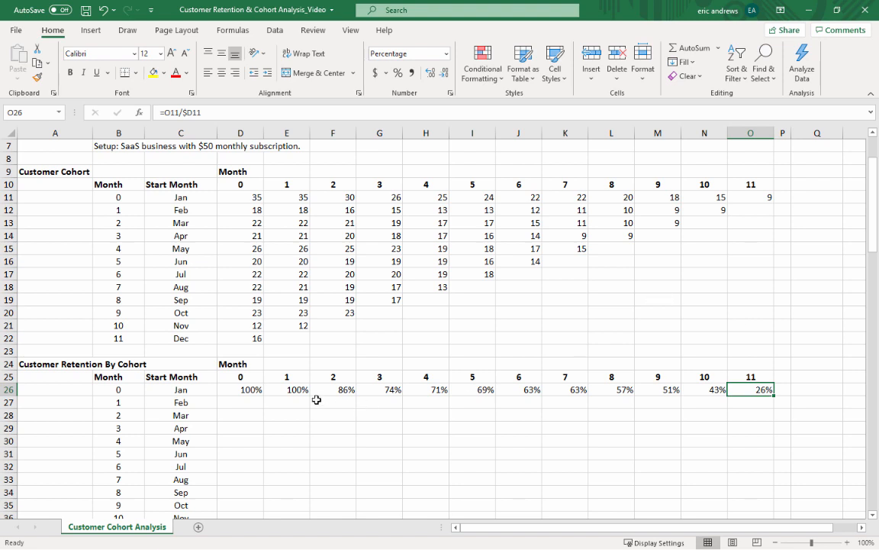
Copy the Jan retention row down through row 37 and clear the 0% cells beyond each cohort's data.
click(751, 403)
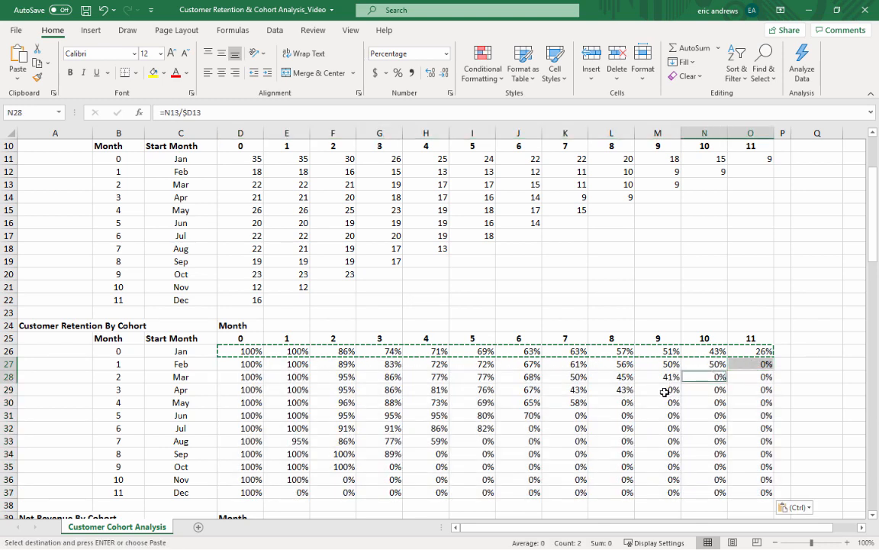
click(565, 415)
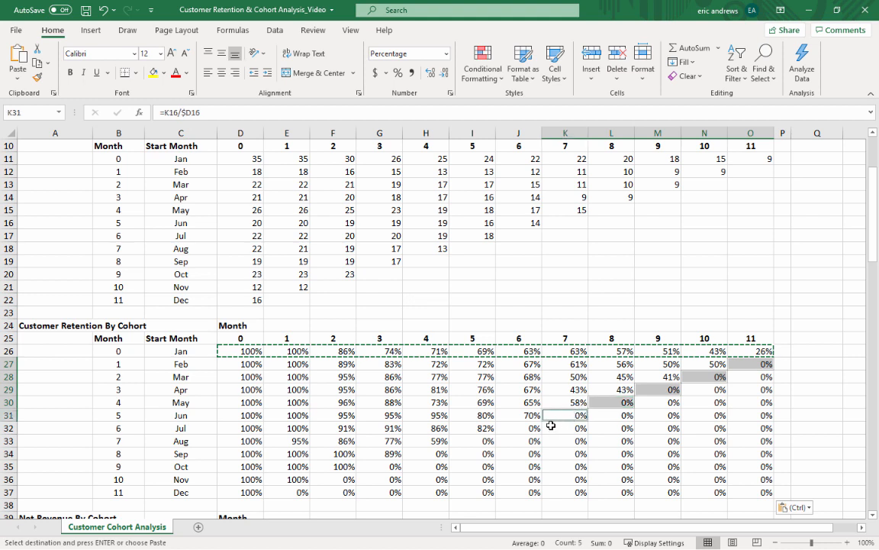
click(425, 452)
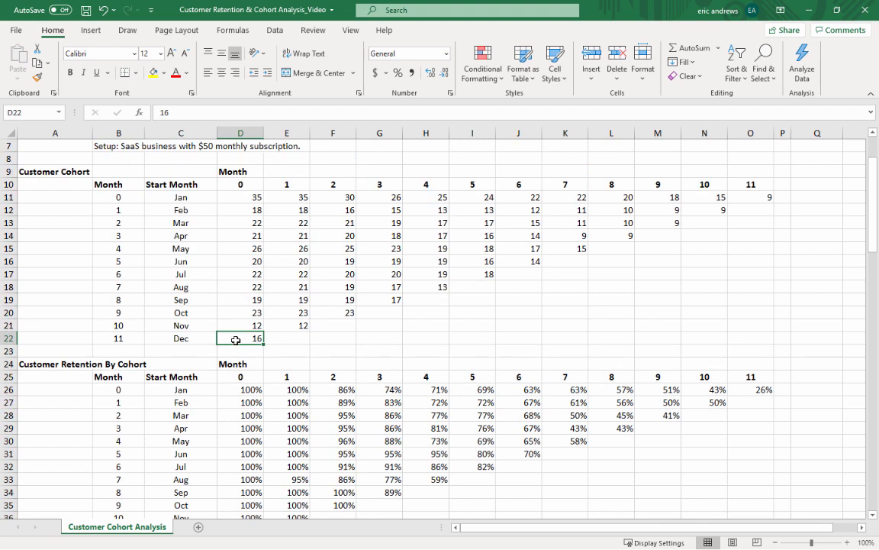
click(287, 339)
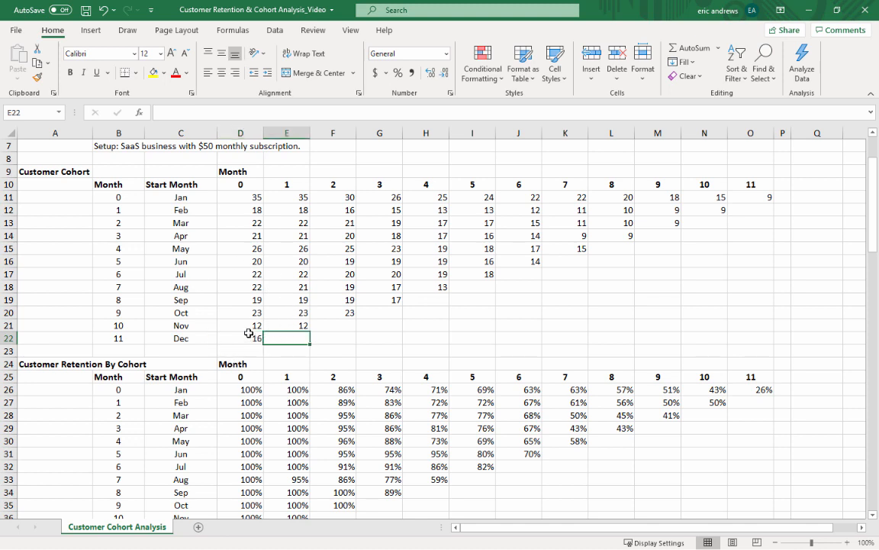
click(239, 337)
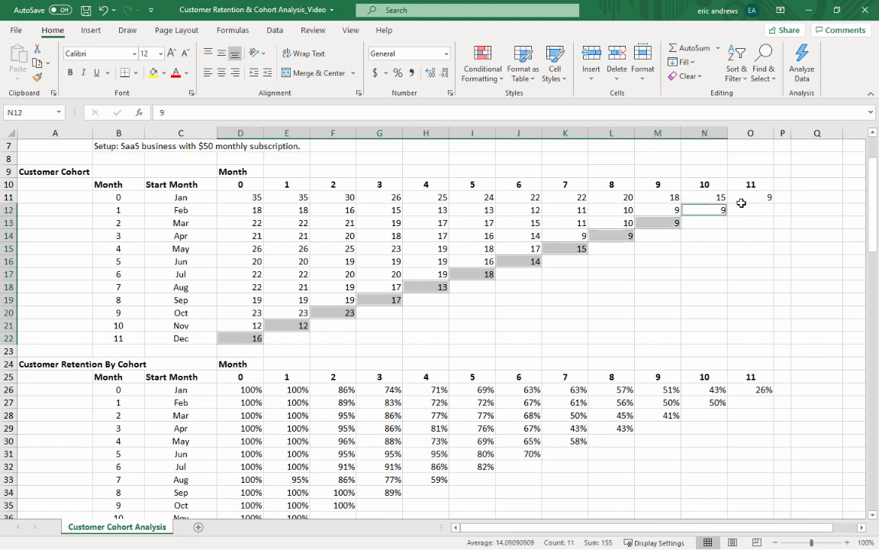
click(751, 195)
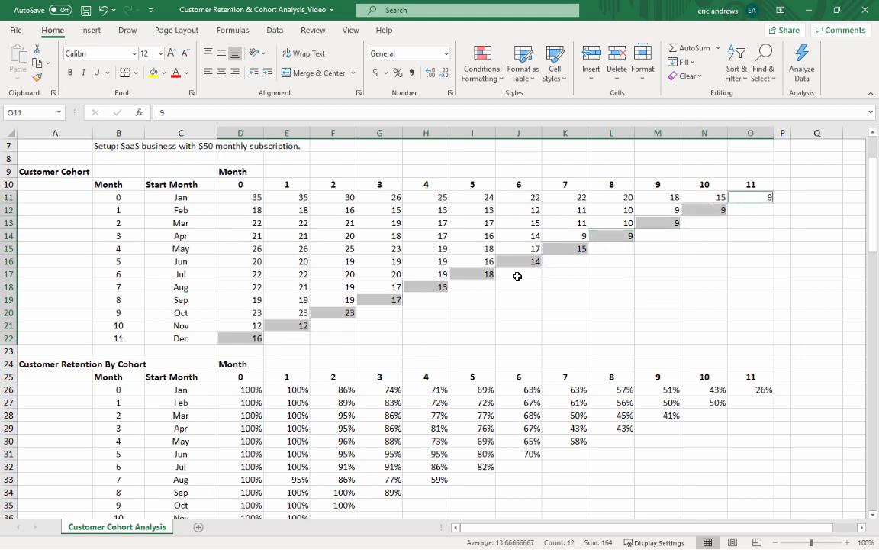
mouse_move(424, 425)
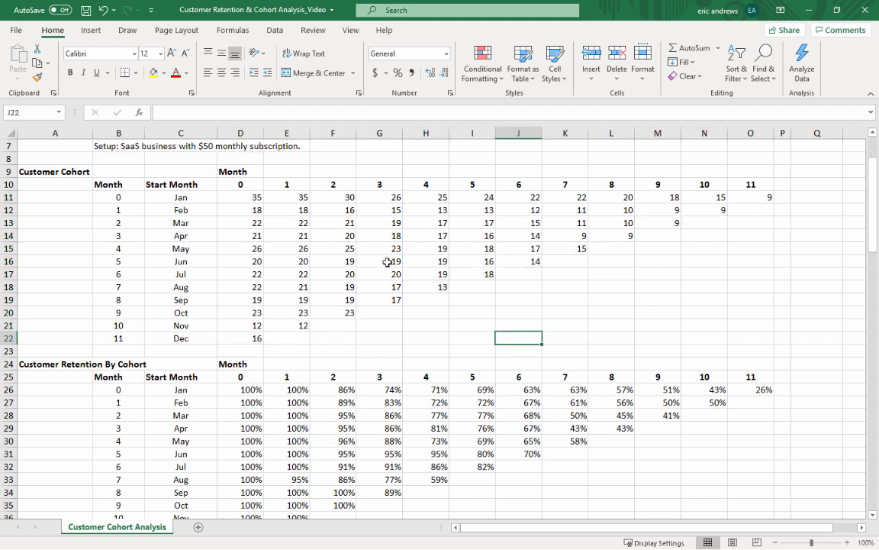
mouse_move(468, 381)
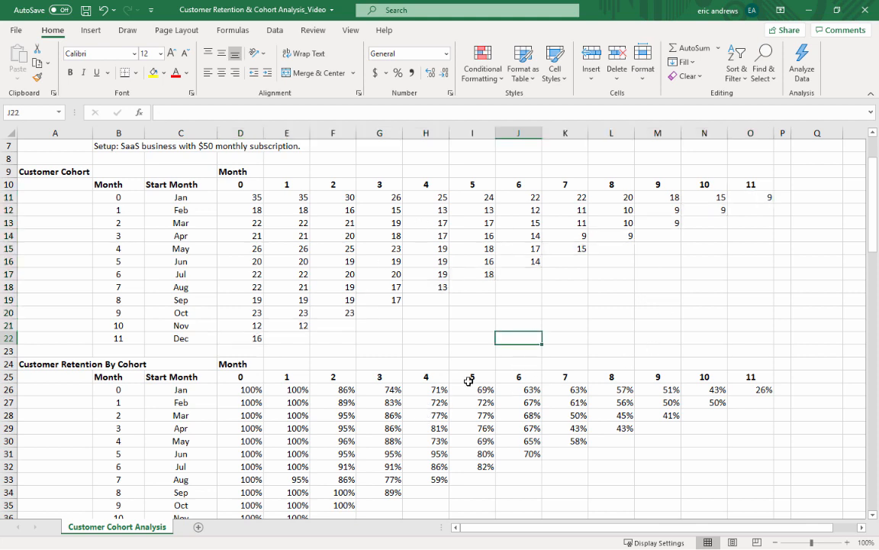
mouse_move(472, 364)
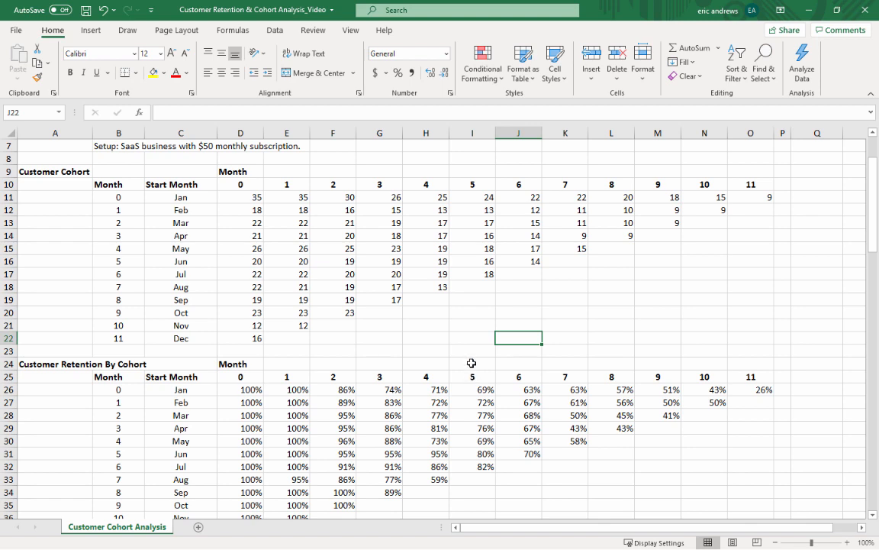
scroll(down, 3)
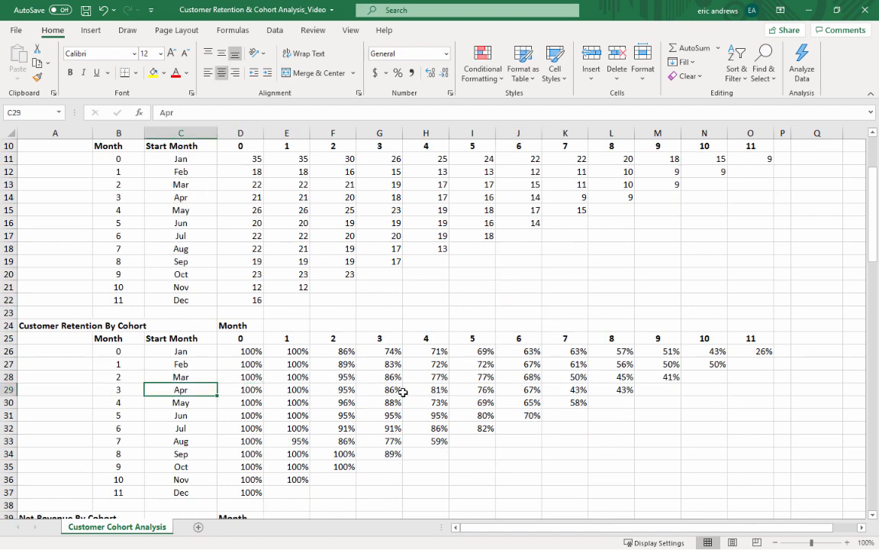
click(472, 389)
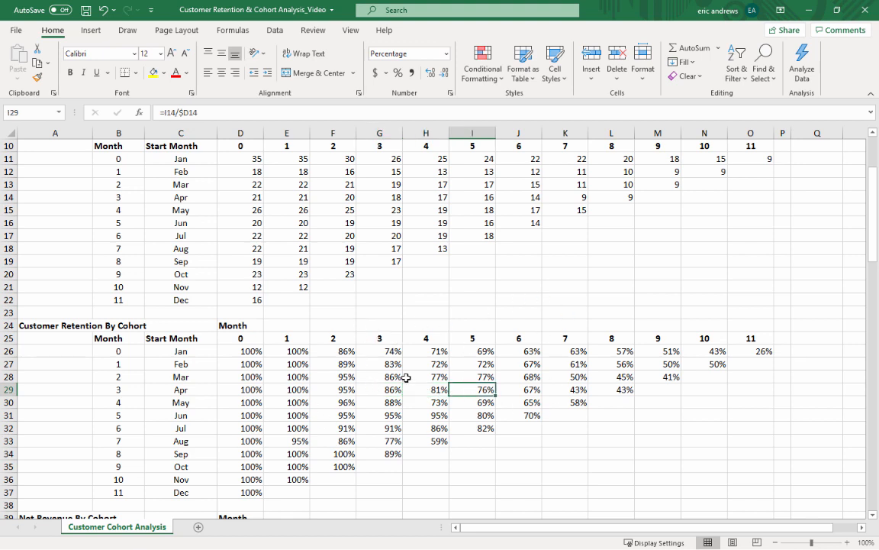
click(379, 389)
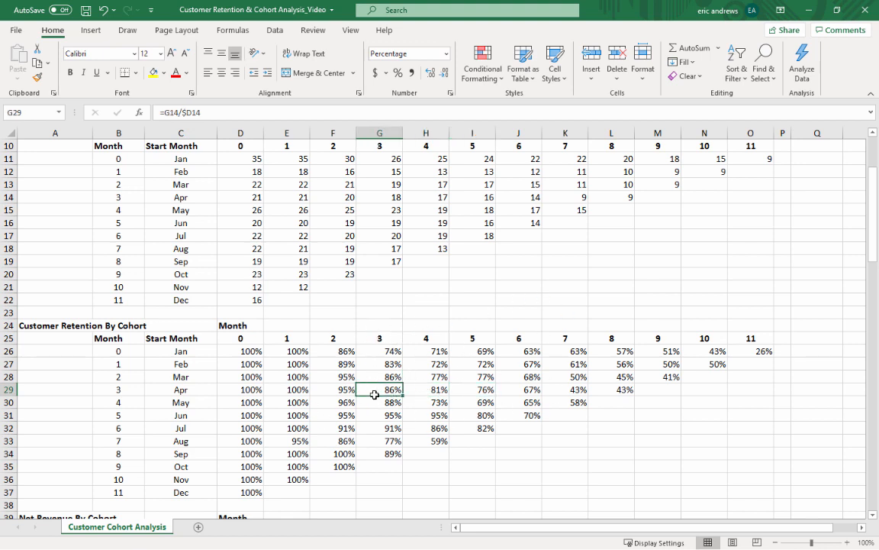
click(379, 428)
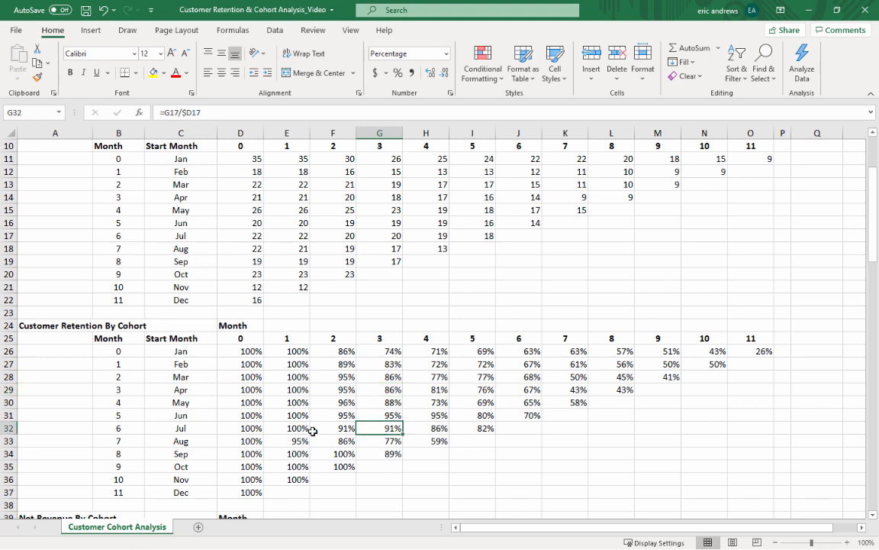
drag(180, 428, 391, 428)
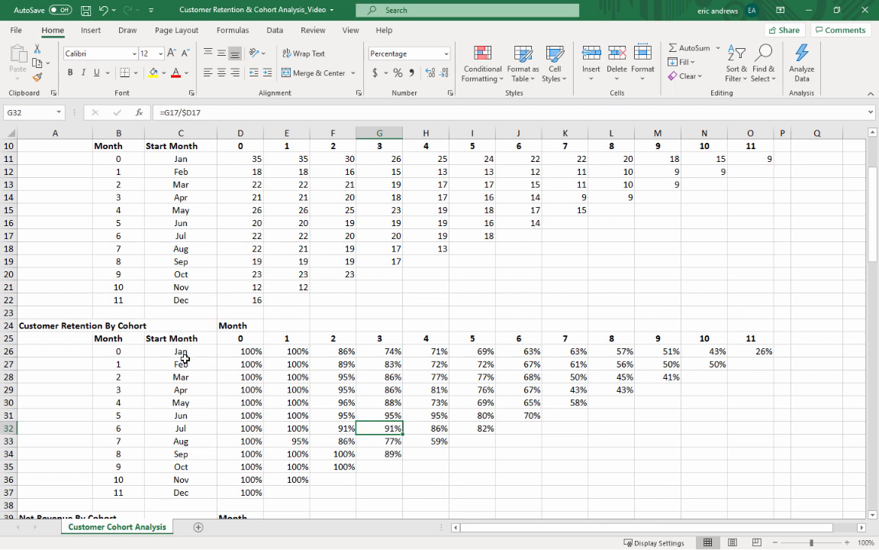
click(378, 349)
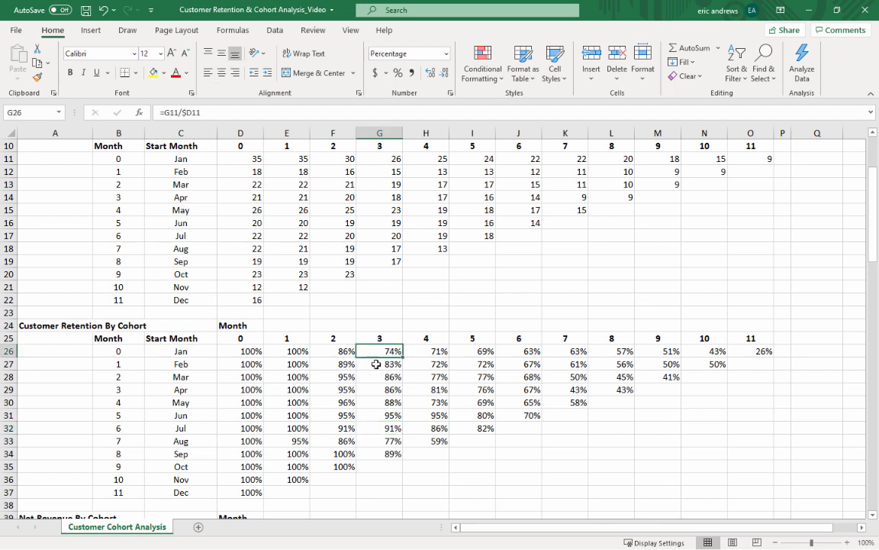
mouse_move(379, 351)
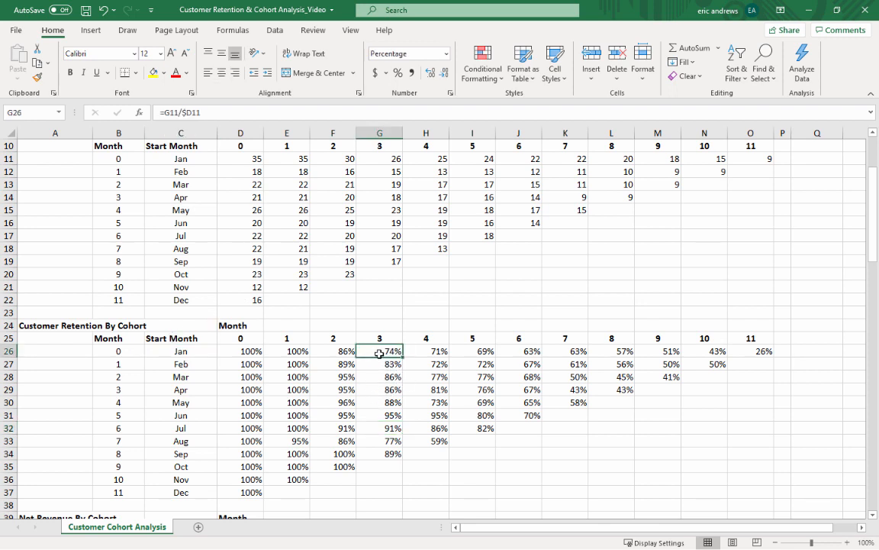
click(181, 428)
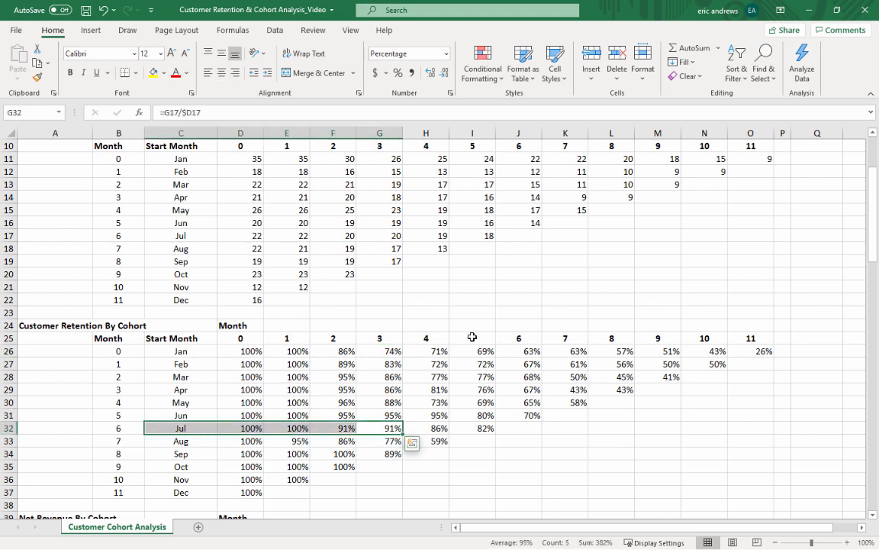
mouse_move(538, 338)
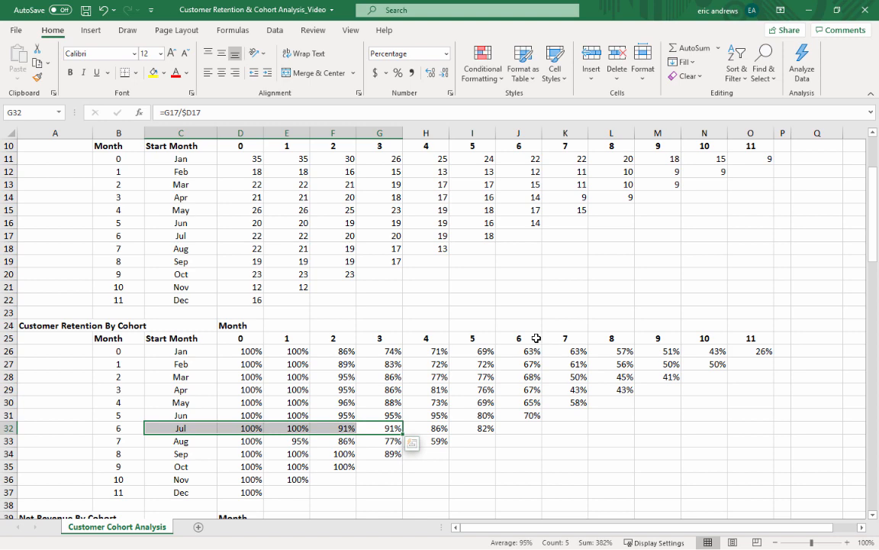
mouse_move(617, 302)
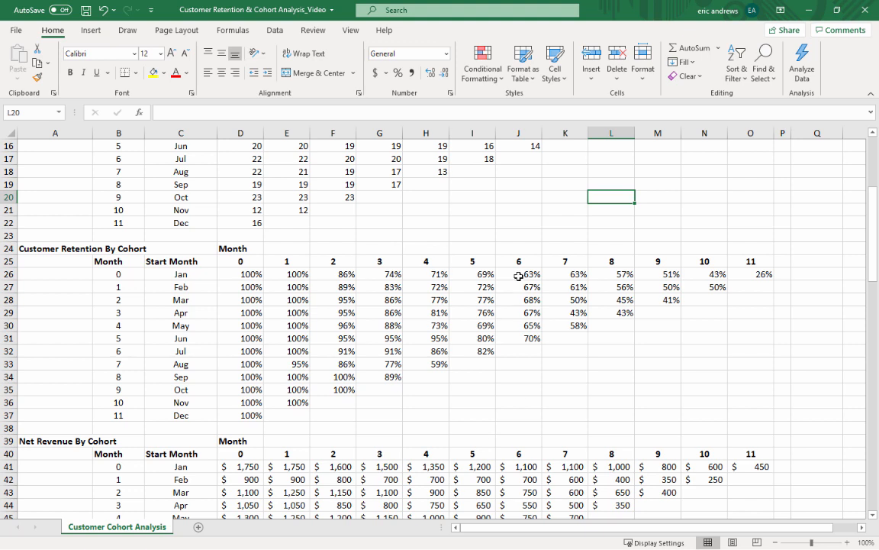
mouse_move(496, 309)
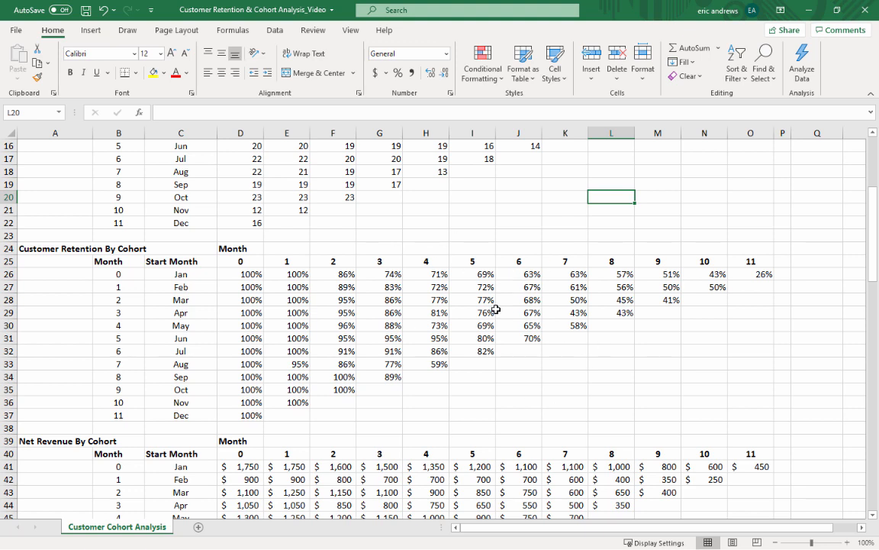
mouse_move(543, 303)
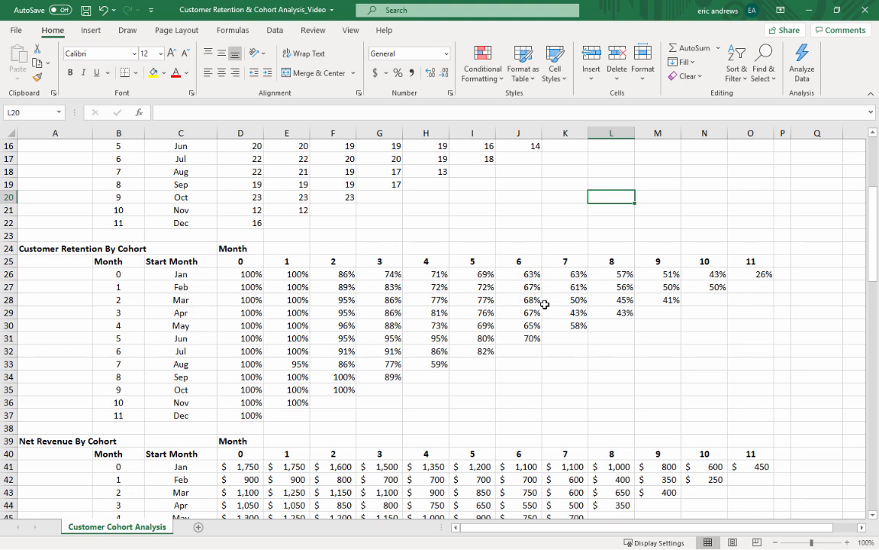
mouse_move(632, 371)
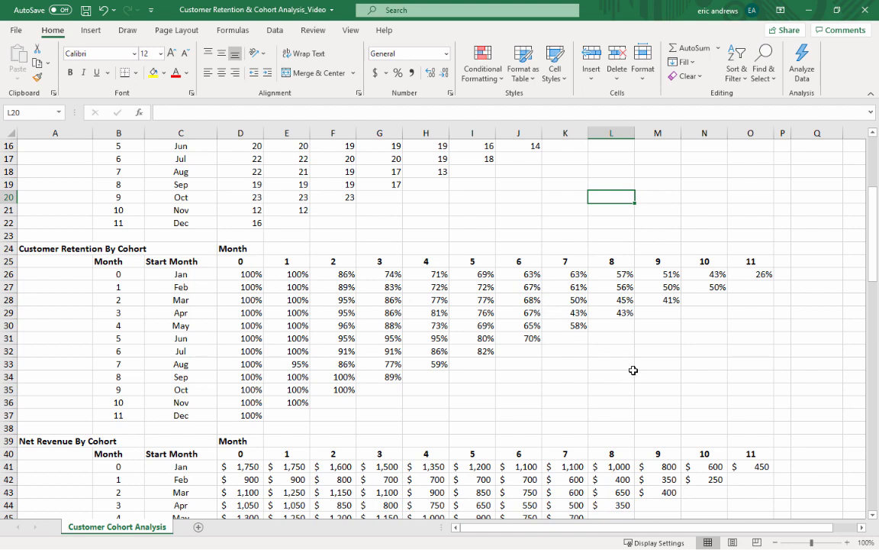
scroll(down, 3)
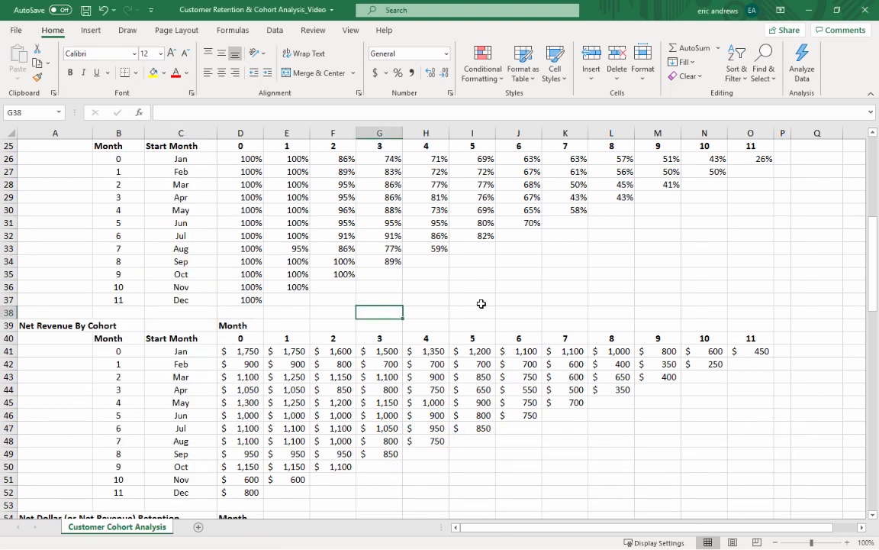
scroll(down, 3)
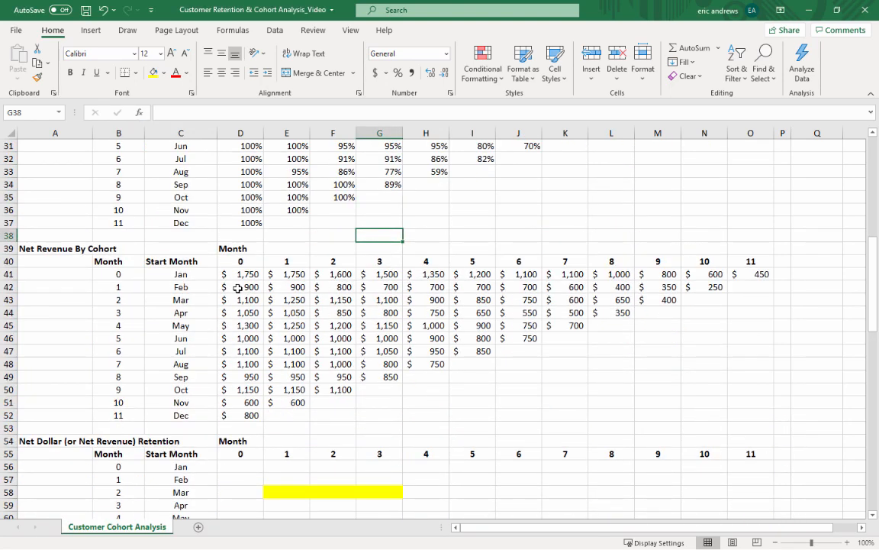
click(240, 274)
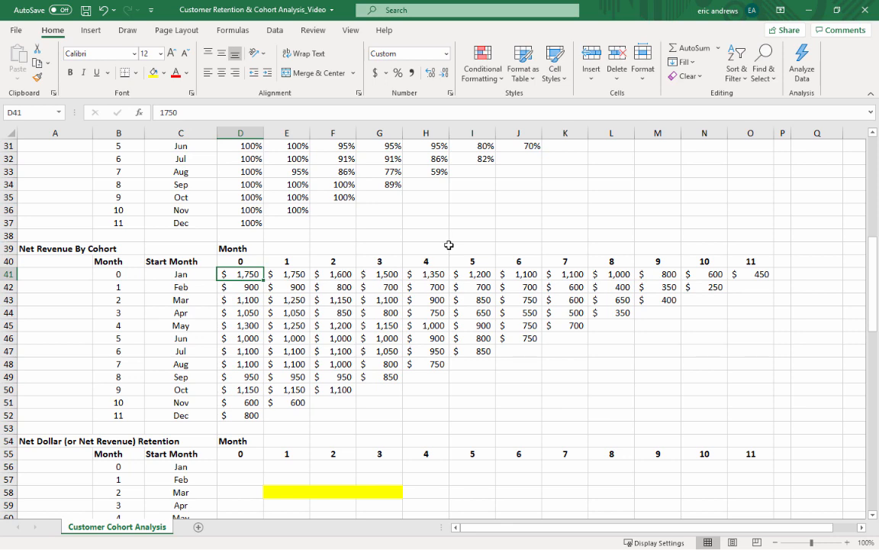
mouse_move(418, 253)
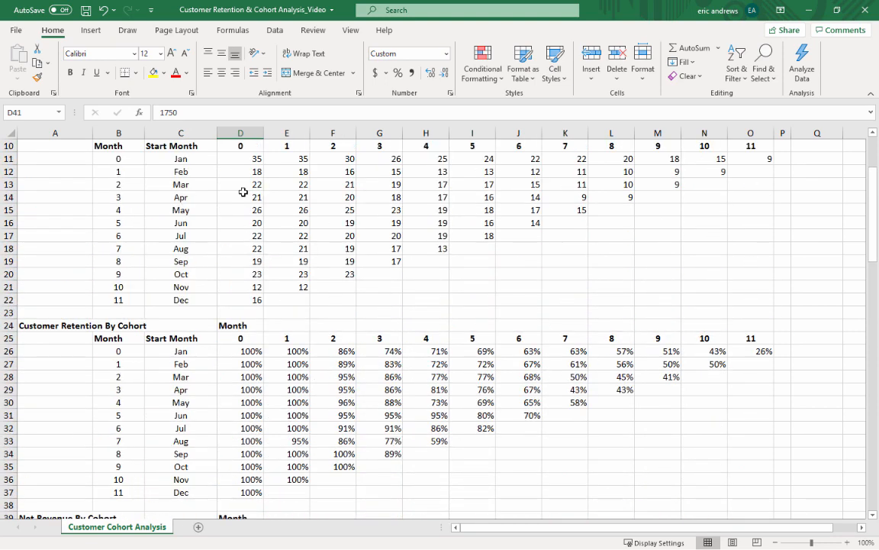
click(241, 158)
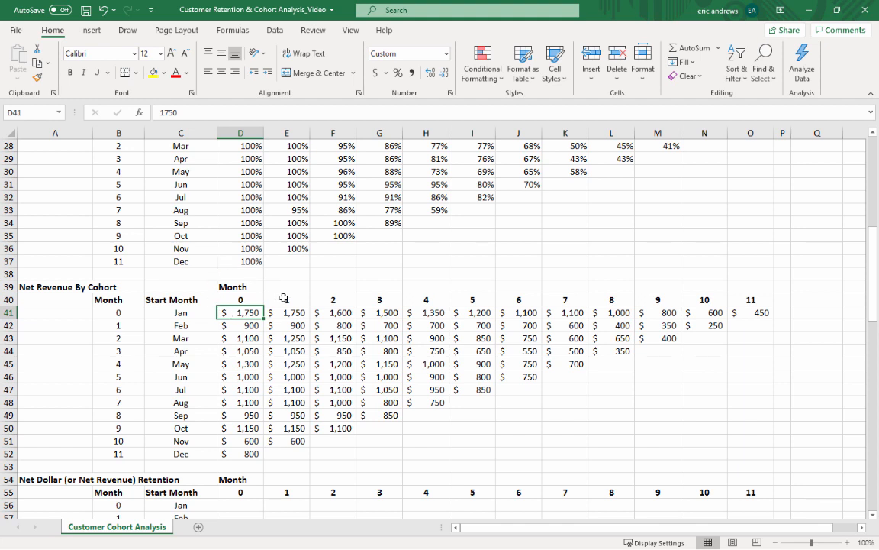
click(287, 311)
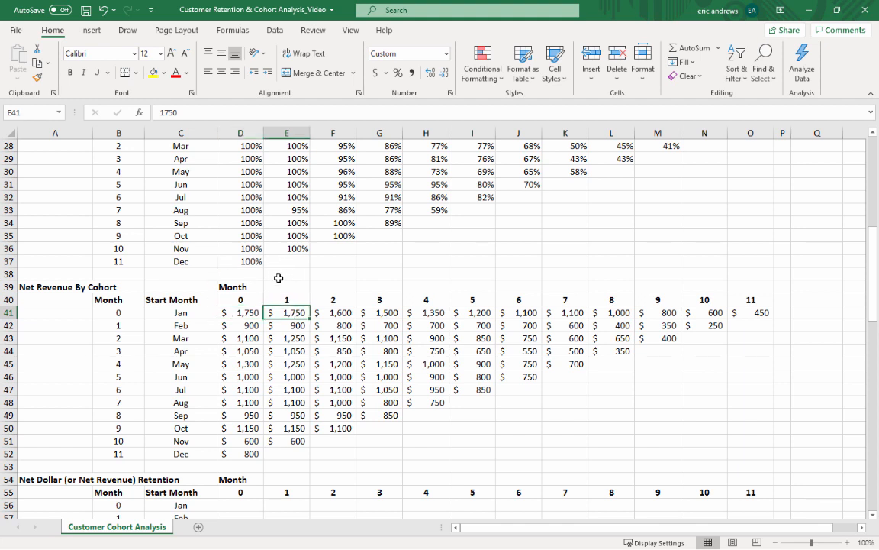
click(333, 311)
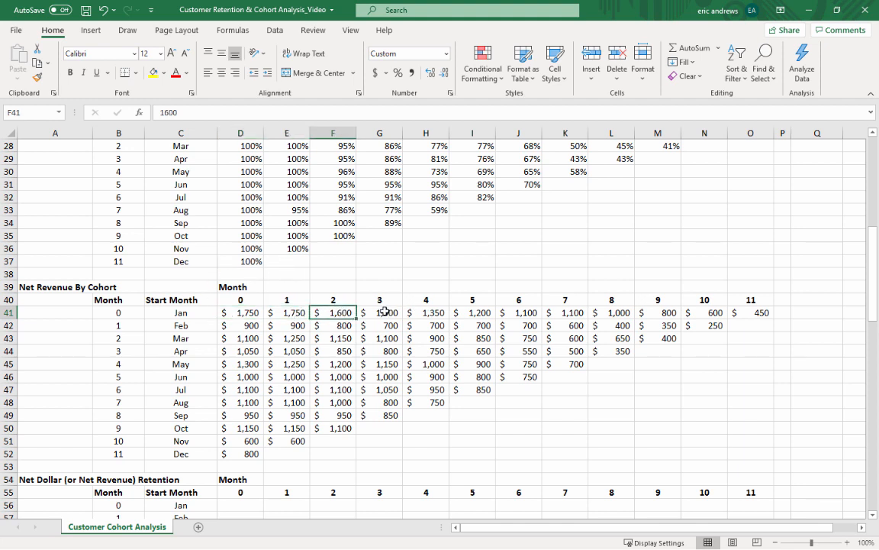
click(379, 311)
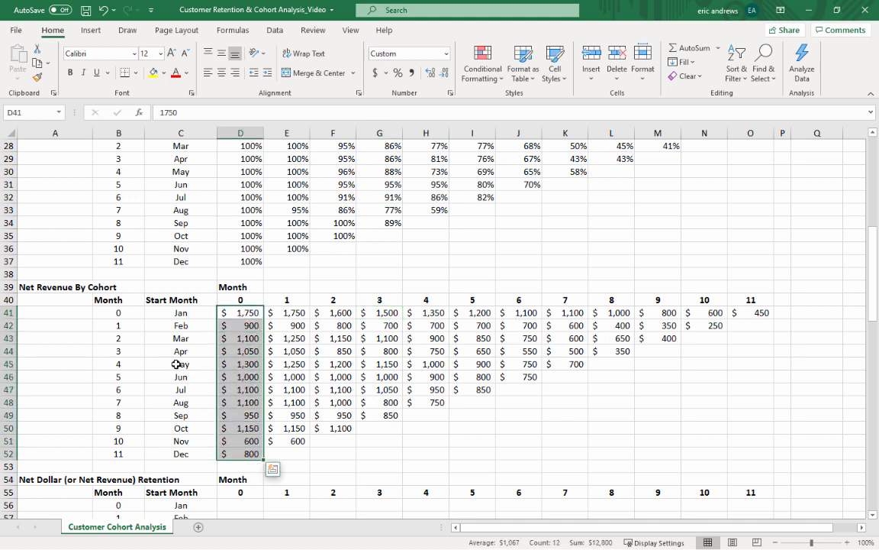
click(180, 363)
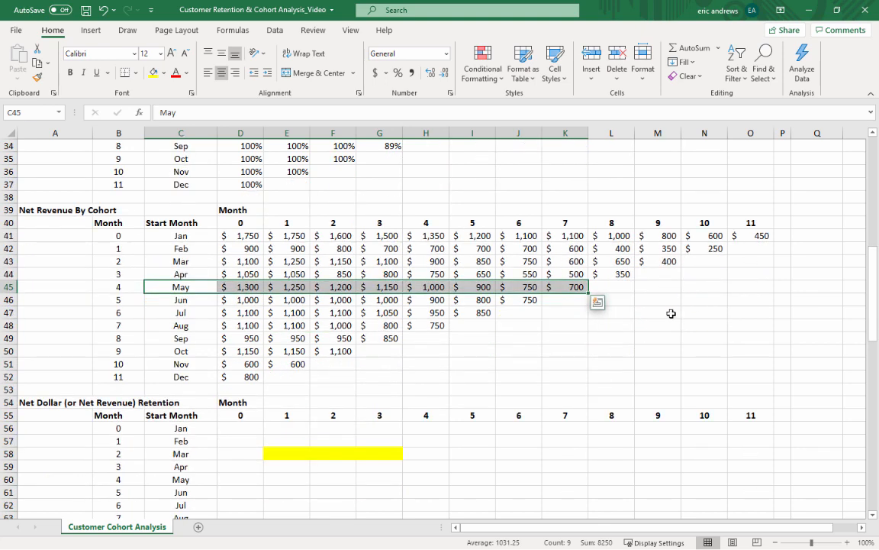
mouse_move(648, 326)
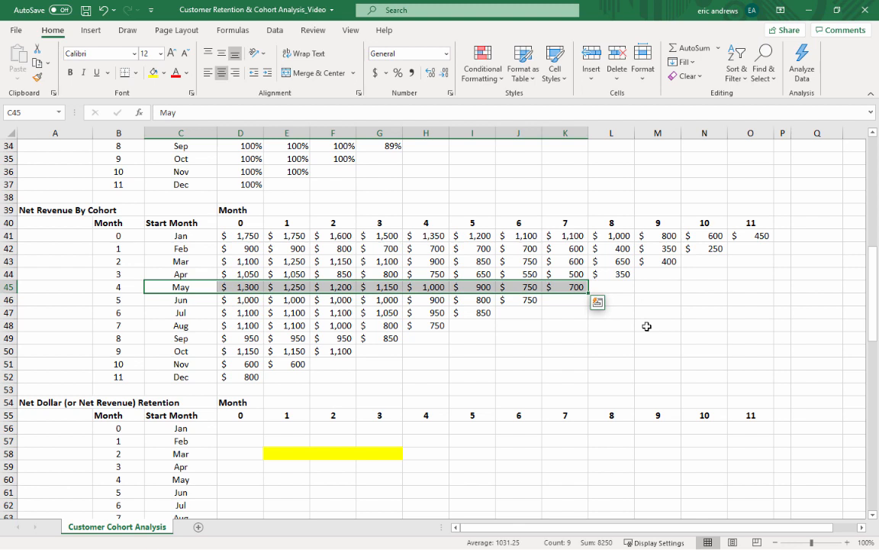
mouse_move(593, 333)
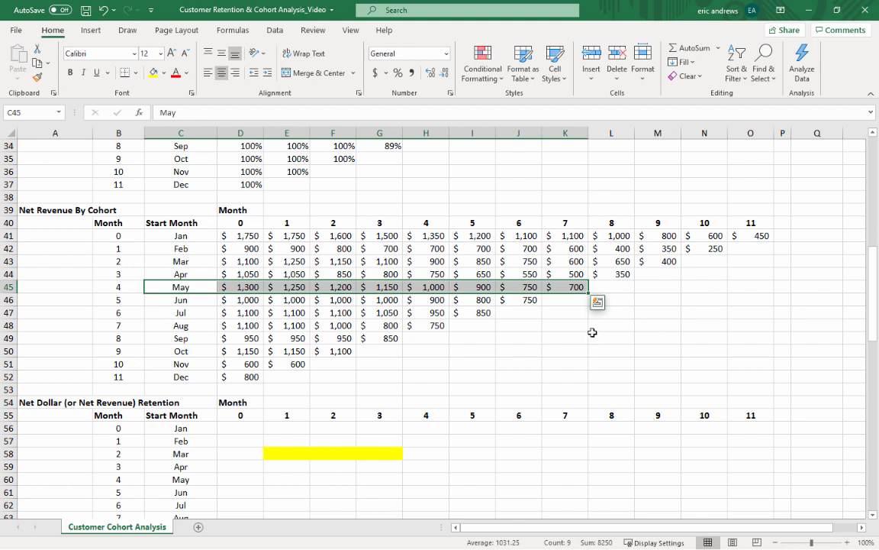
mouse_move(596, 332)
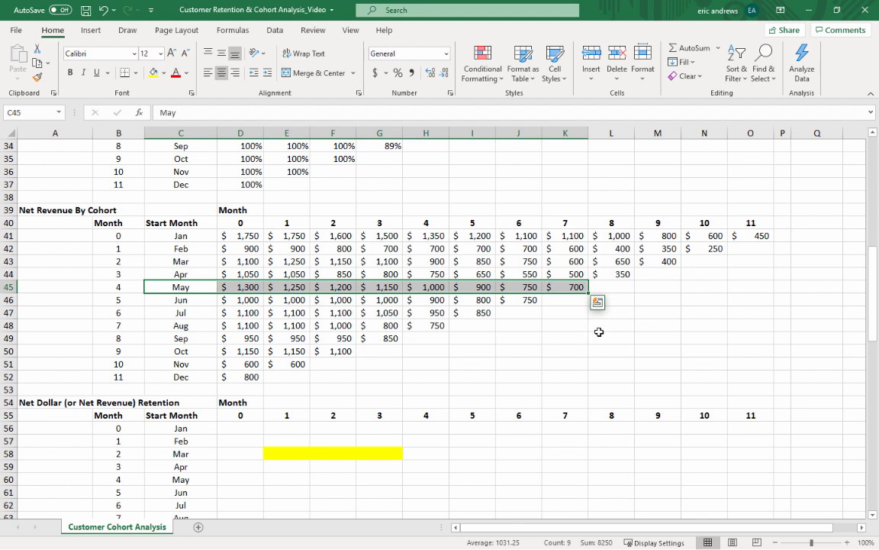
mouse_move(534, 343)
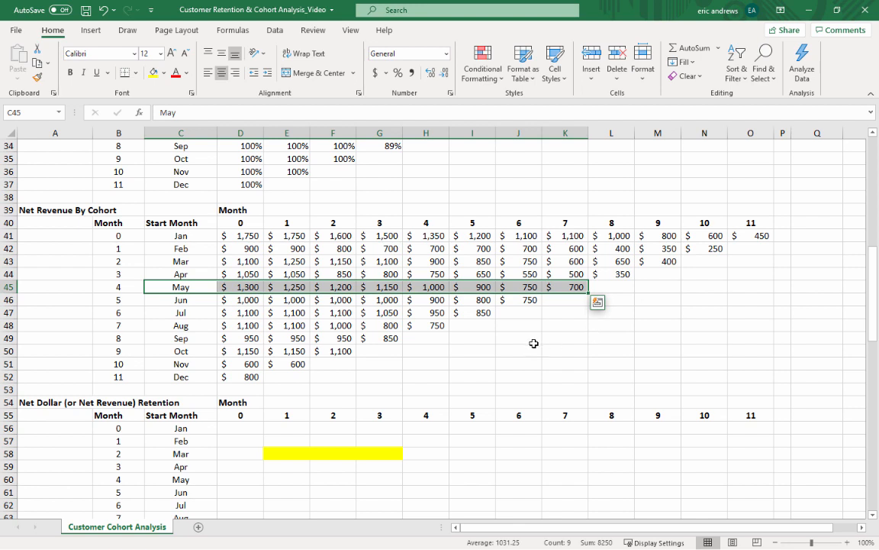
scroll(down, 3)
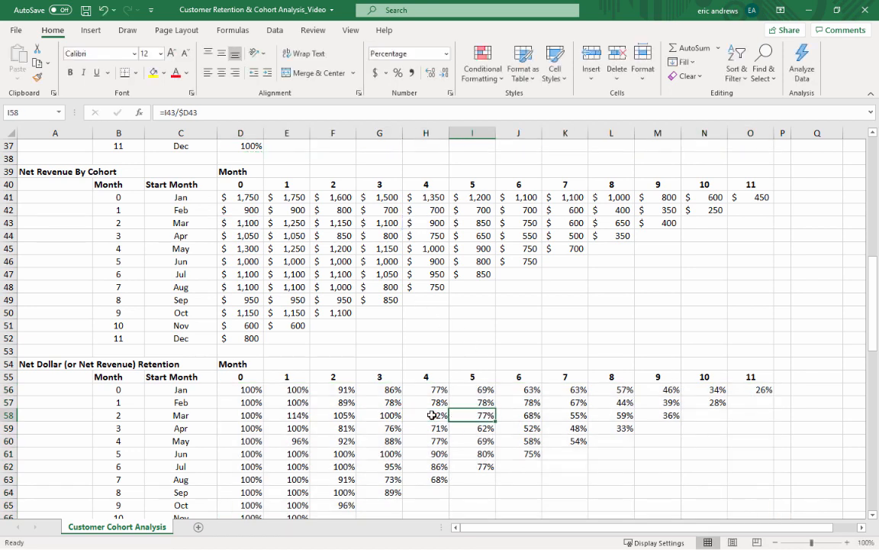
scroll(down, 3)
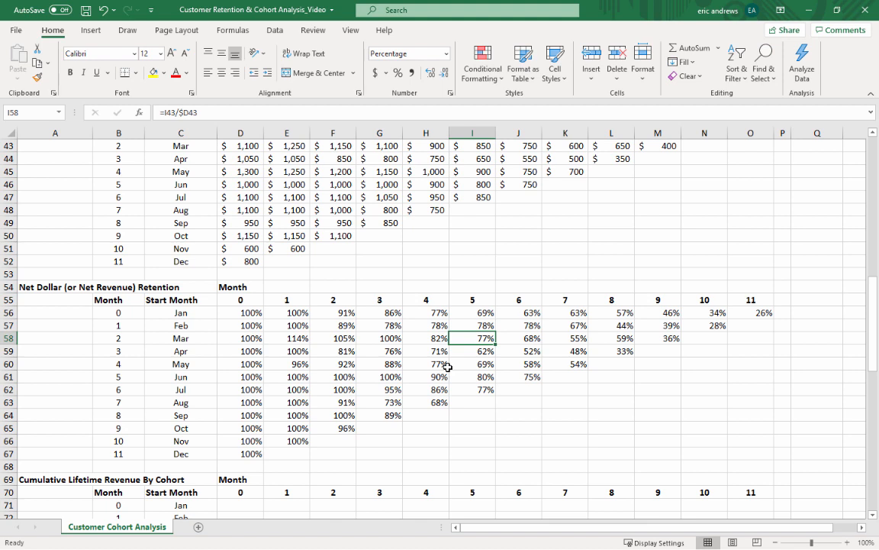
mouse_move(464, 357)
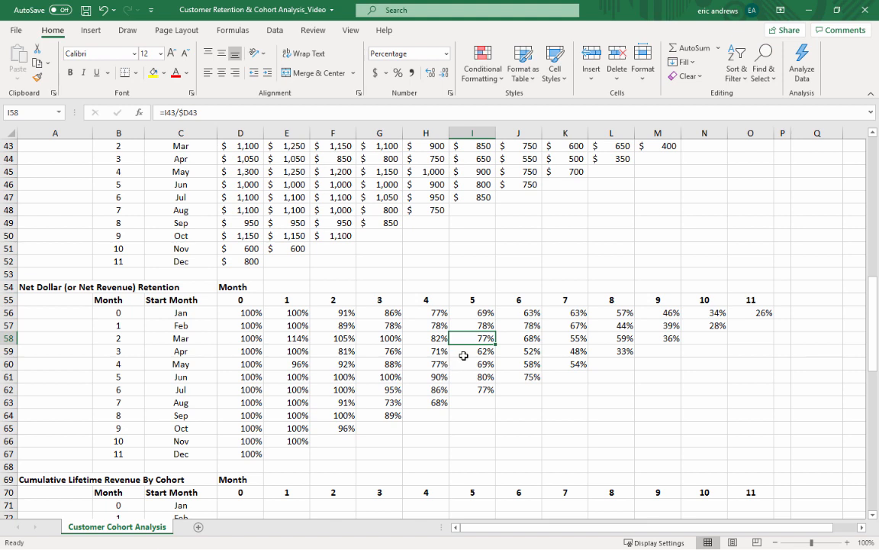
click(333, 337)
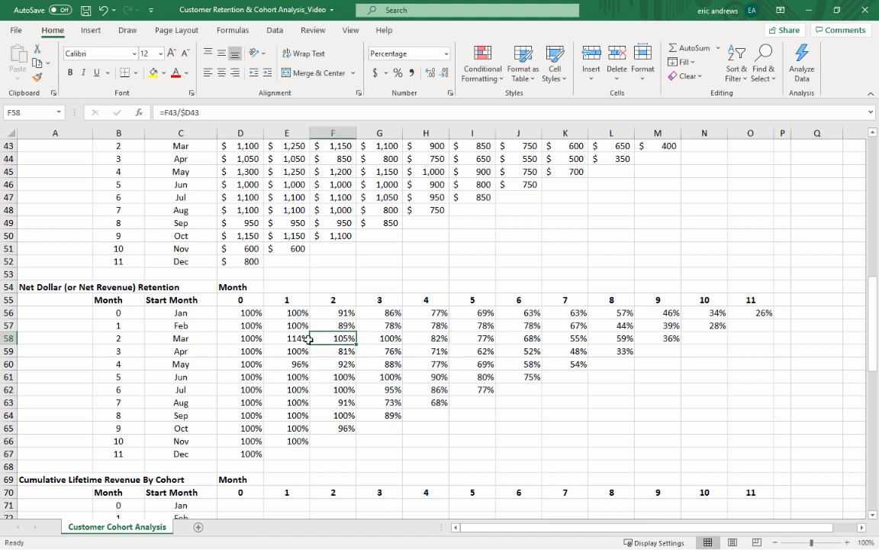
drag(287, 337, 378, 338)
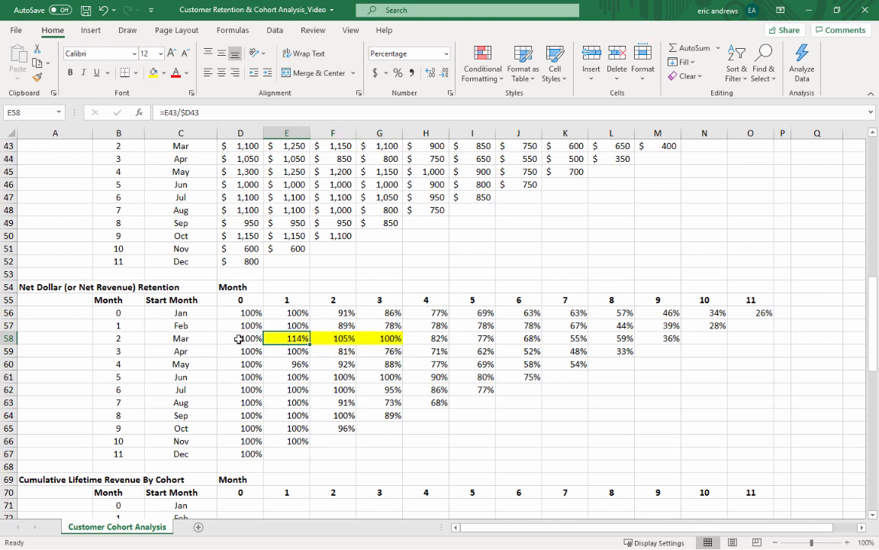
click(379, 337)
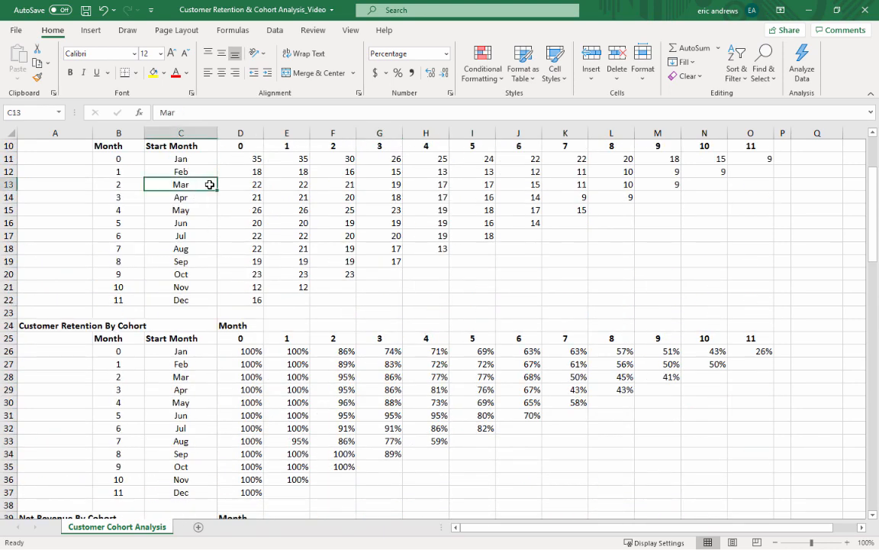
click(287, 184)
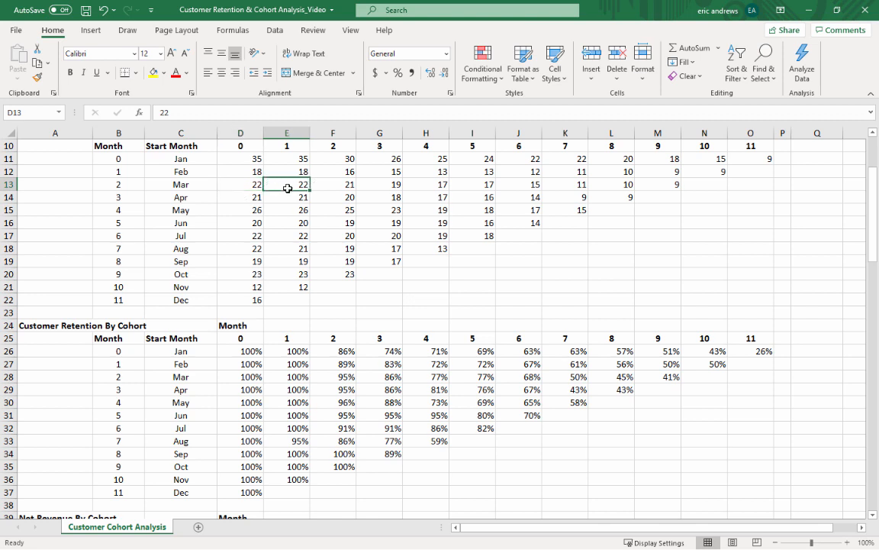
click(333, 184)
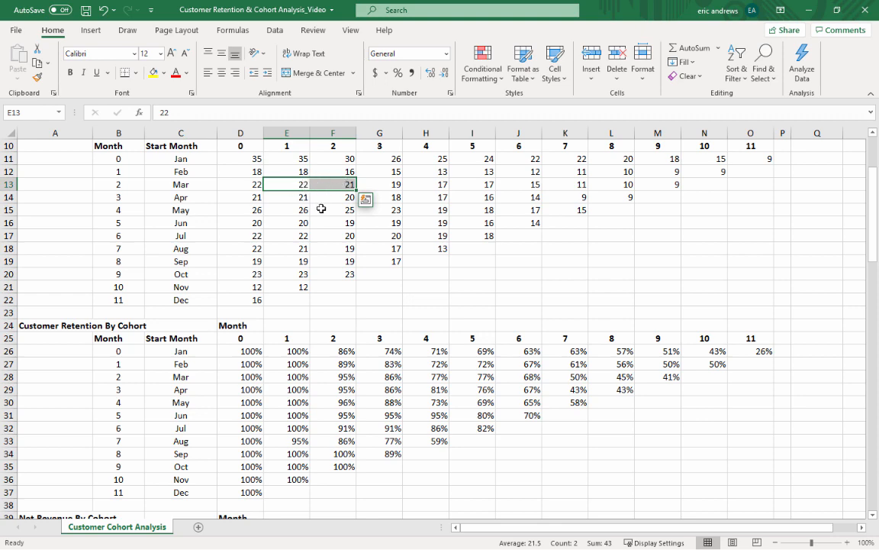
scroll(down, 3)
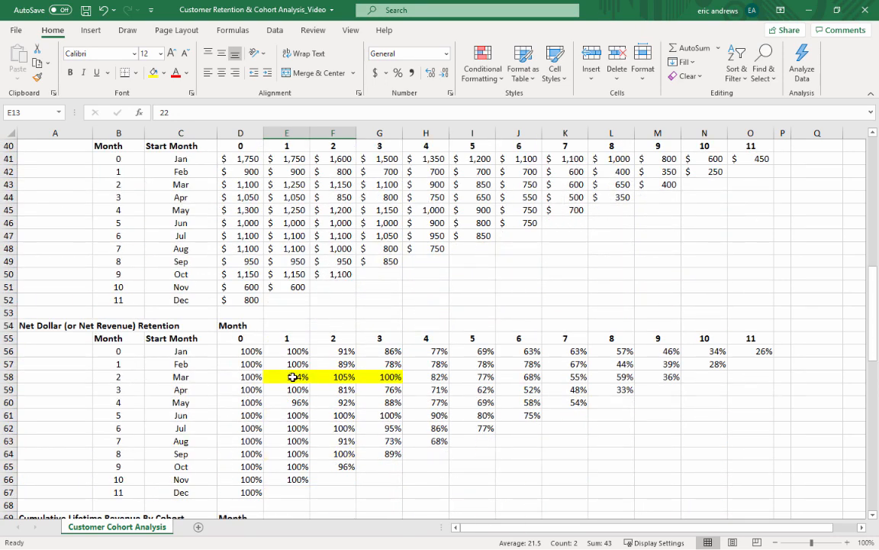
click(241, 183)
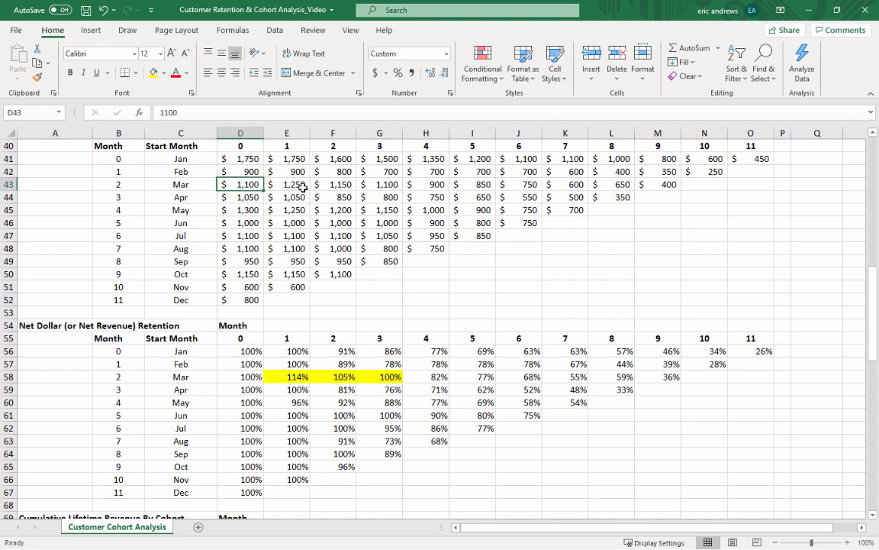
drag(287, 183, 379, 183)
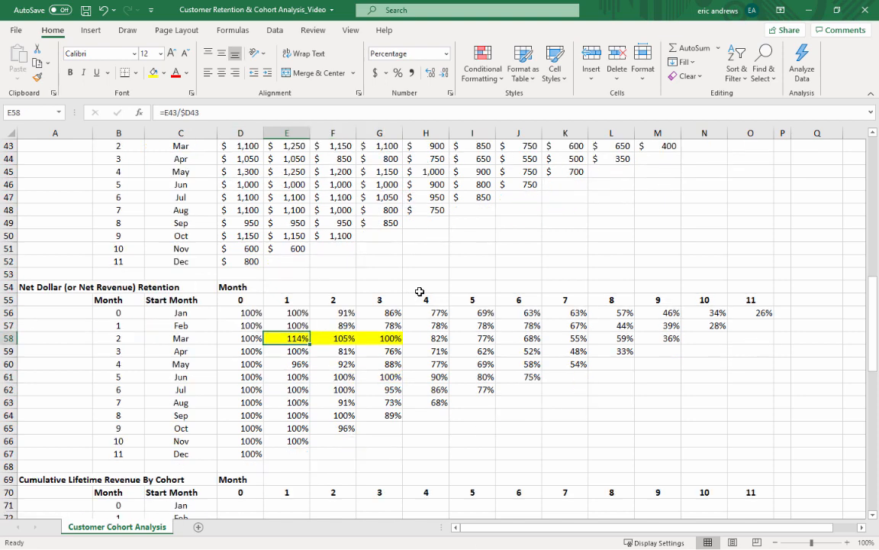
mouse_move(472, 276)
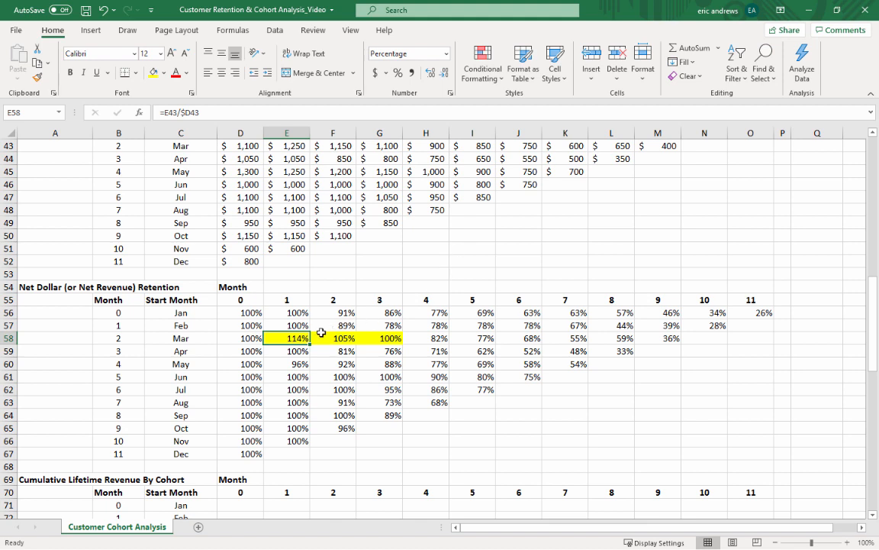
mouse_move(480, 259)
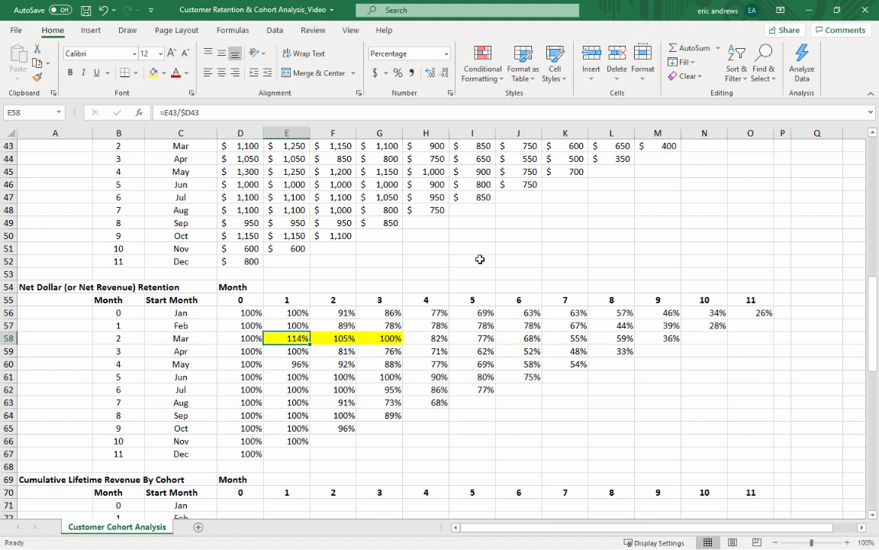
mouse_move(422, 278)
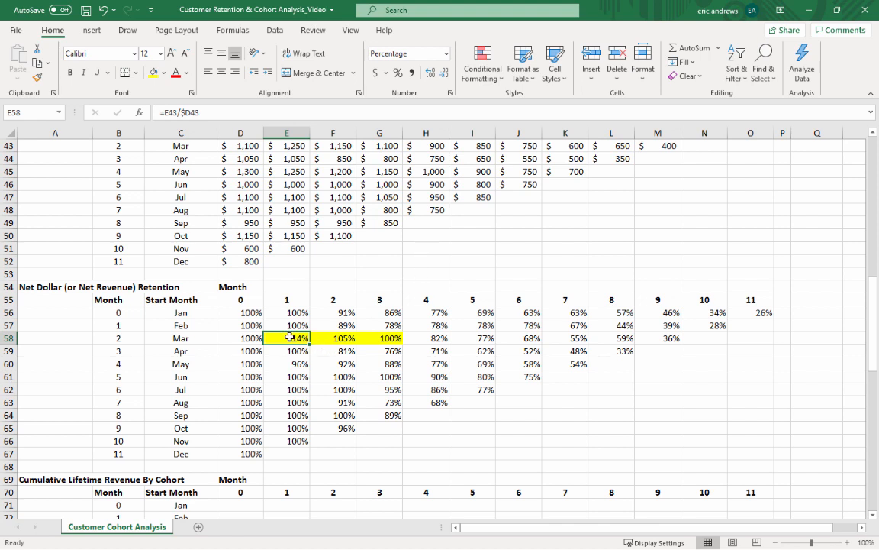
drag(287, 337, 379, 337)
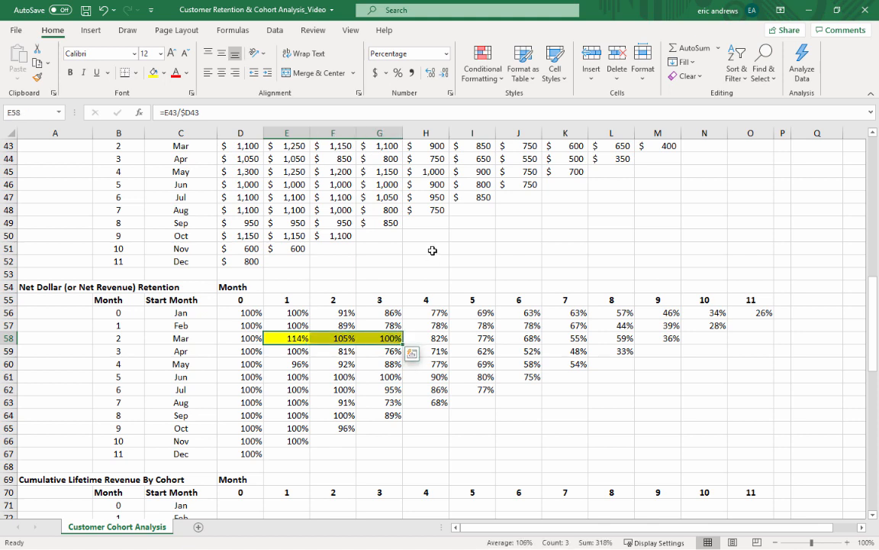
click(333, 376)
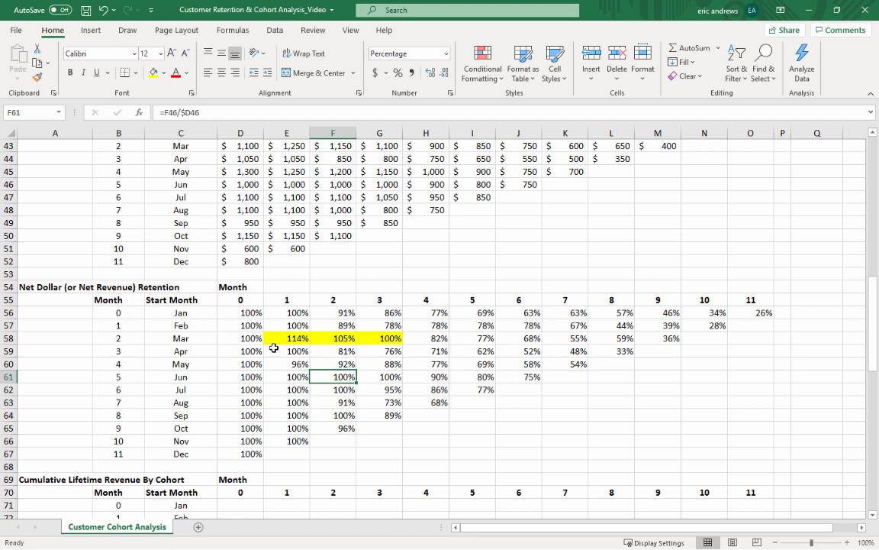
mouse_move(350, 314)
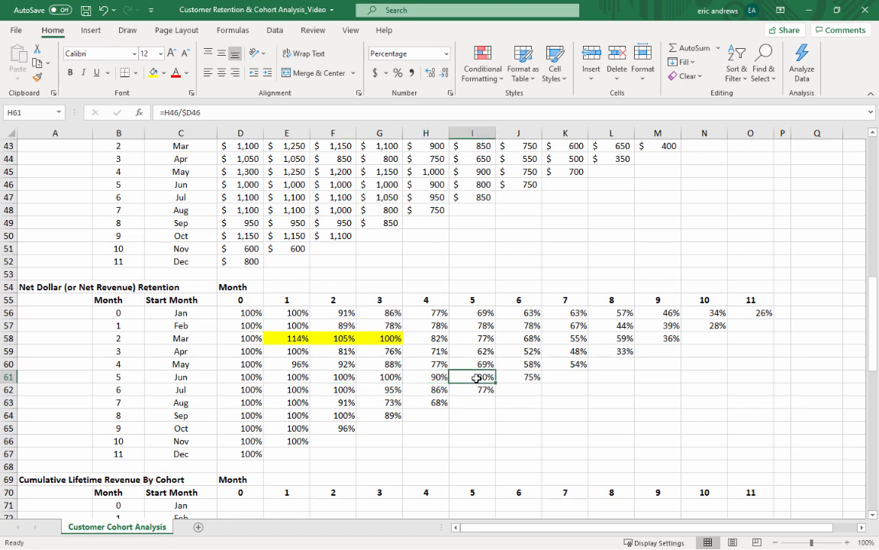
click(519, 375)
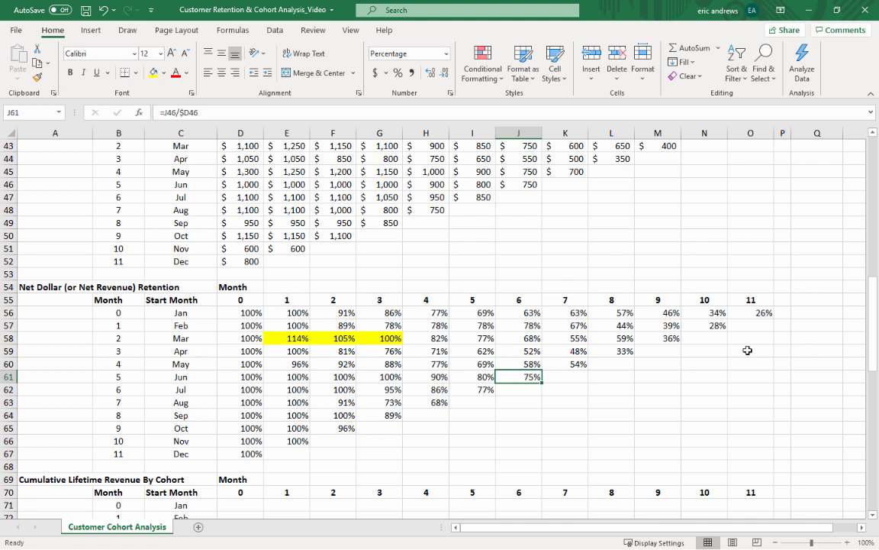
scroll(down, 3)
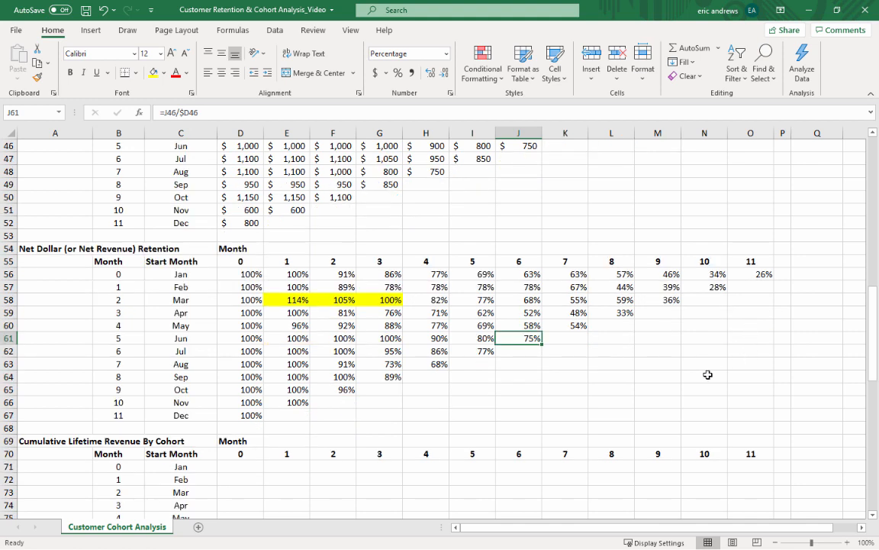
mouse_move(684, 324)
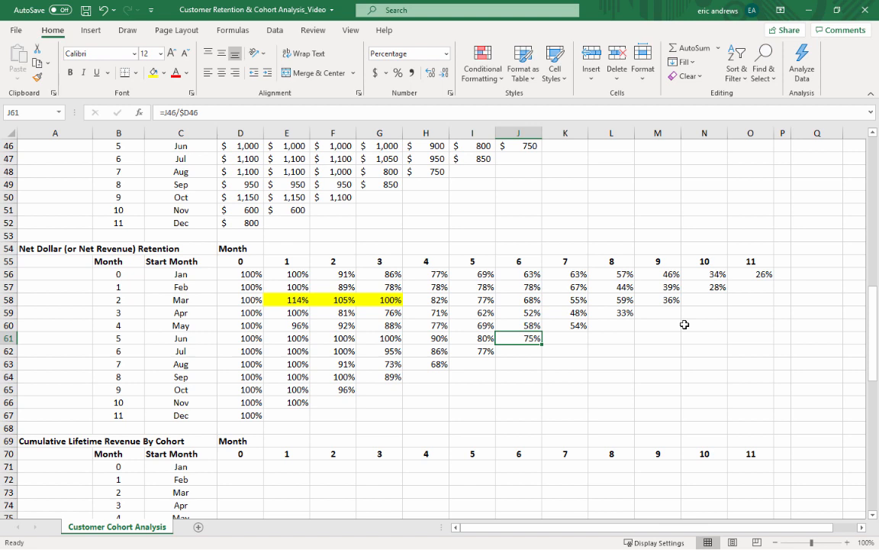
mouse_move(674, 281)
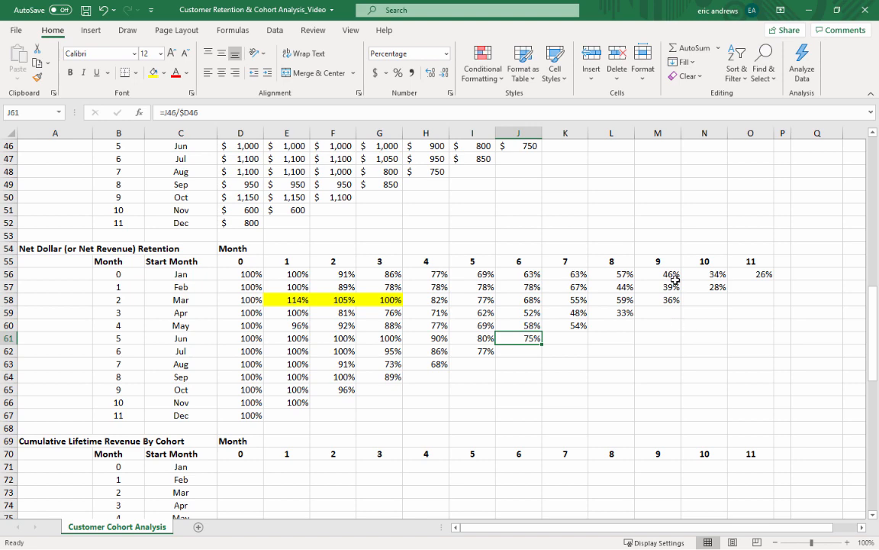
scroll(down, 3)
text(=)
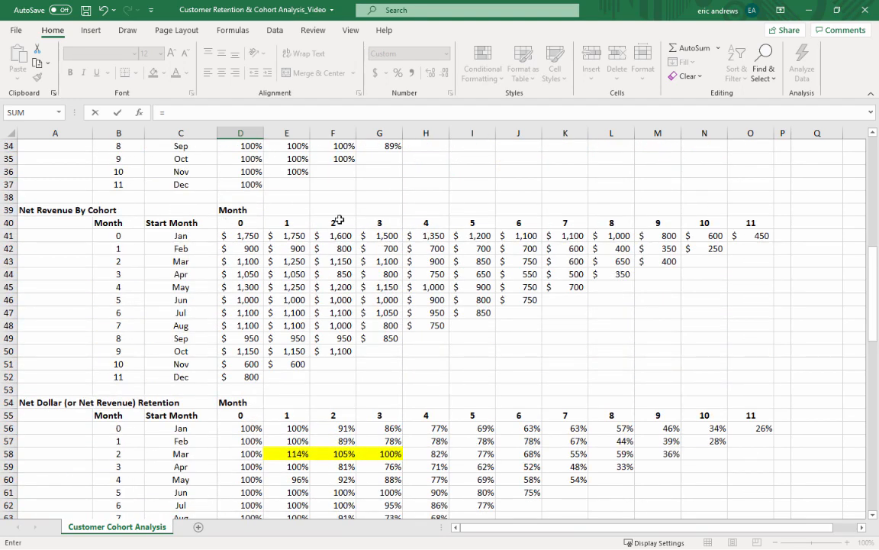
Fill cumulative revenue as =D41 then =D71+E41 across row 71 and down to row 82, Jan reaching $14,200.
click(241, 235)
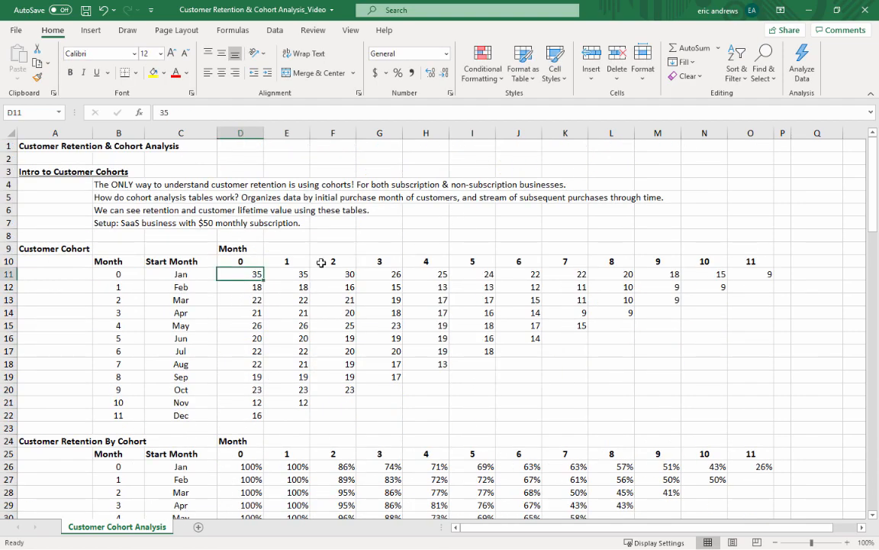
scroll(down, 3)
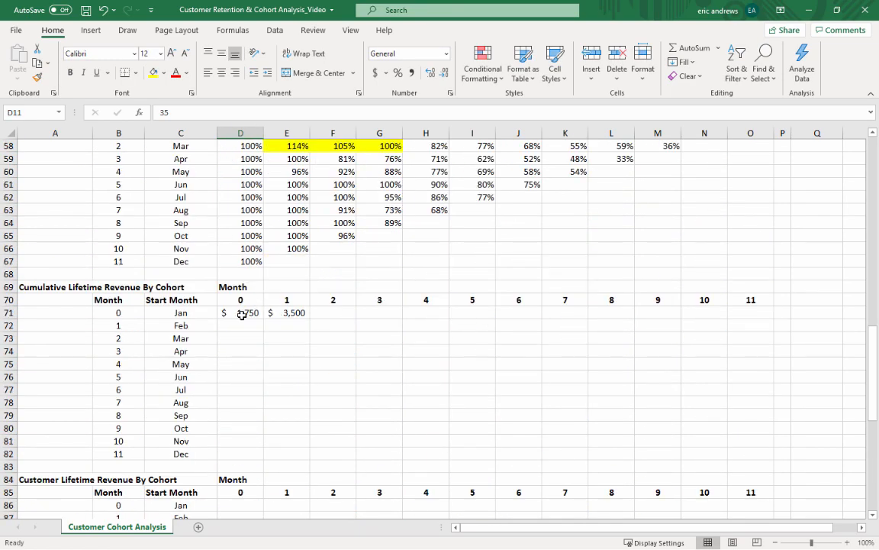
click(287, 312)
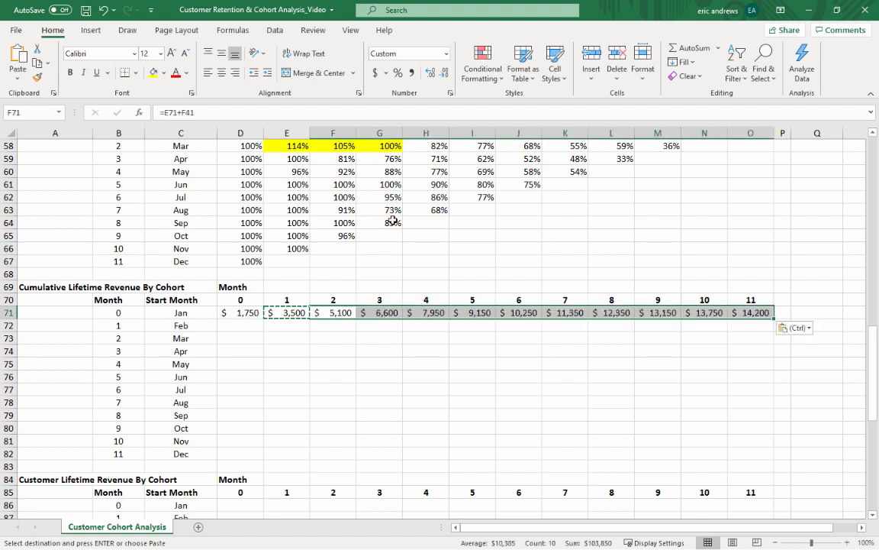
click(751, 312)
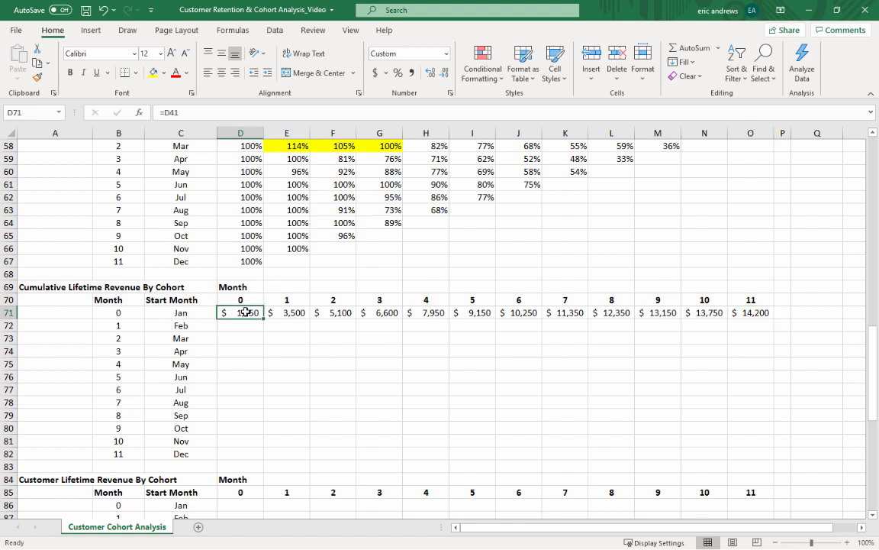
drag(240, 312, 751, 312)
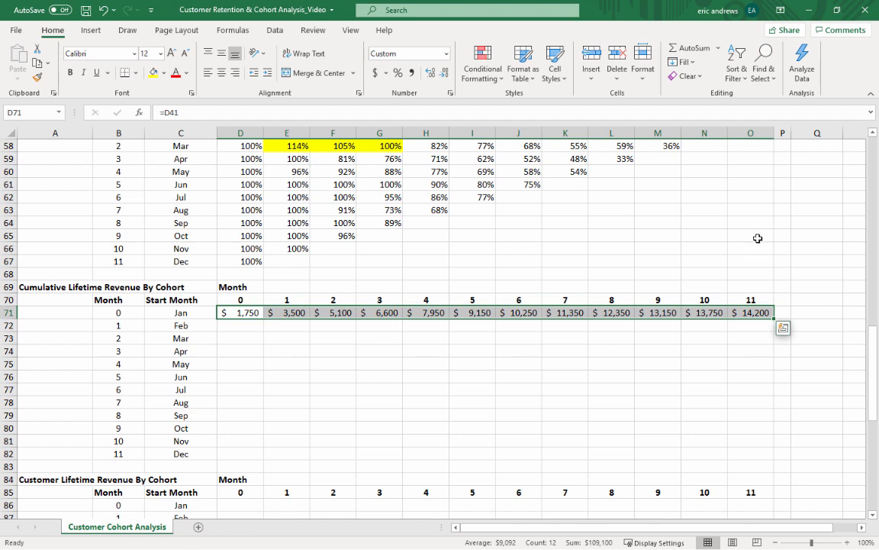
drag(240, 325, 751, 415)
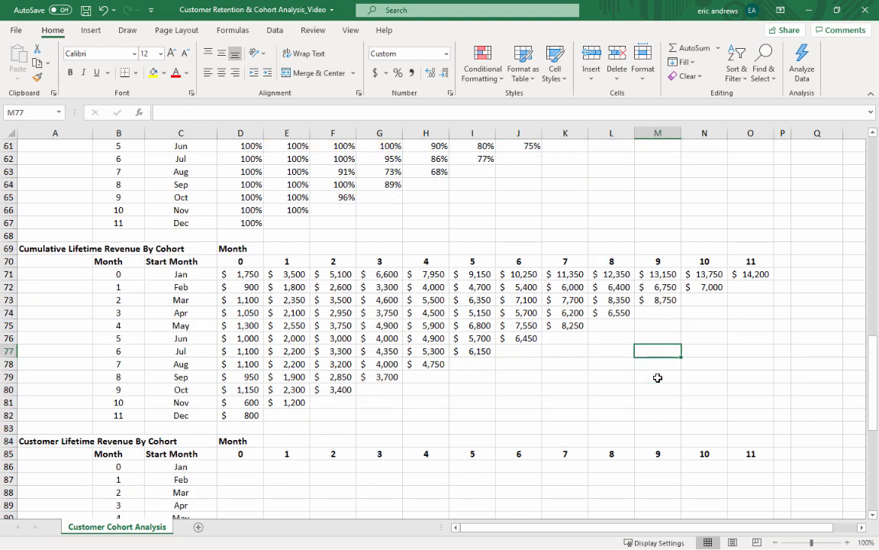
mouse_move(668, 370)
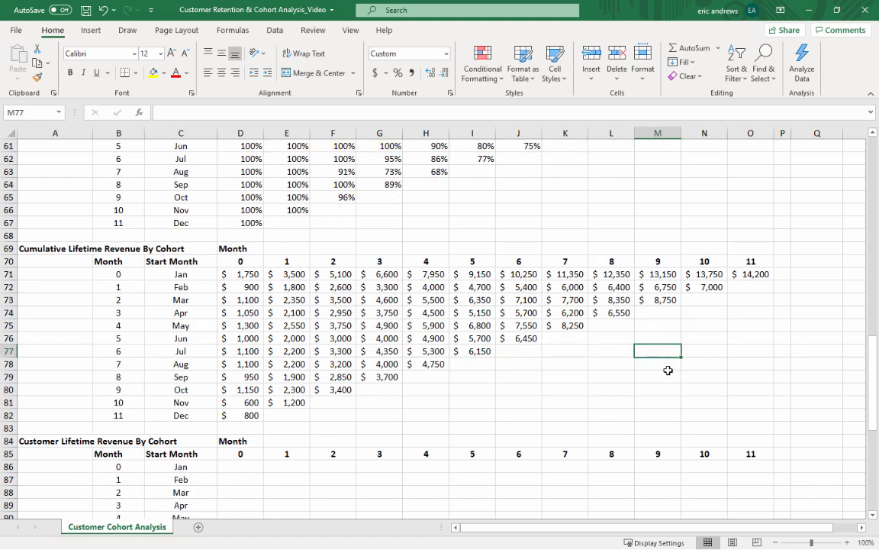
Check the Jan cumulative revenue formulas and move down to the Customer Lifetime Revenue By Cohort table.
click(180, 274)
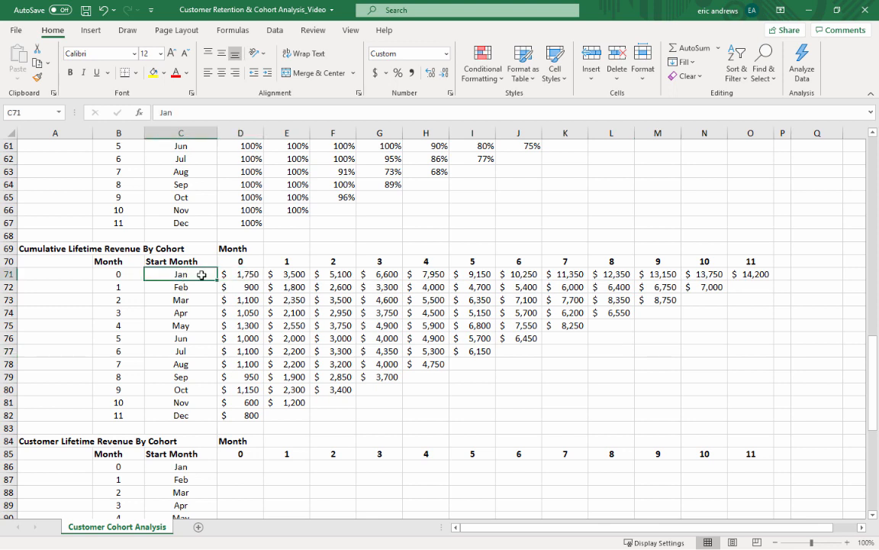
click(240, 273)
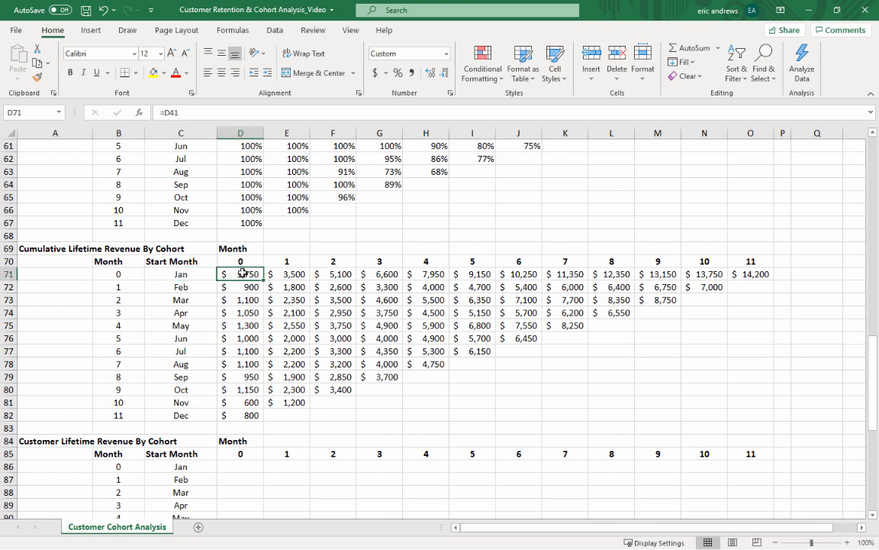
click(751, 273)
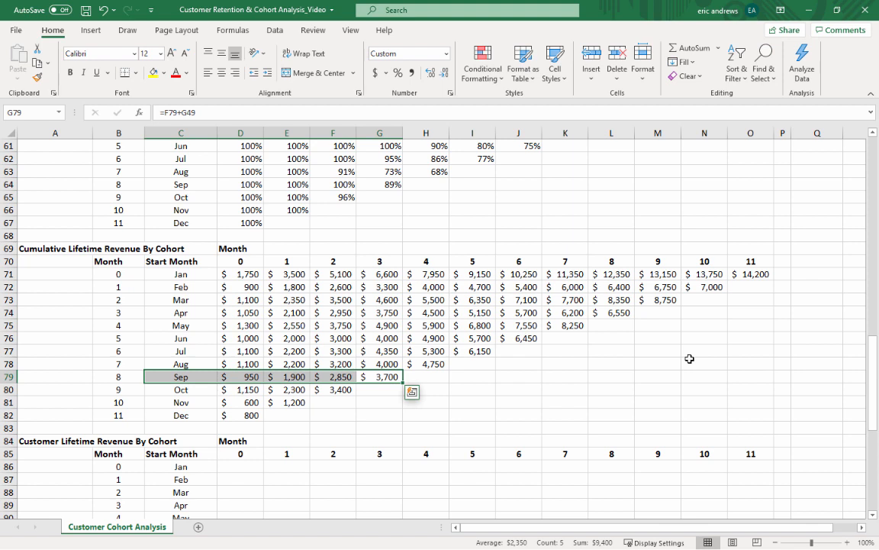
mouse_move(522, 368)
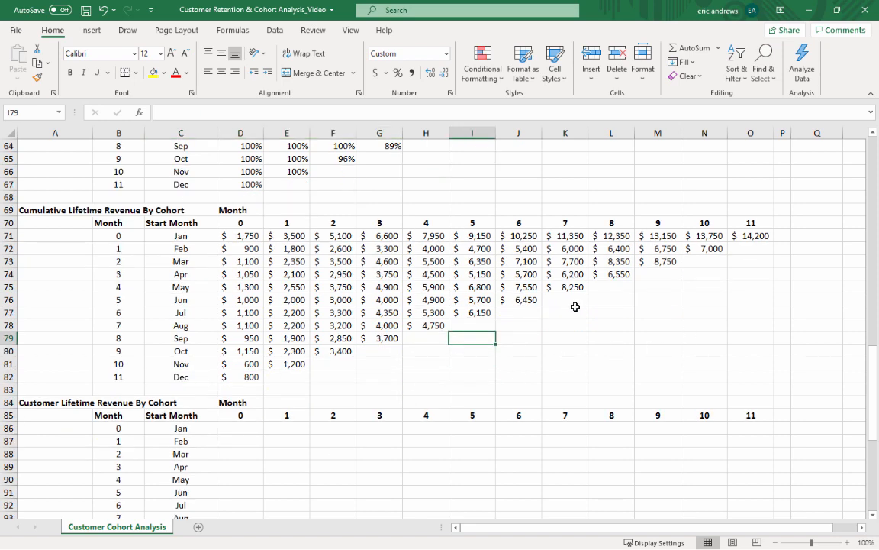
scroll(down, 3)
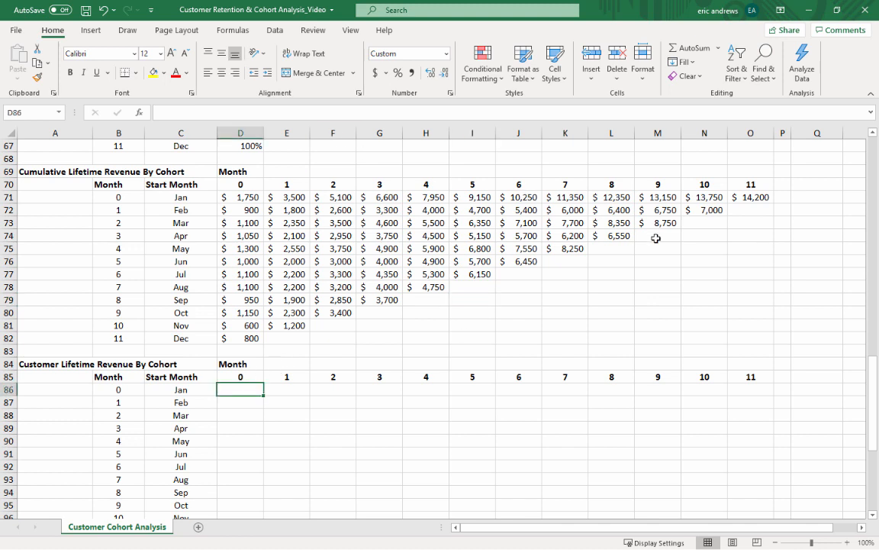
Enter per-customer revenue =D71/$D11 in D86 and fill it over D86:O97, Jan rising $50 to $406.
click(241, 195)
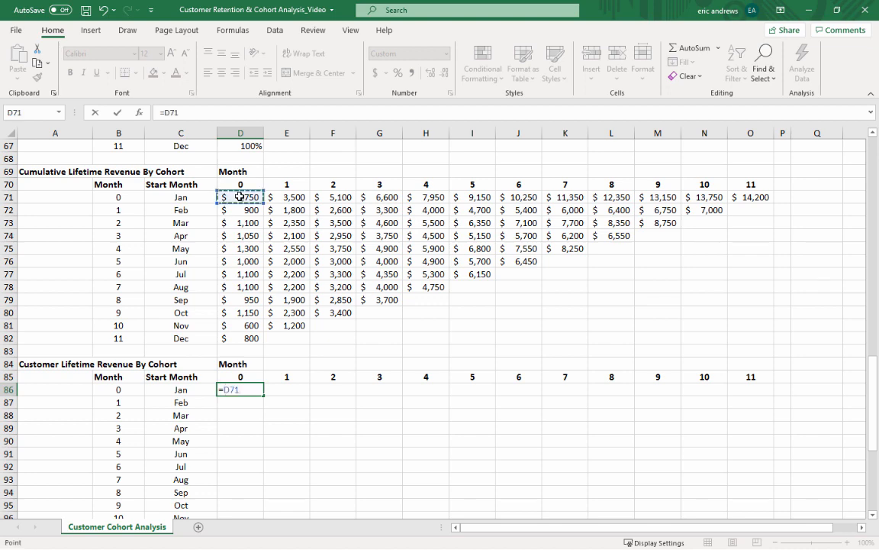
text(/)
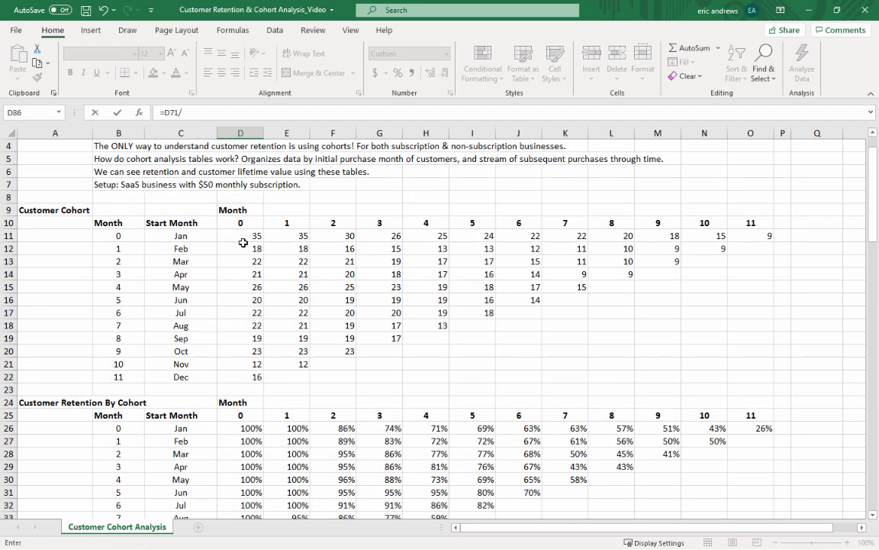
click(240, 235)
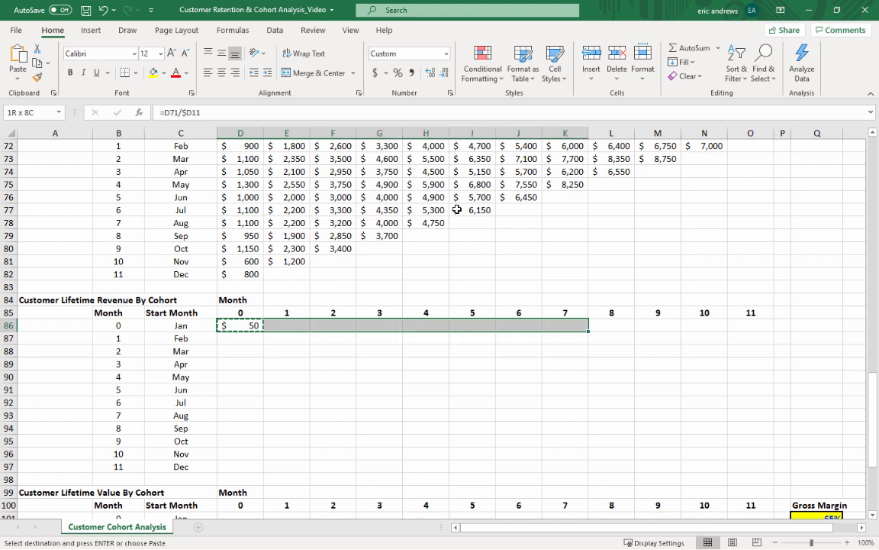
drag(241, 326, 771, 453)
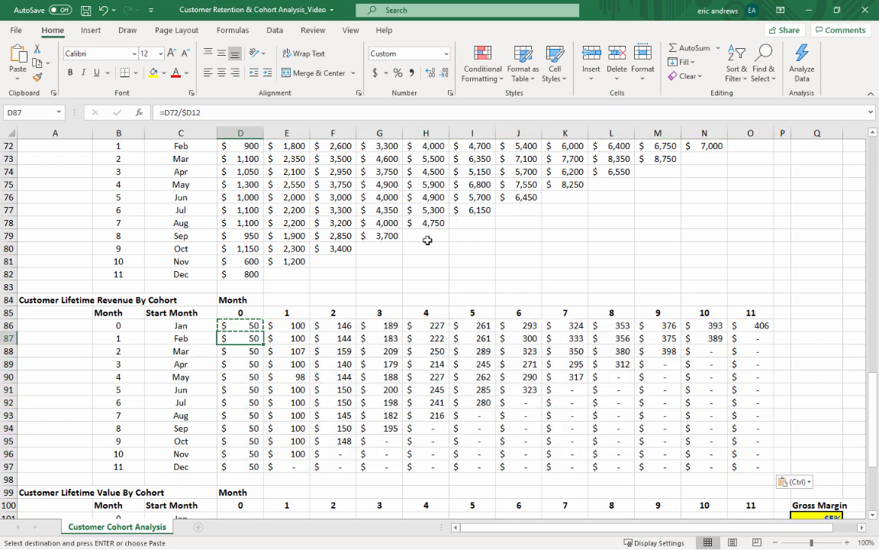
Clear the dash placeholder cells for months the cohorts have not reached.
click(332, 453)
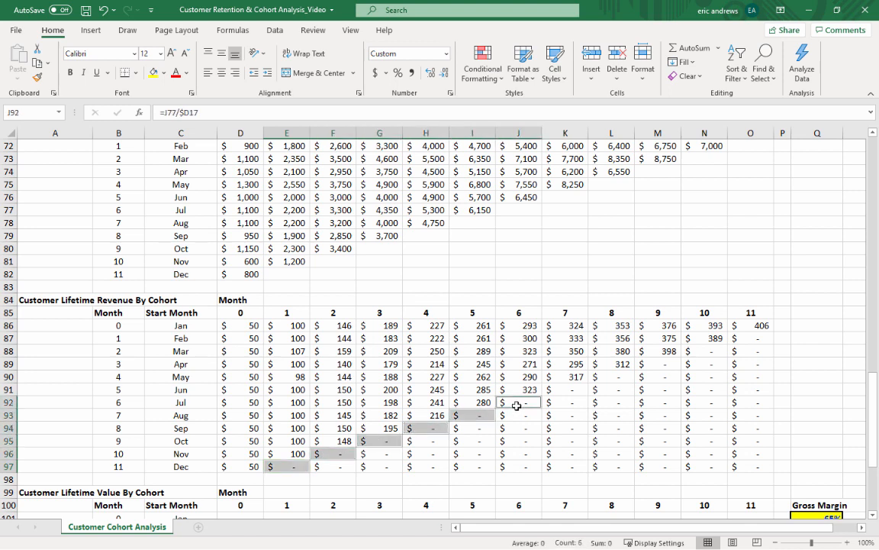
click(658, 363)
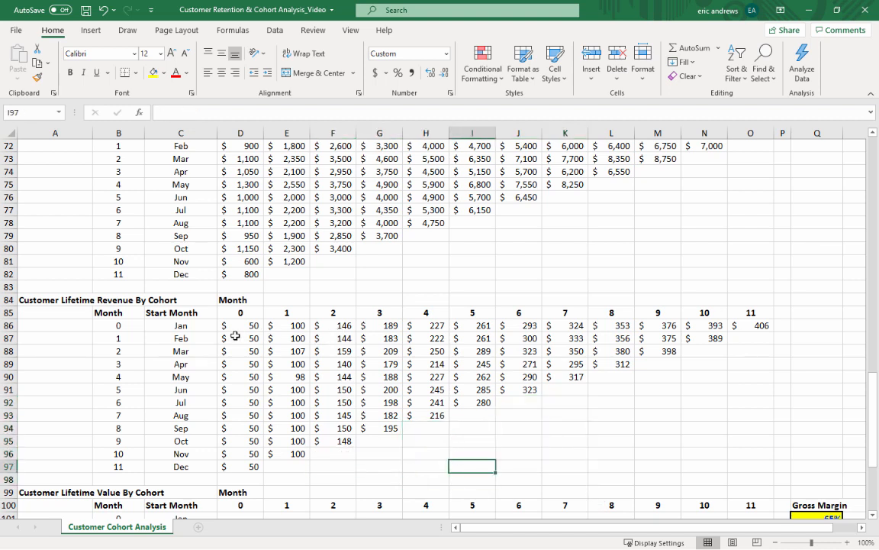
click(240, 325)
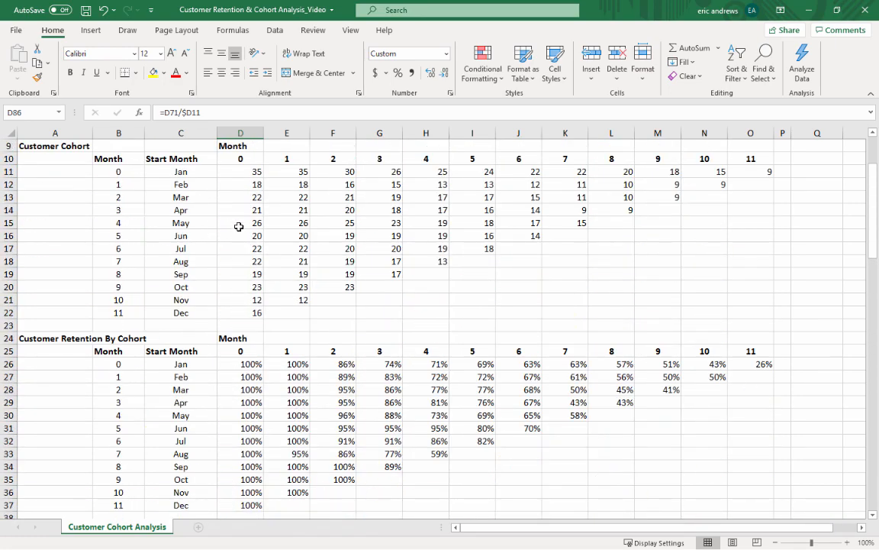
scroll(down, 3)
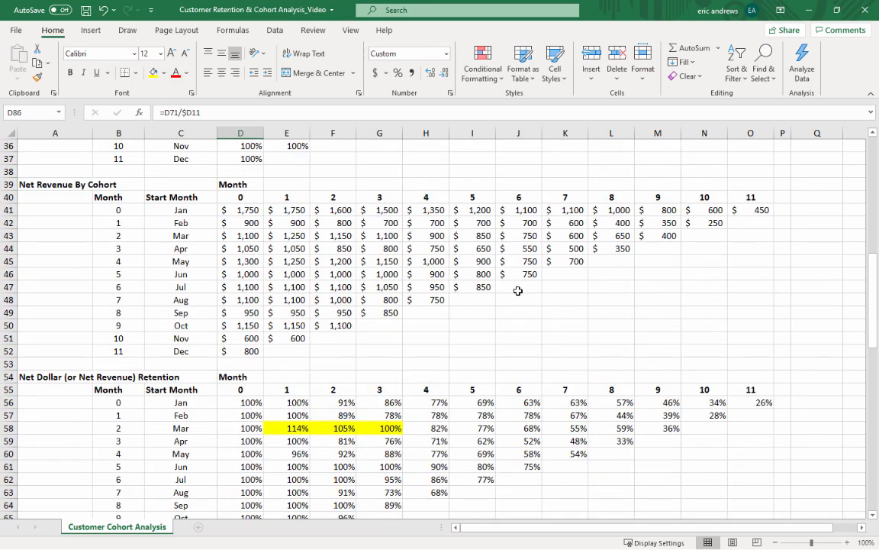
scroll(down, 3)
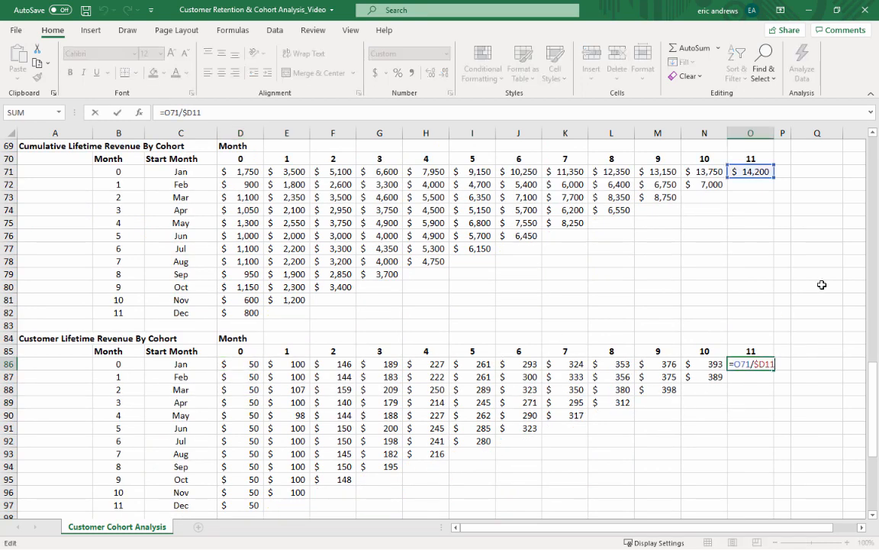
mouse_move(769, 264)
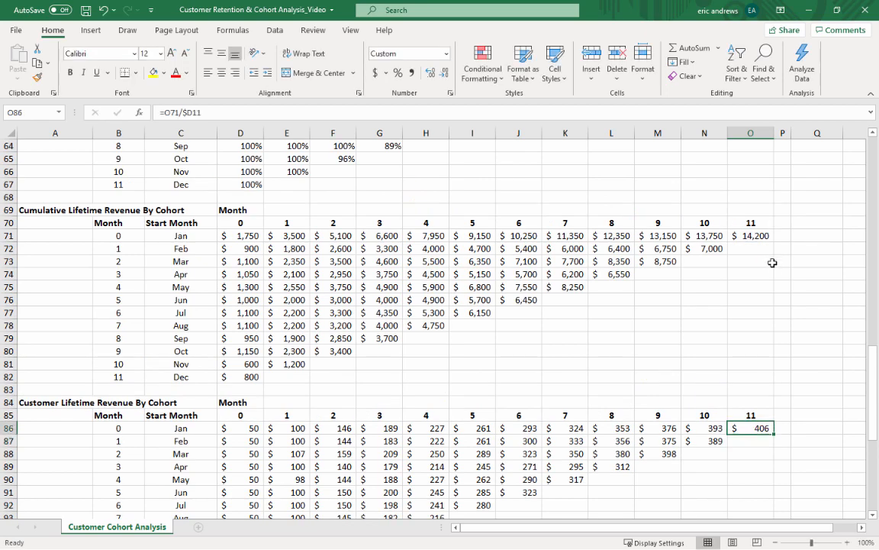
scroll(down, 3)
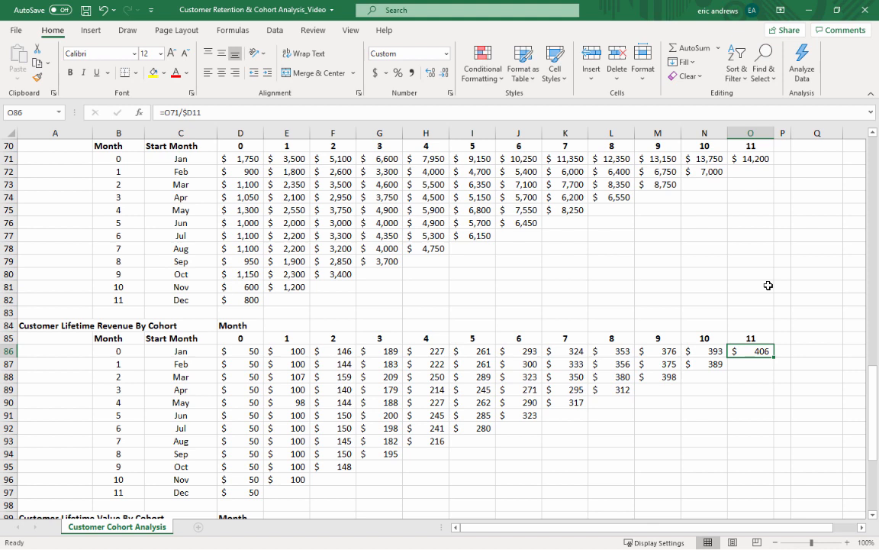
mouse_move(748, 273)
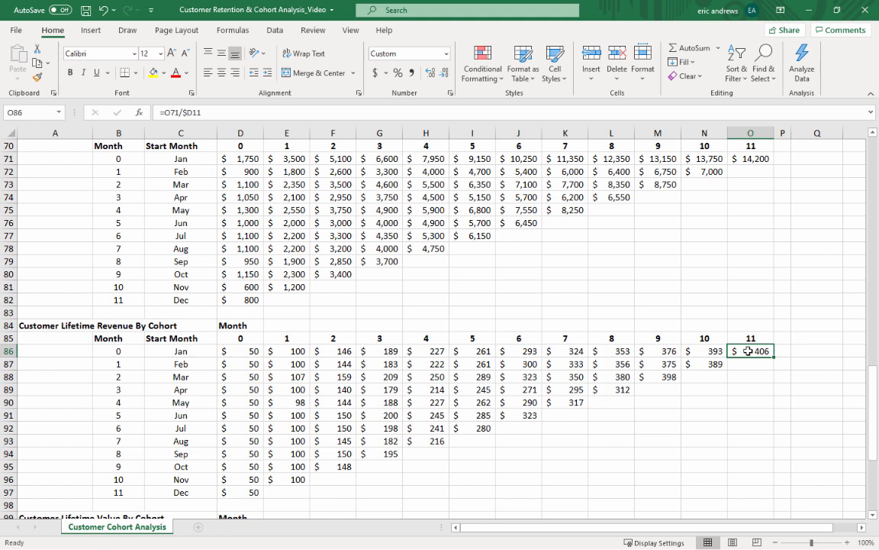
mouse_move(388, 348)
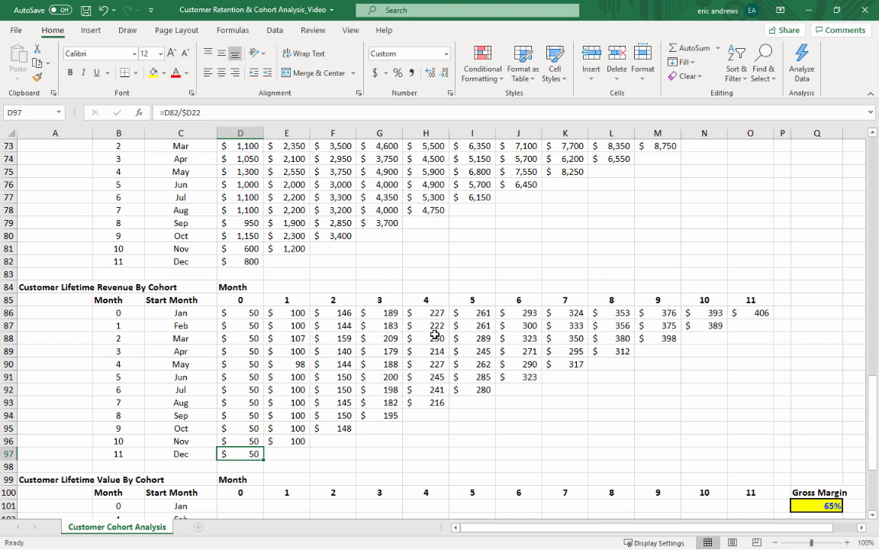
mouse_move(794, 431)
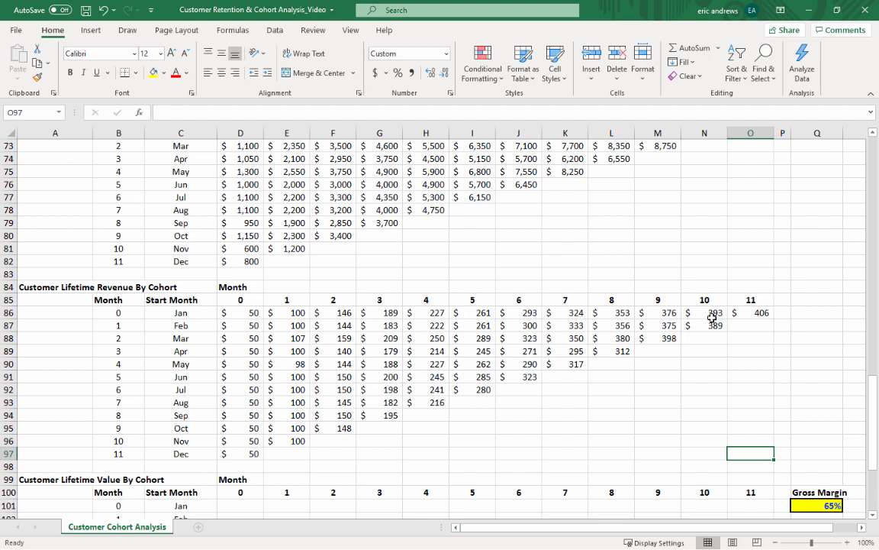
scroll(down, 3)
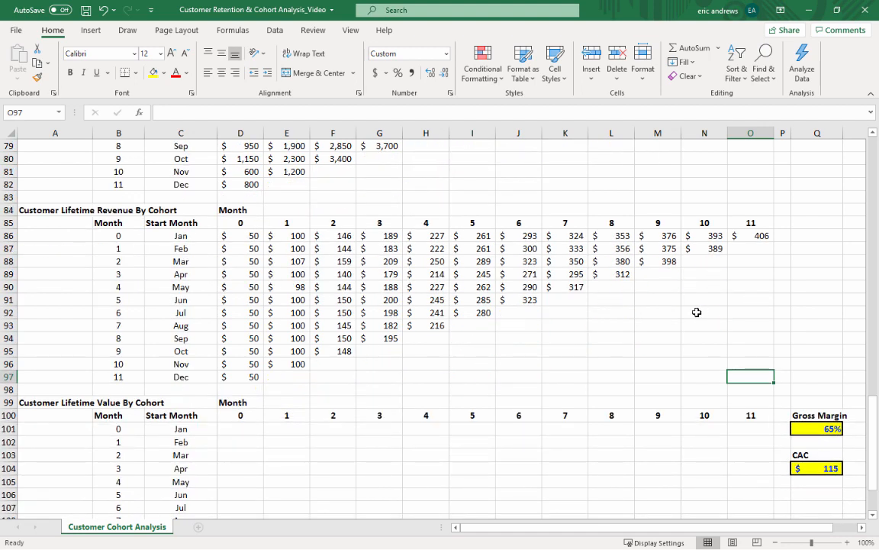
scroll(down, 3)
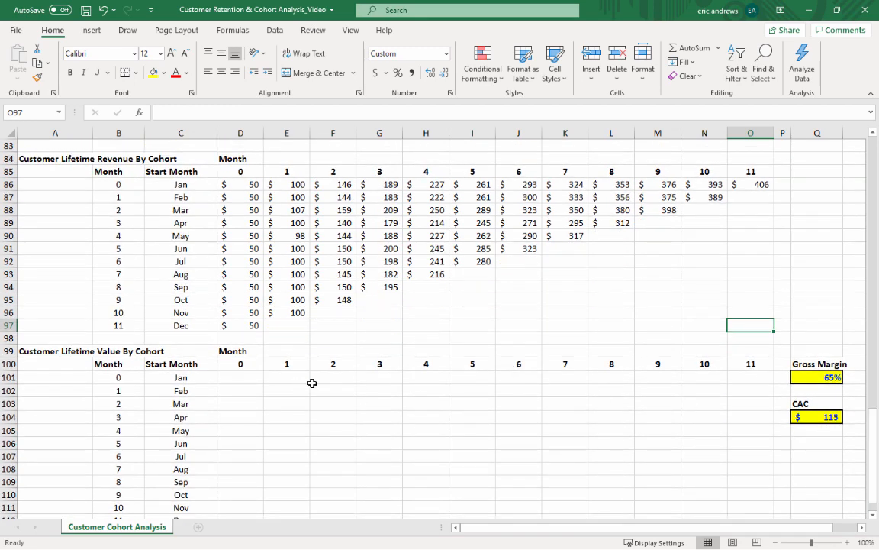
Set Jan month 0 lifetime value to =D86*$Q$101, per-customer revenue times 65% gross margin, giving $33.
click(240, 377)
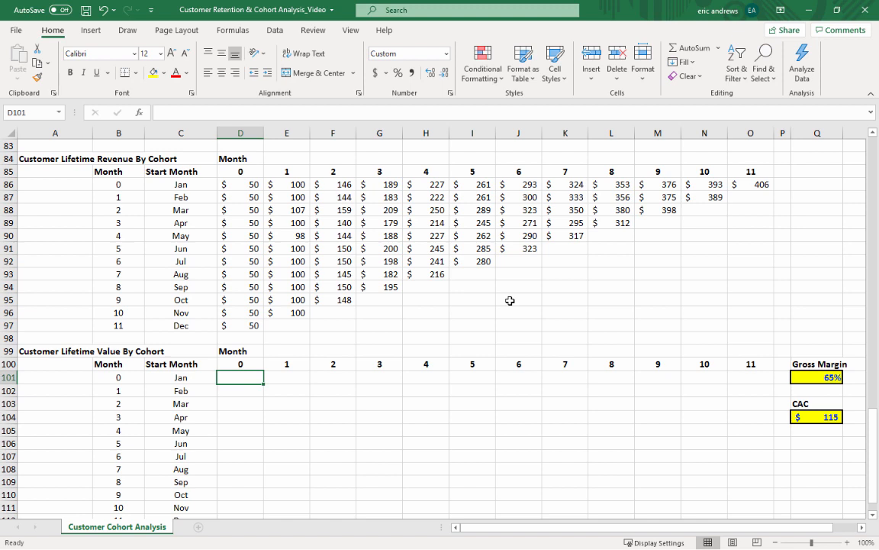
text(=D86)
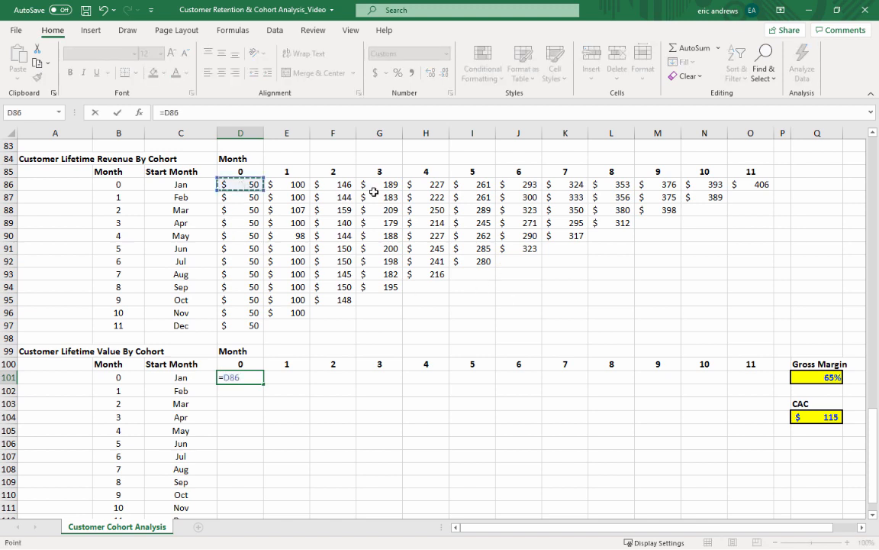
mouse_move(629, 278)
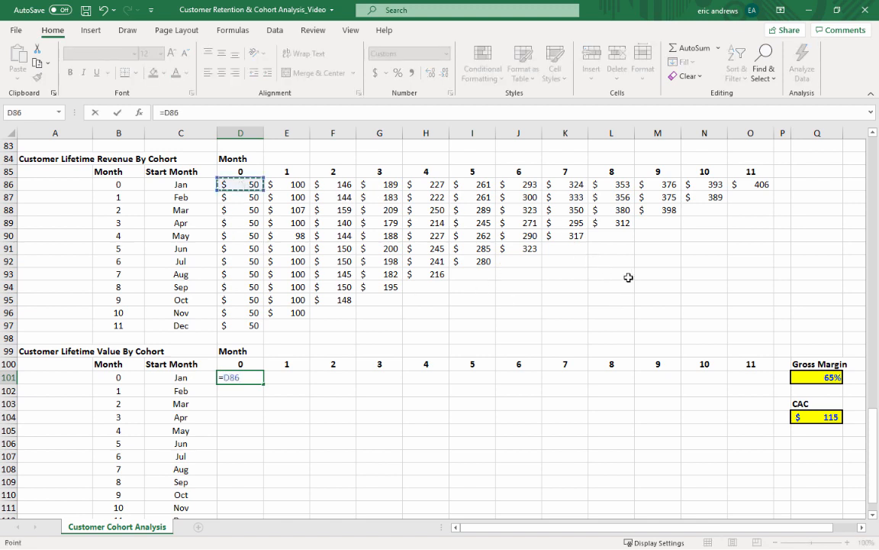
text(*)
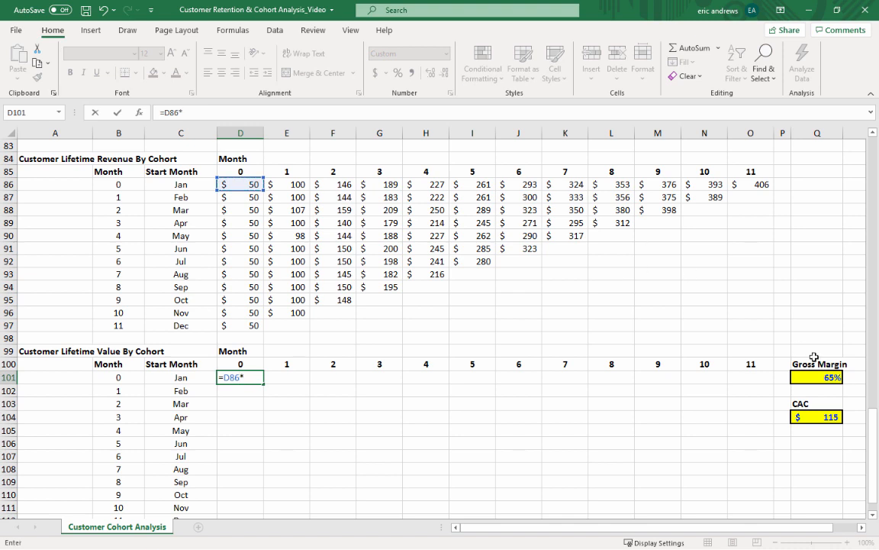
click(815, 377)
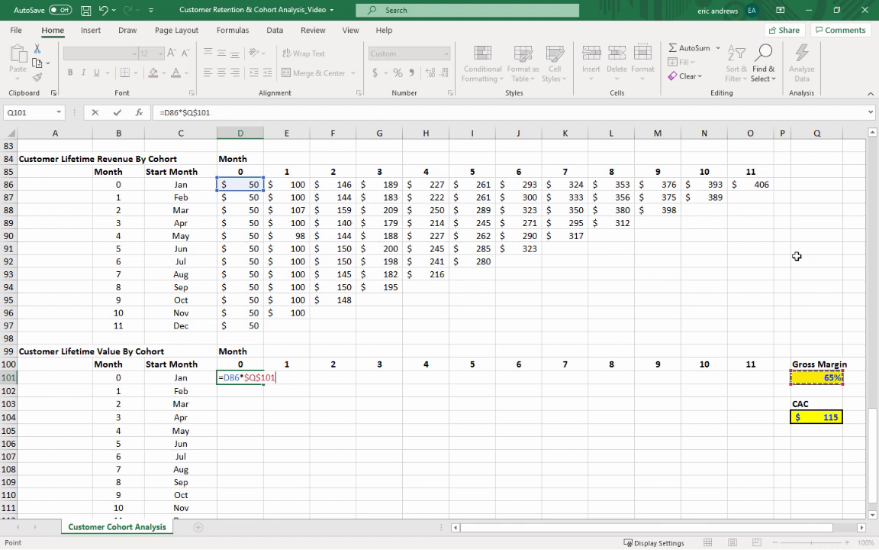
mouse_move(773, 272)
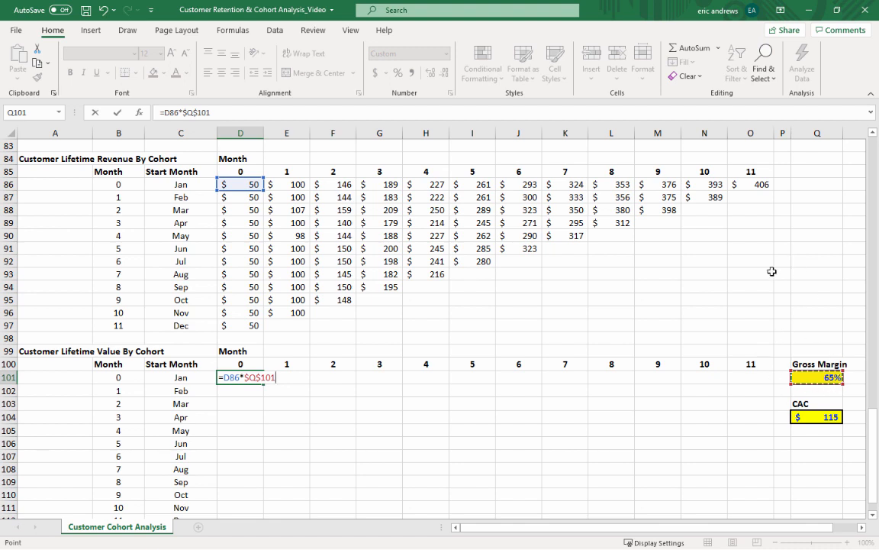
key(enter)
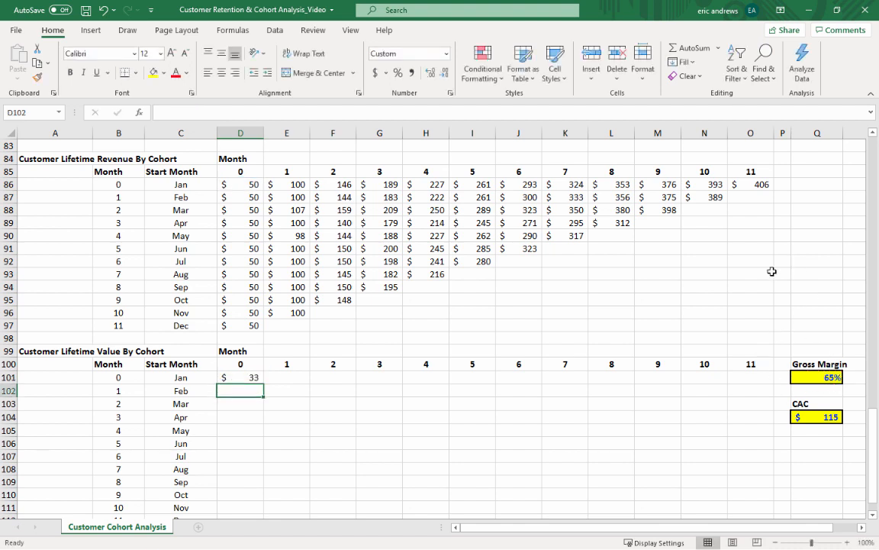
click(242, 377)
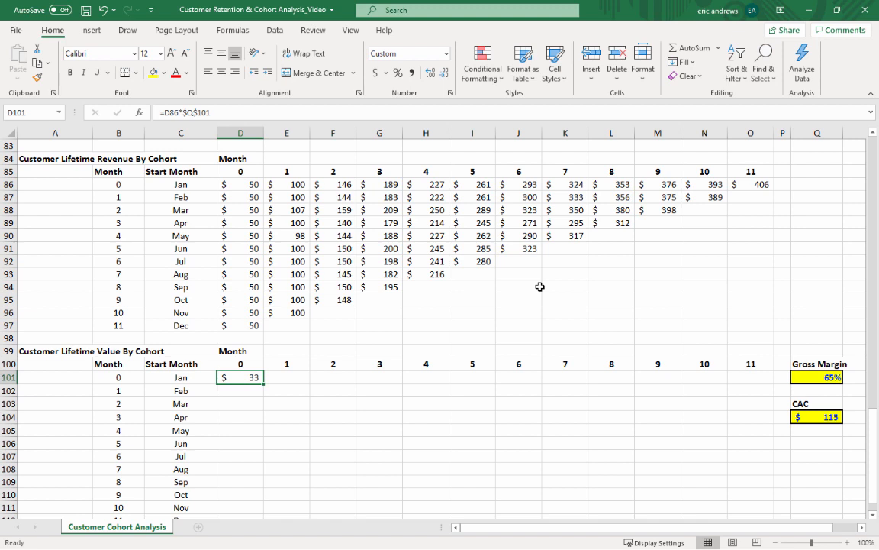
Fill =D86*$Q$101 across the whole lifetime value table, Jan climbing from $33 to $264, and start clearing dashes.
drag(241, 377, 332, 377)
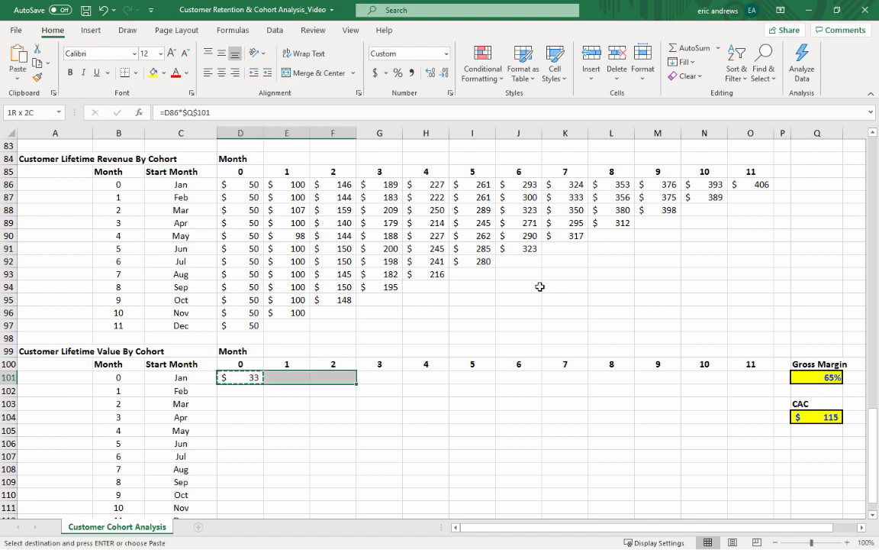
drag(240, 377, 751, 469)
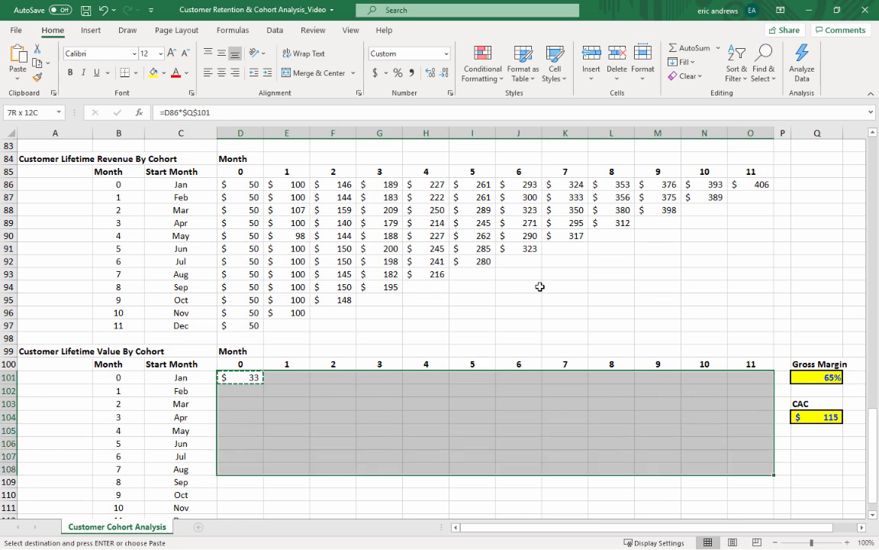
scroll(down, 3)
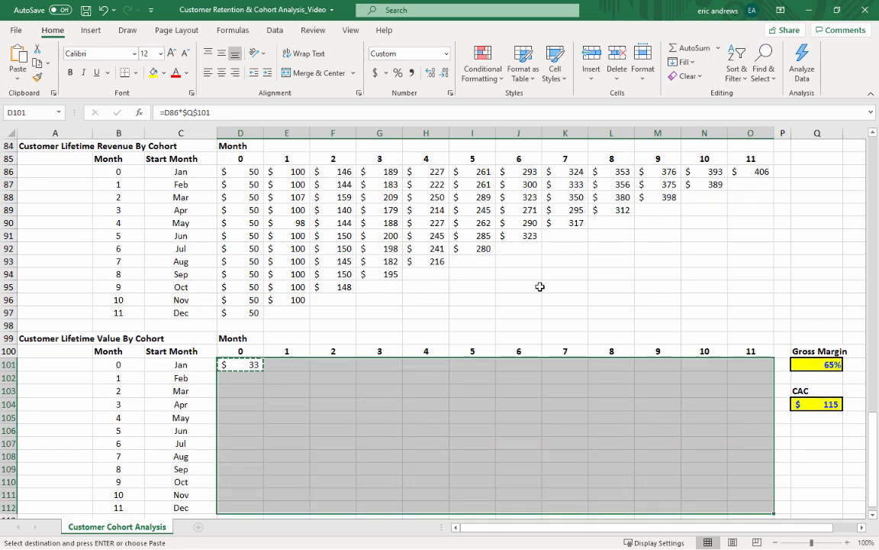
key(enter)
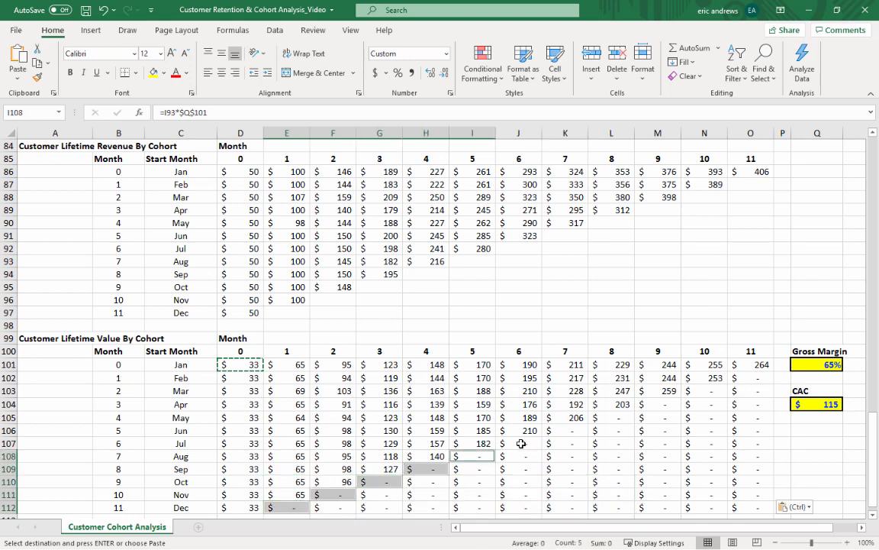
click(657, 403)
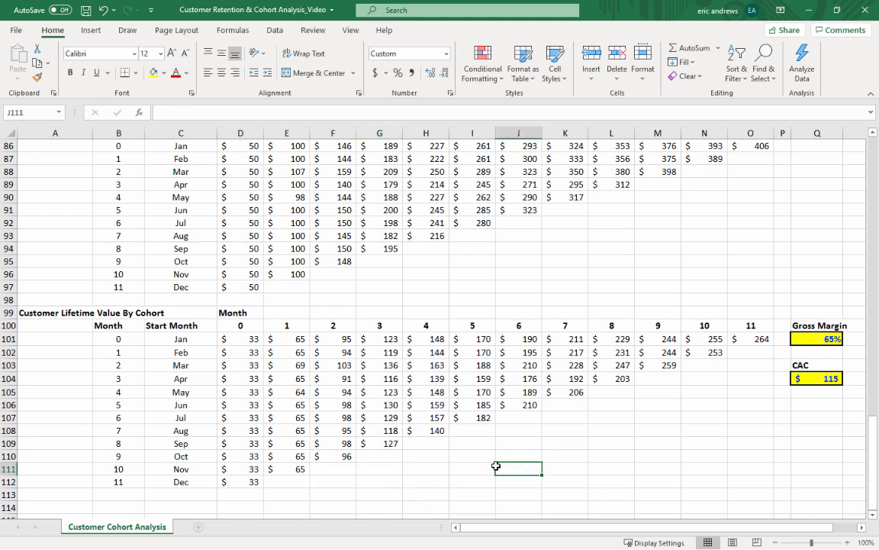
click(240, 339)
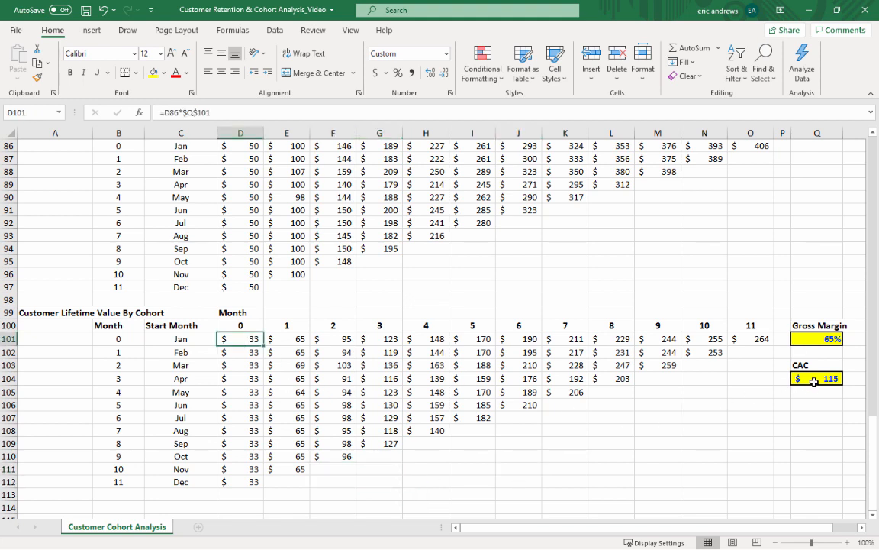
click(816, 379)
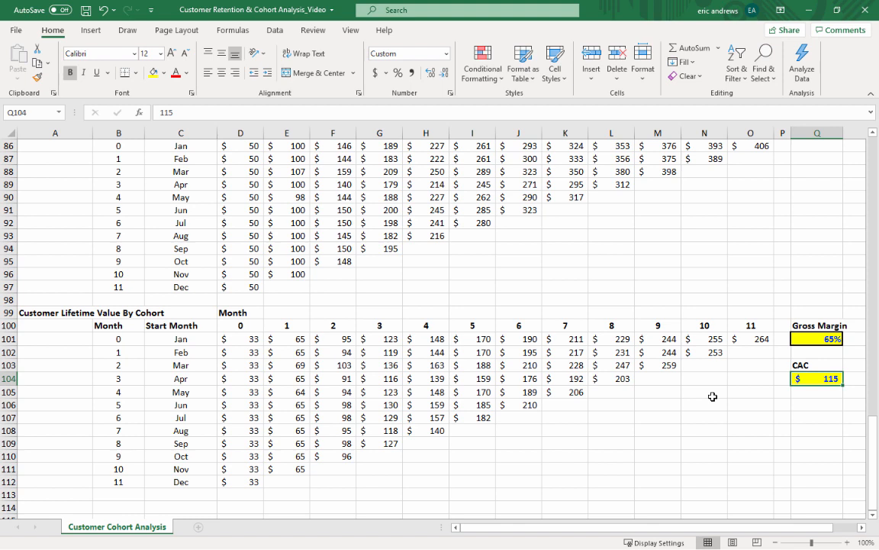
mouse_move(727, 418)
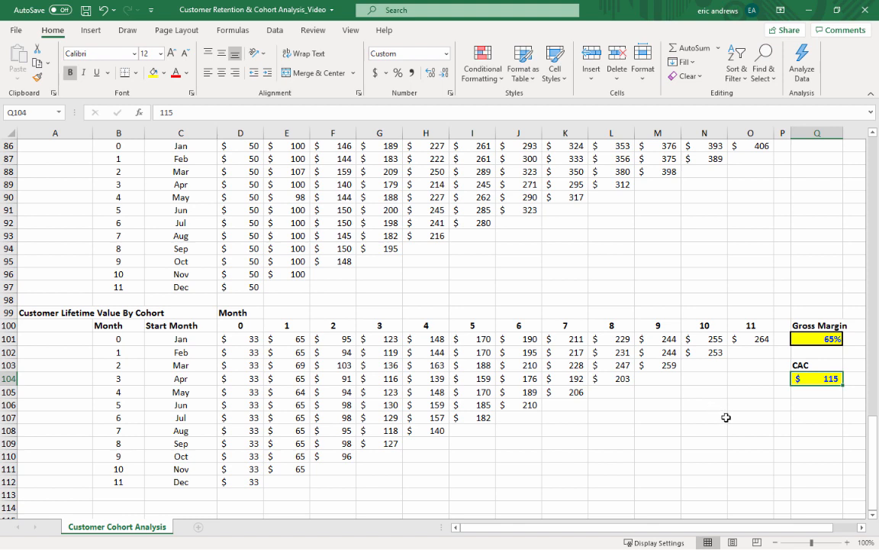
mouse_move(252, 342)
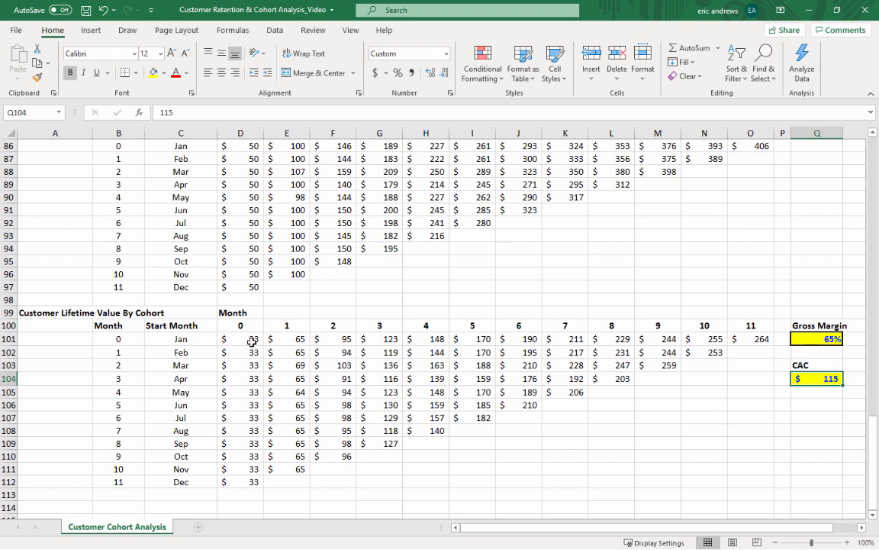
click(240, 339)
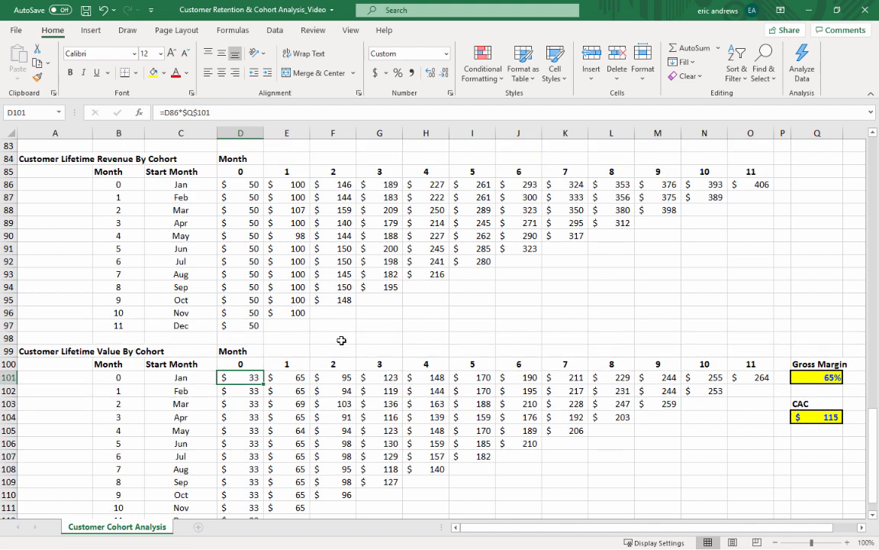
mouse_move(267, 223)
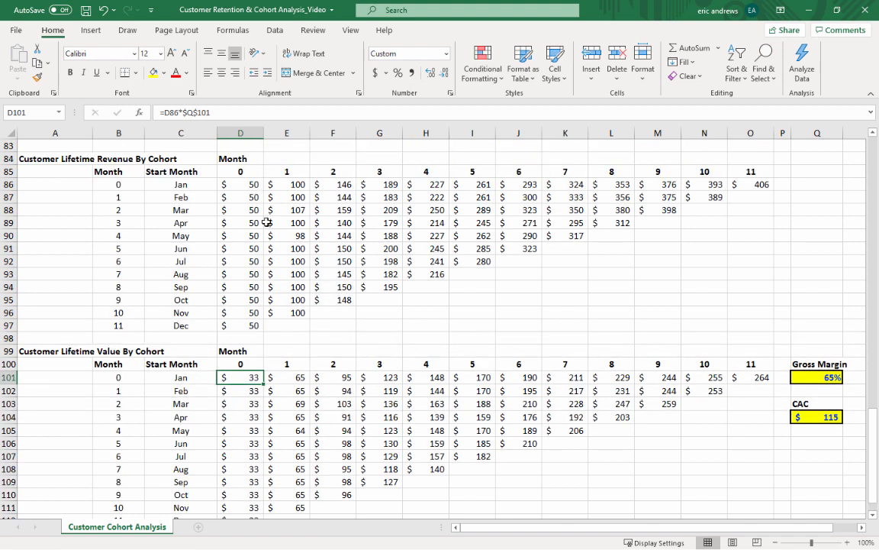
click(241, 183)
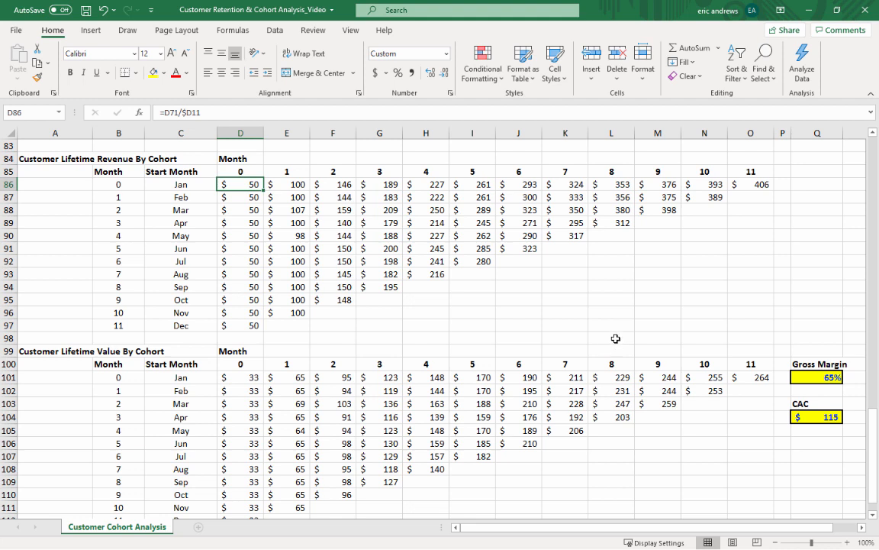
click(241, 375)
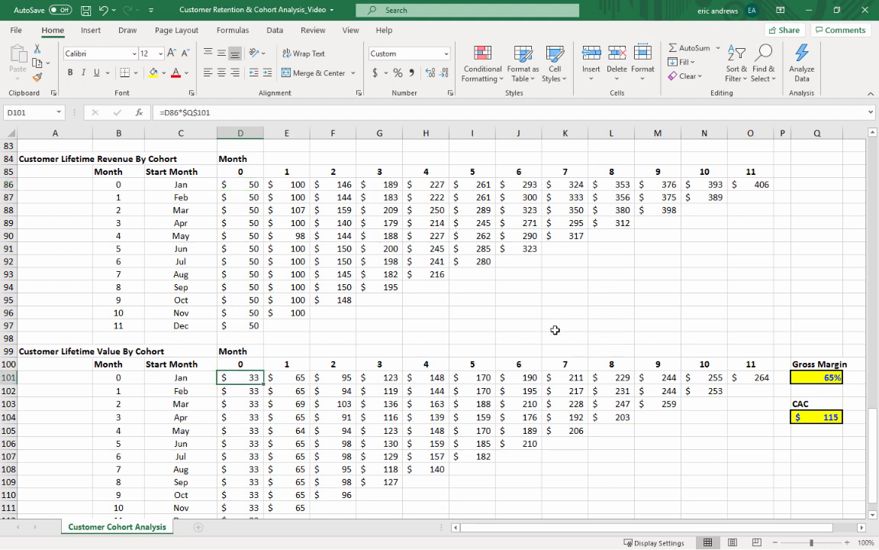
mouse_move(690, 298)
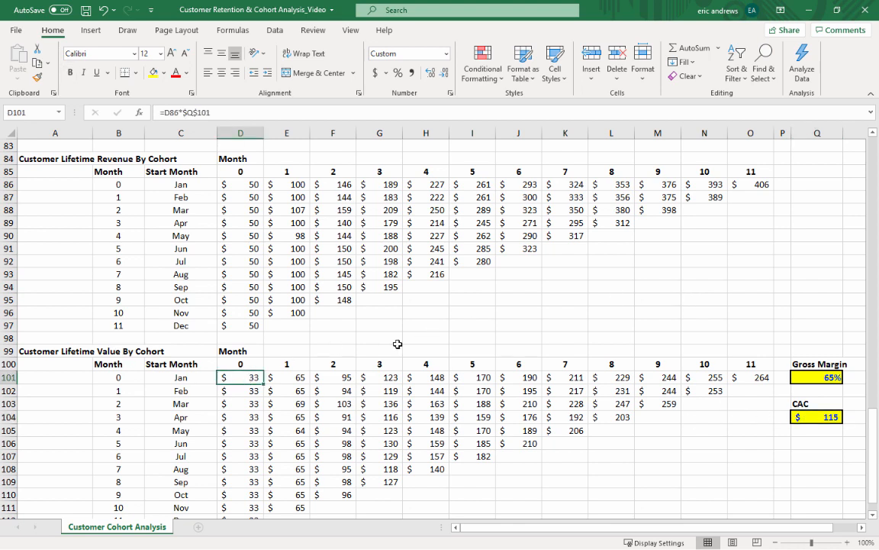
scroll(down, 3)
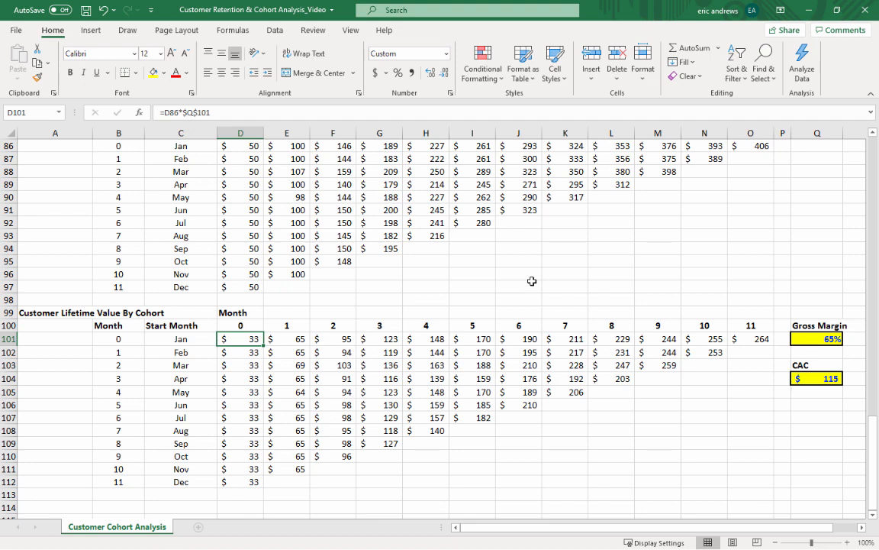
mouse_move(551, 281)
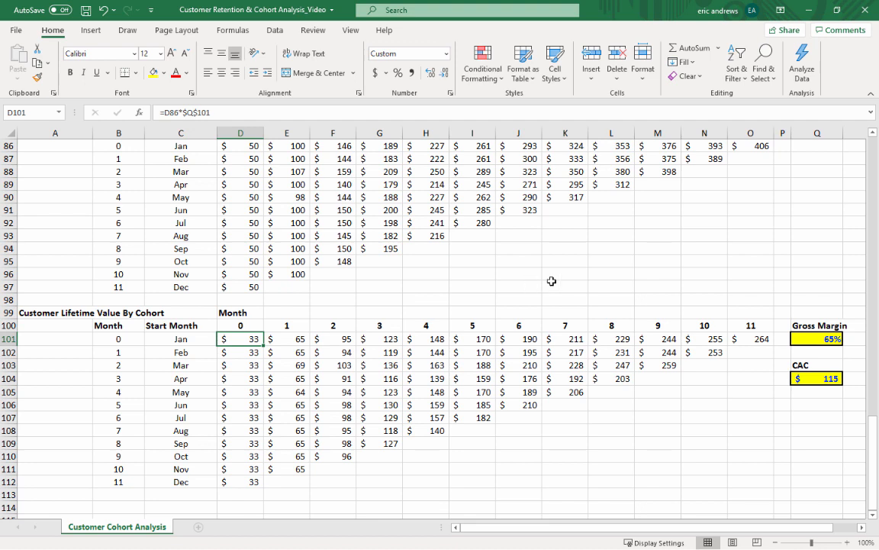
click(815, 378)
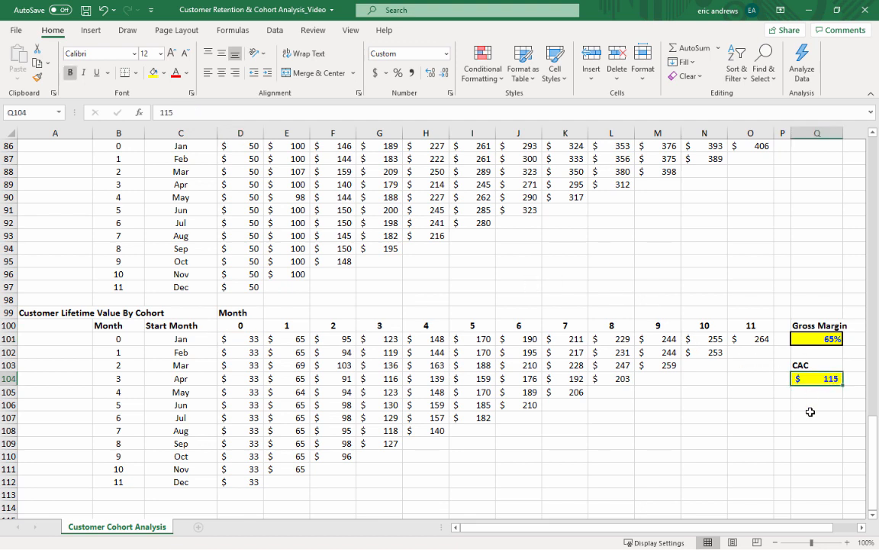
click(240, 339)
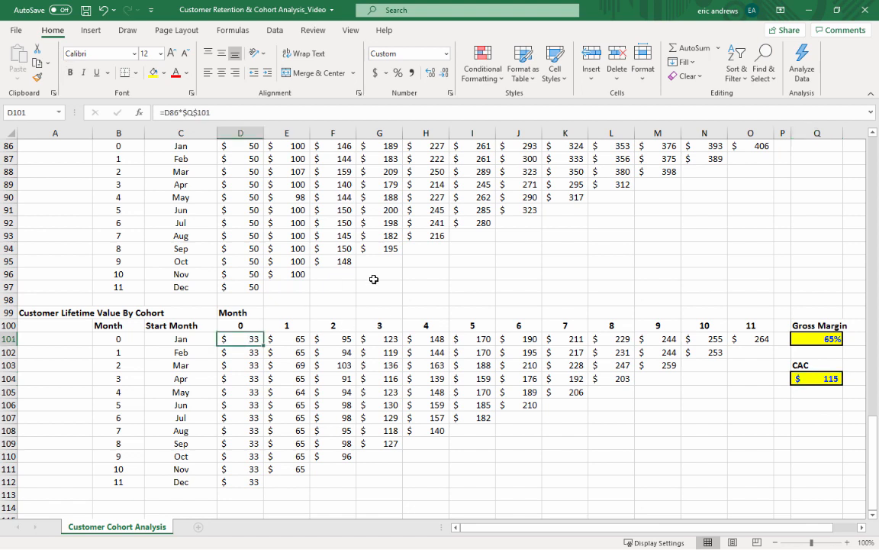
mouse_move(376, 275)
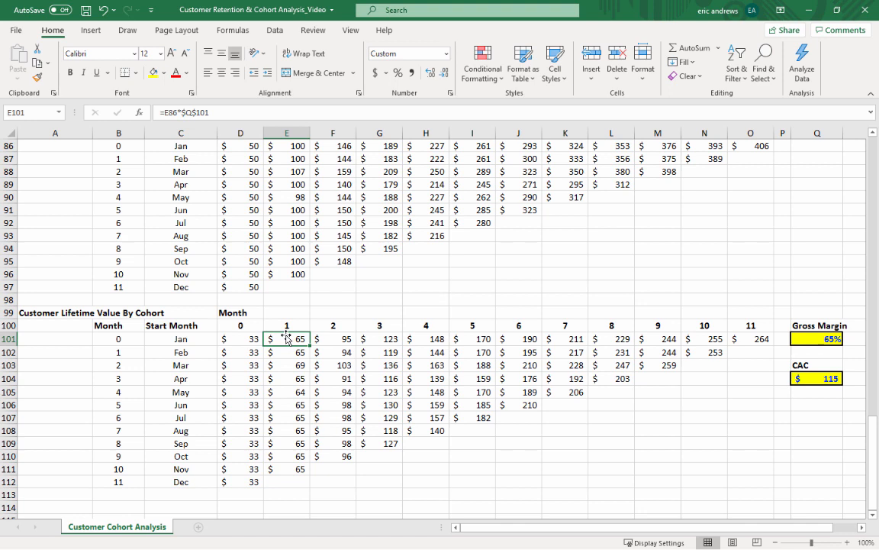
click(333, 339)
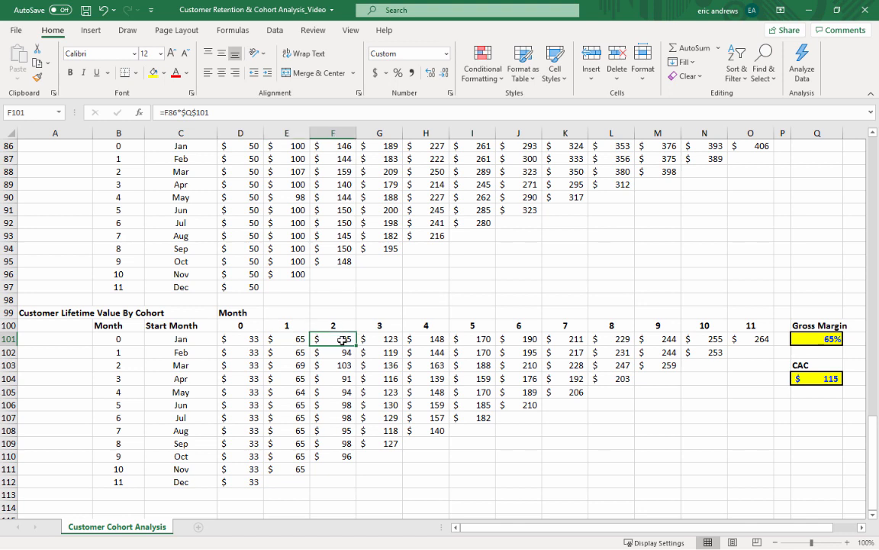
click(379, 339)
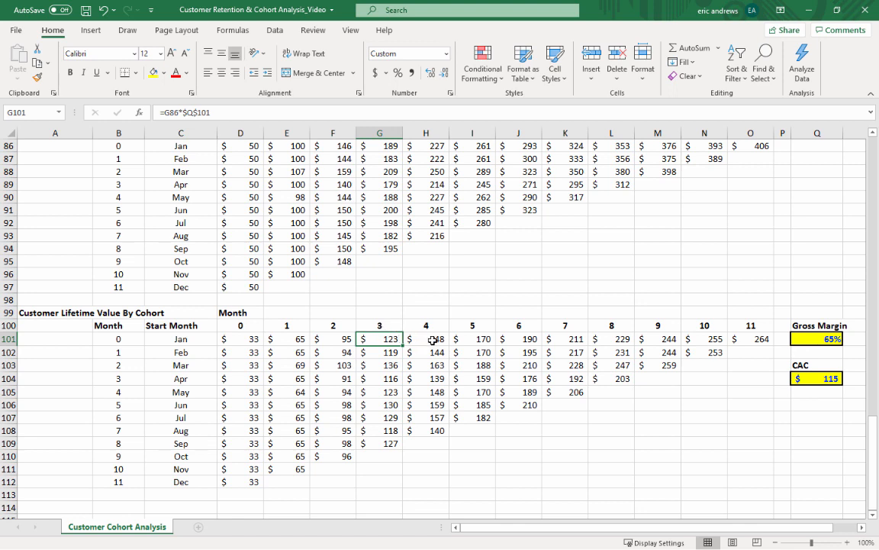
click(426, 339)
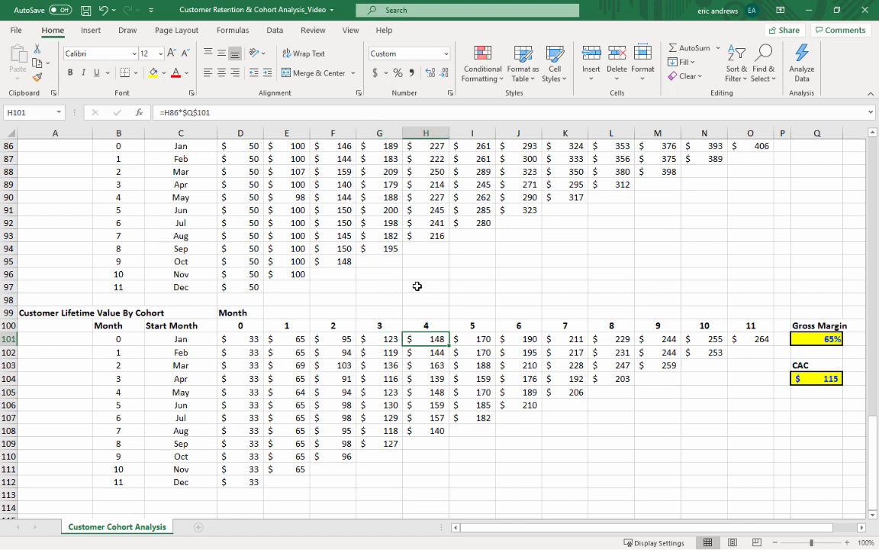
click(519, 339)
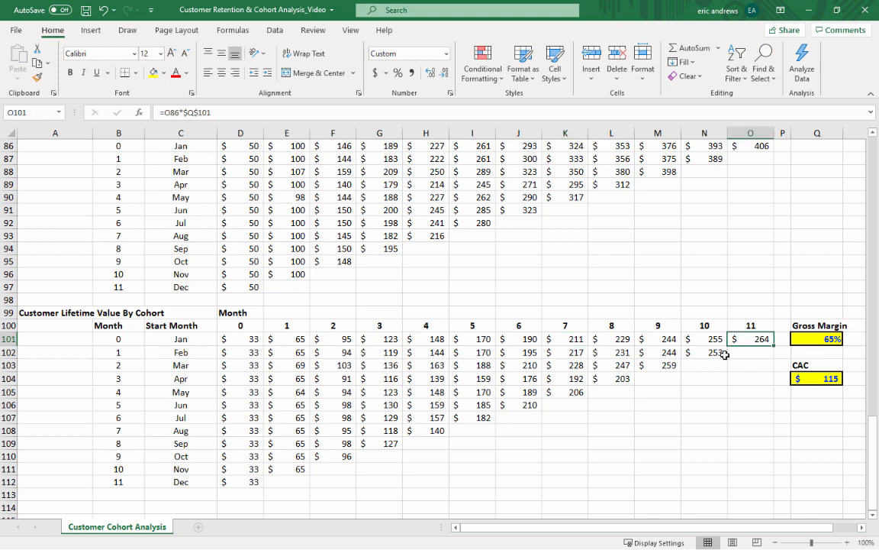
mouse_move(757, 396)
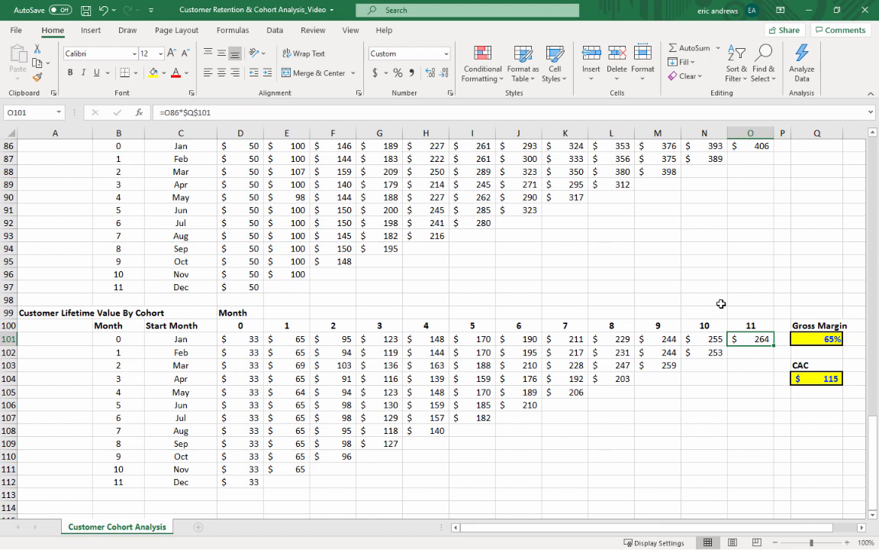
mouse_move(709, 277)
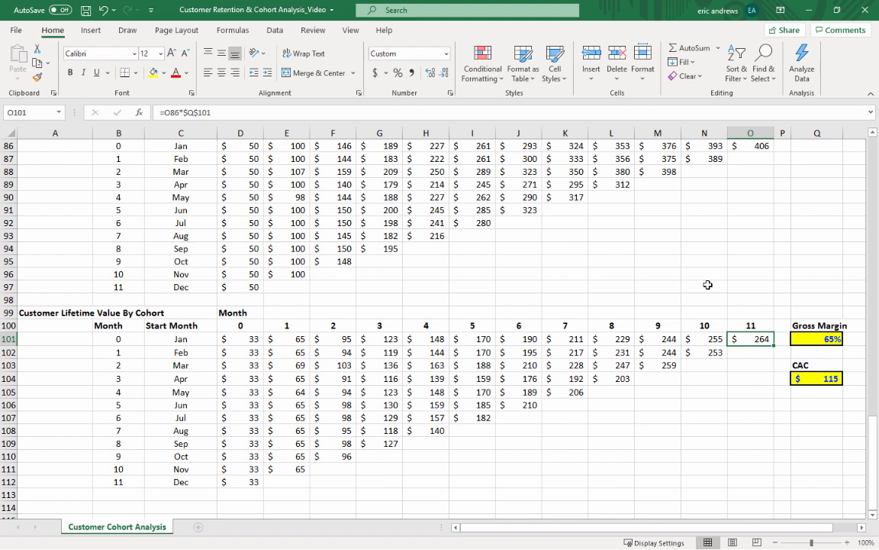
click(817, 379)
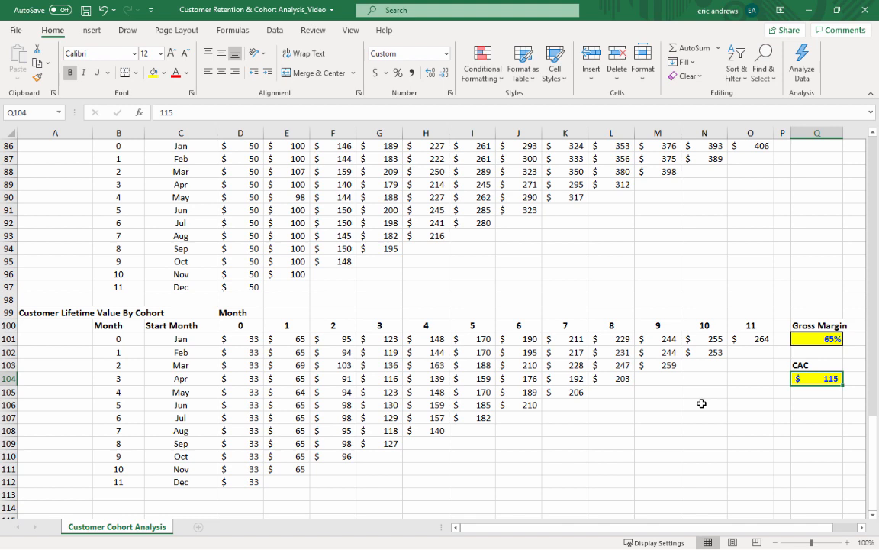
mouse_move(664, 391)
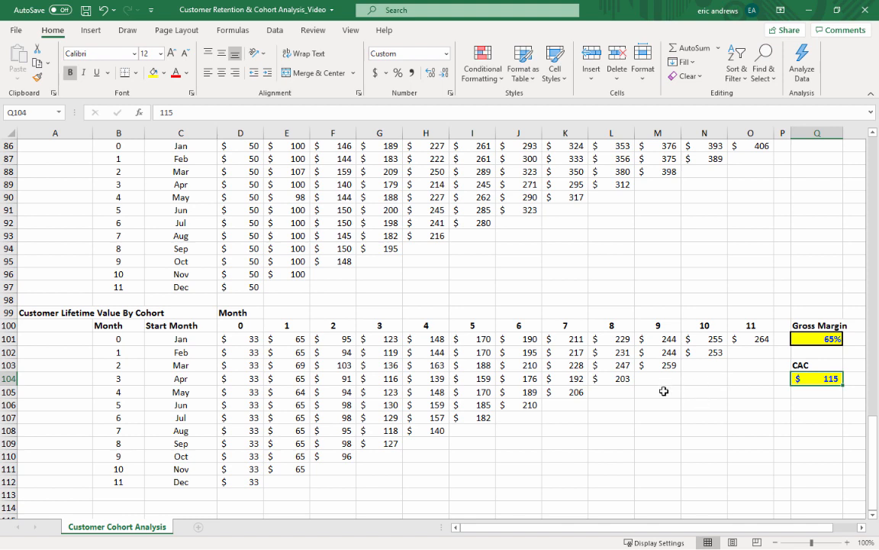
mouse_move(612, 403)
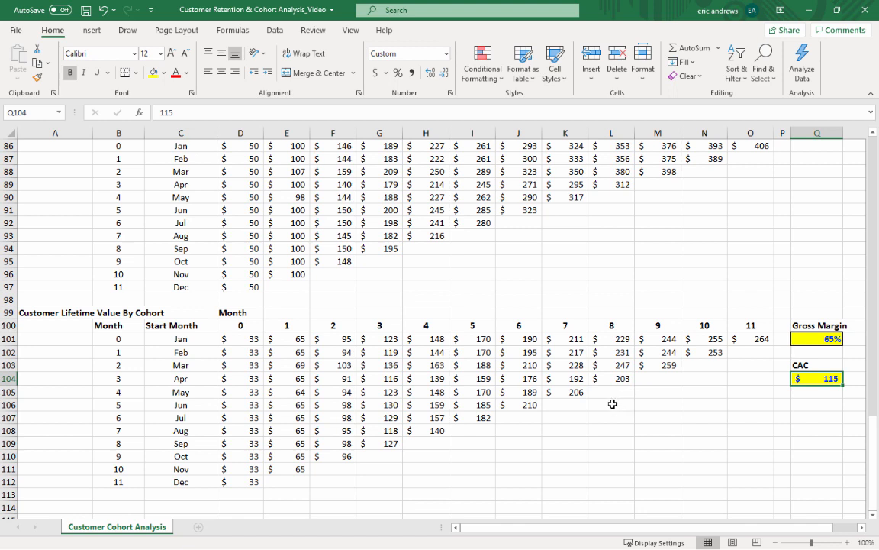
mouse_move(606, 391)
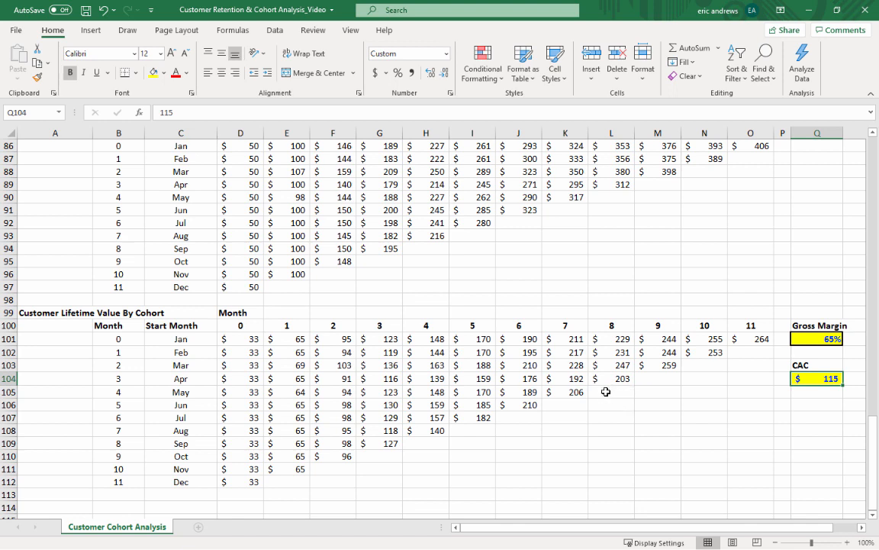
mouse_move(44, 311)
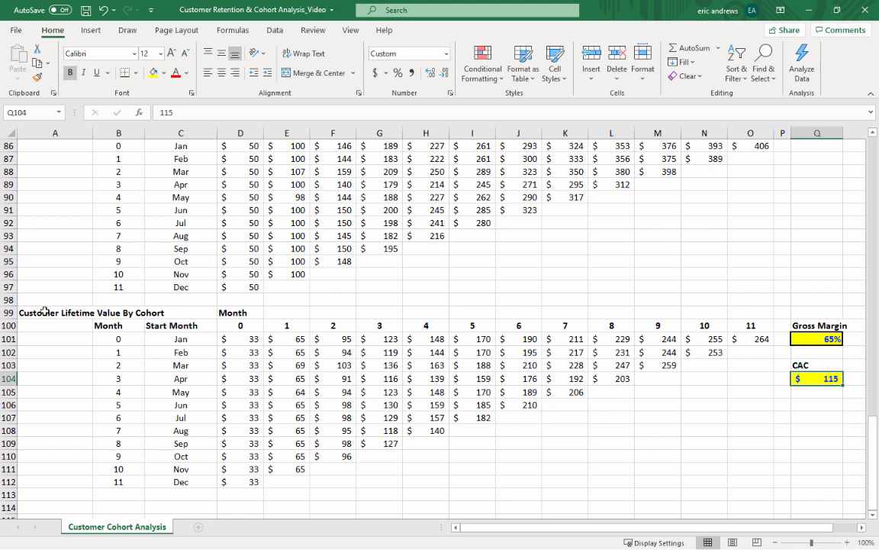
click(55, 311)
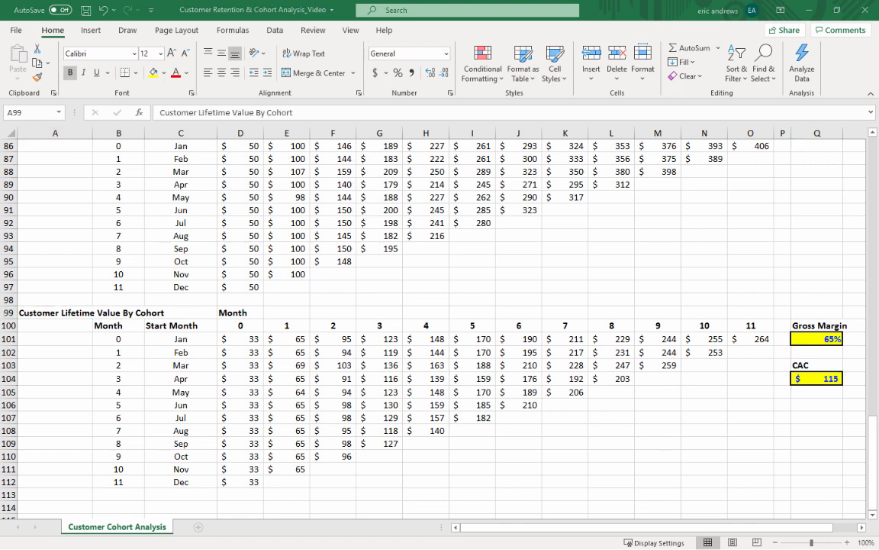